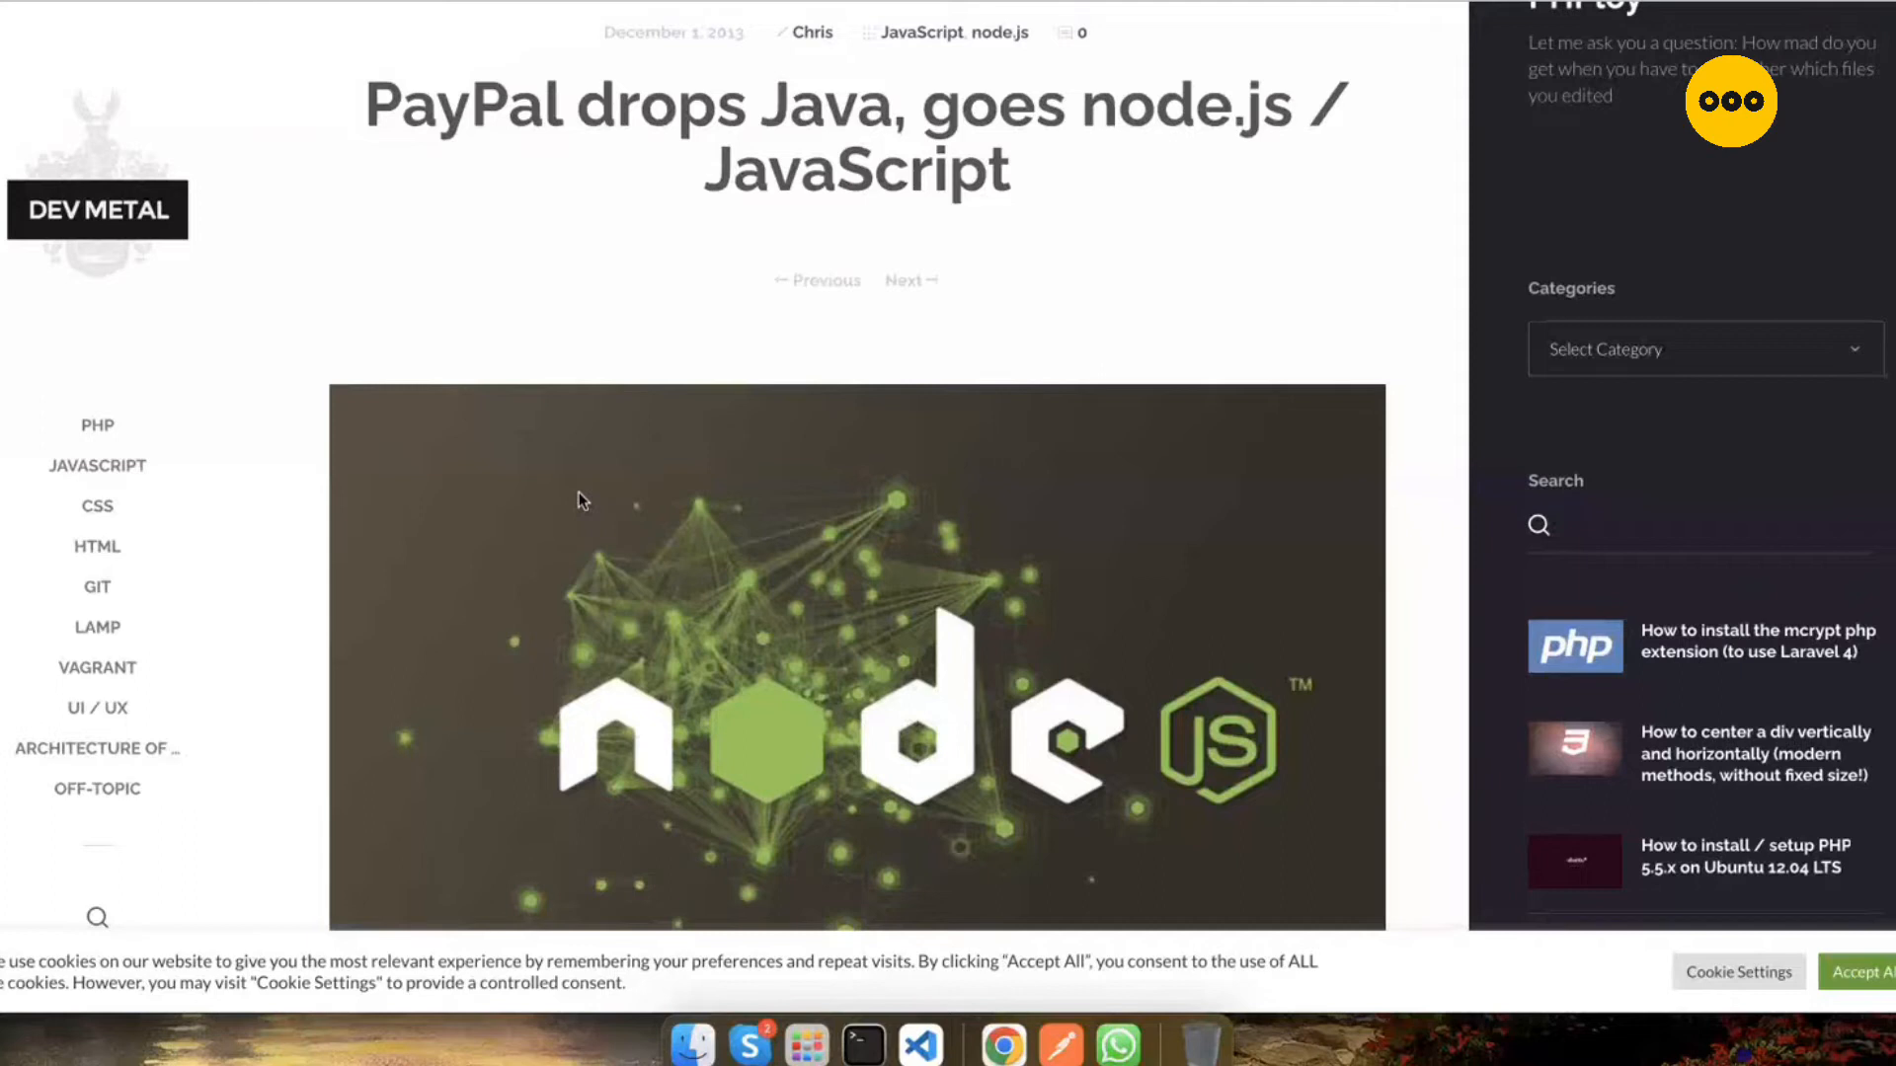
# Step: Skim the Dev Metal post from its title down to PayPal's first Node.js result
pyautogui.scroll(-3)
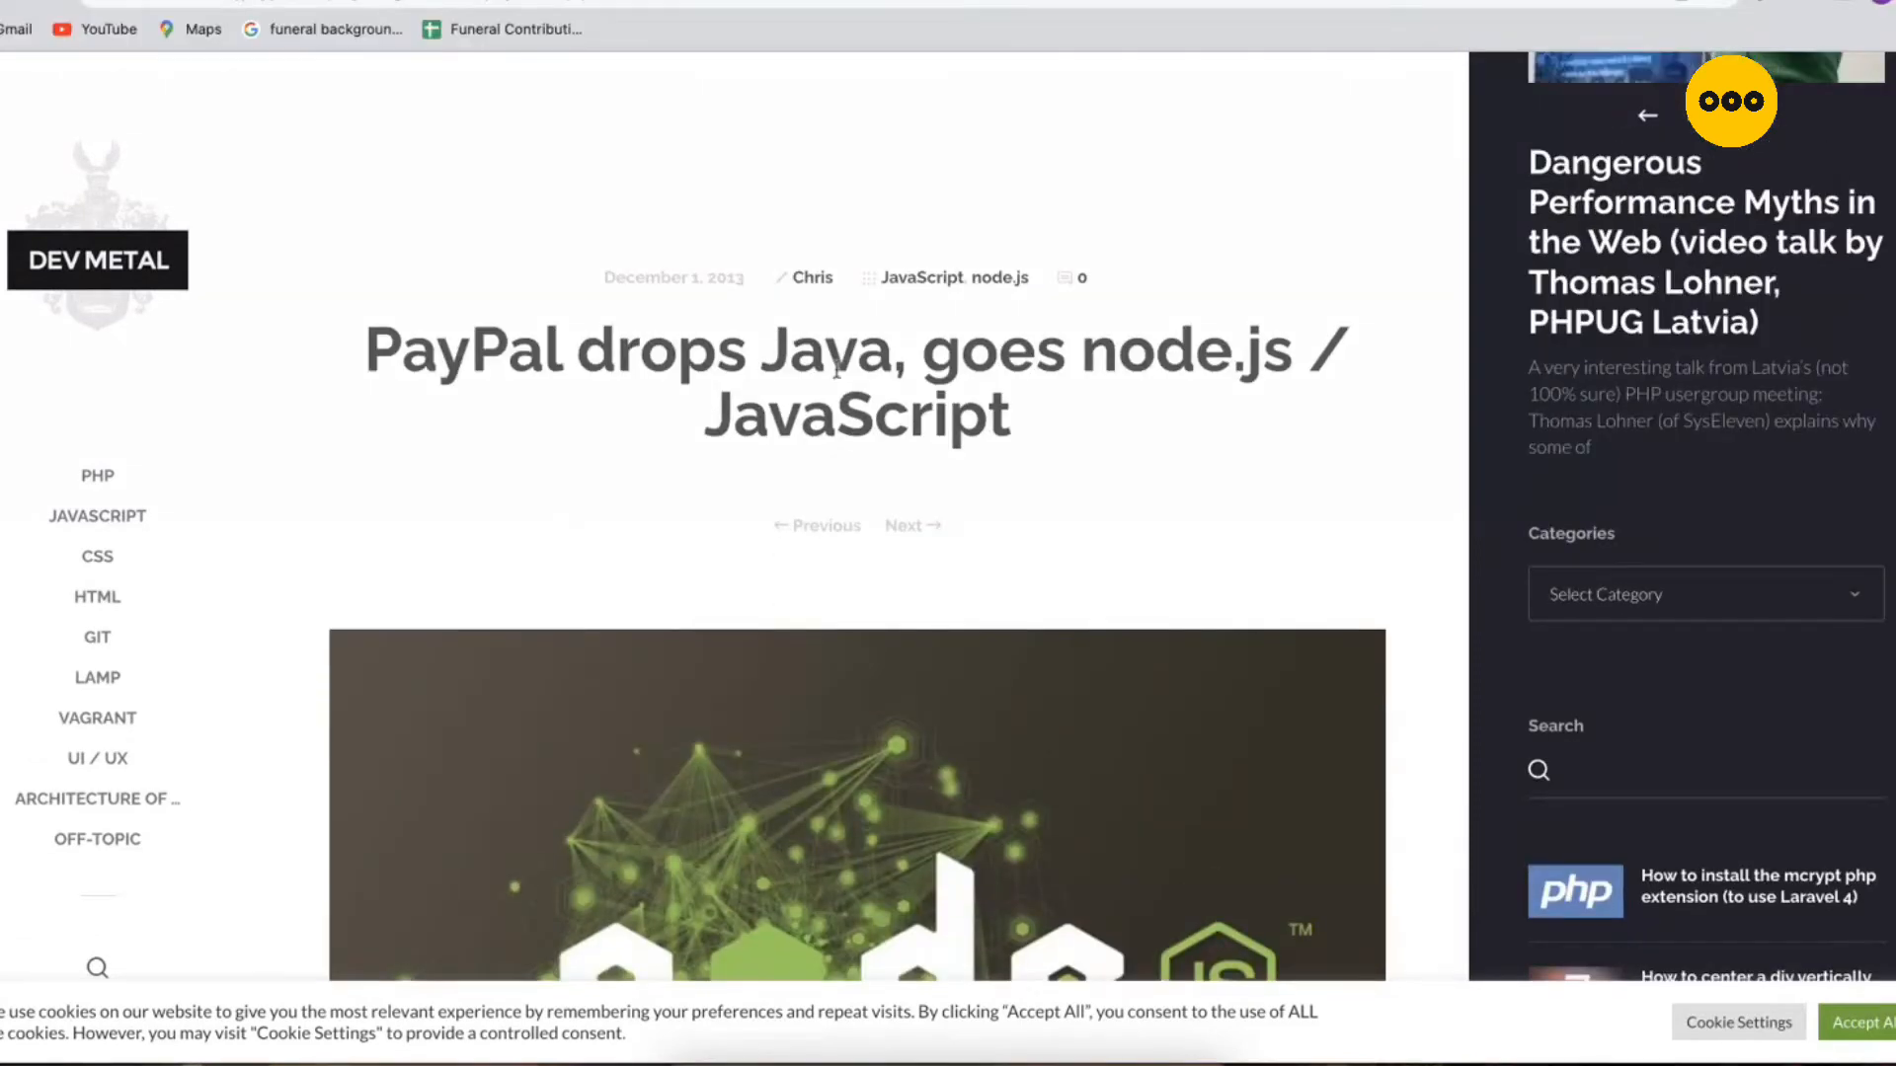
pyautogui.doubleClick(825, 351)
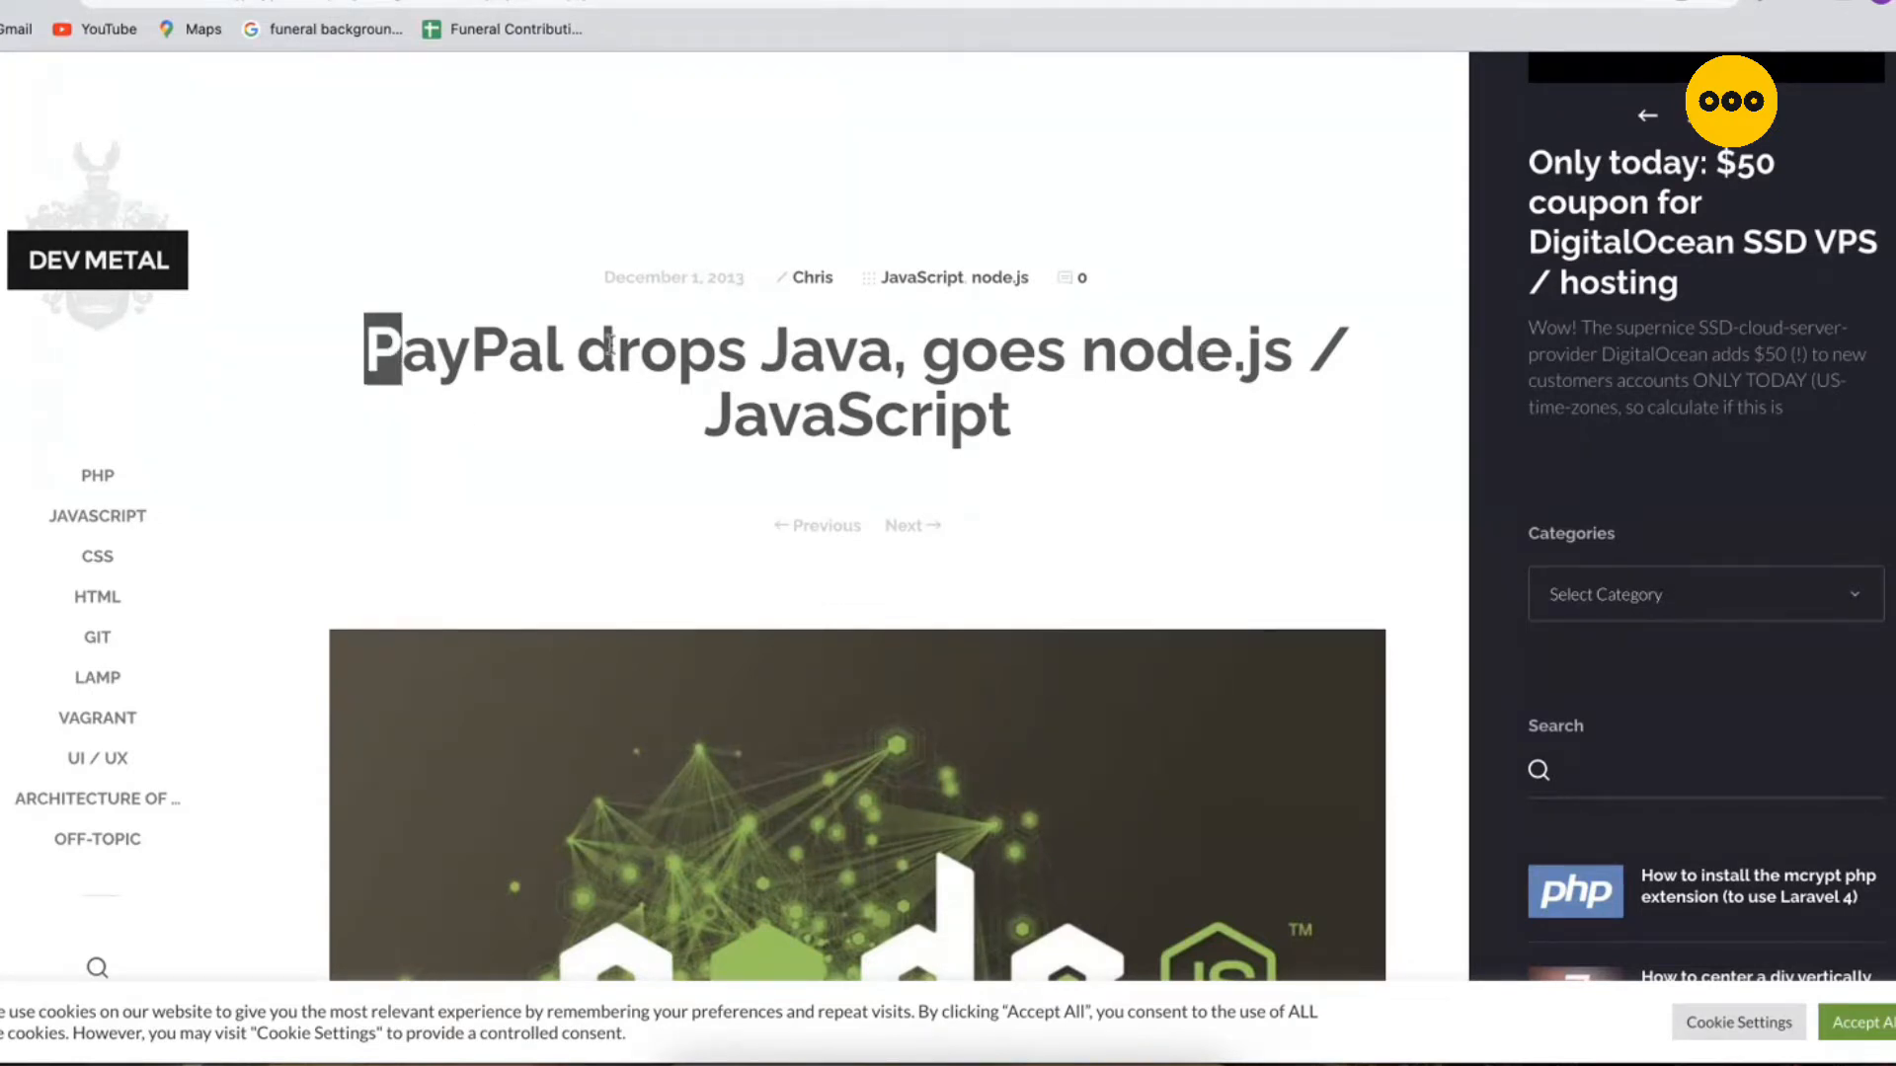
pyautogui.scroll(-3)
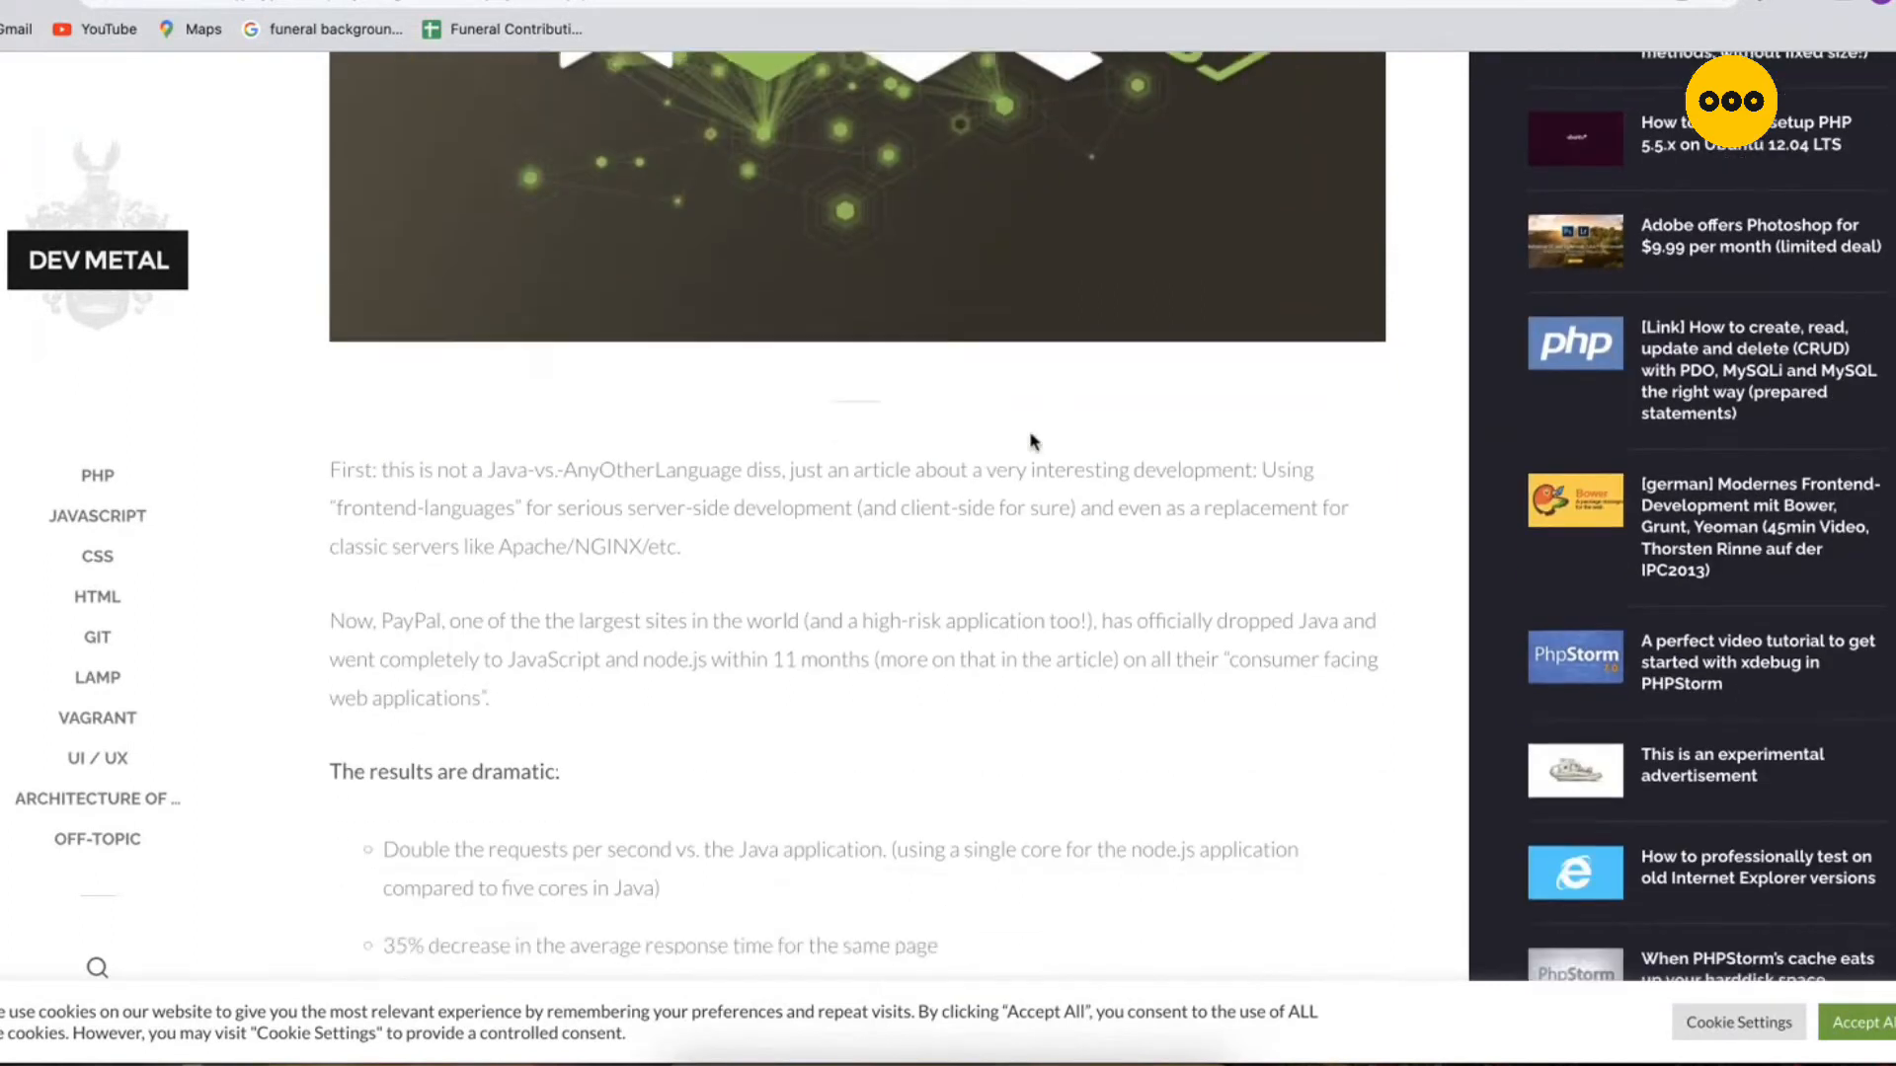
pyautogui.scroll(-3)
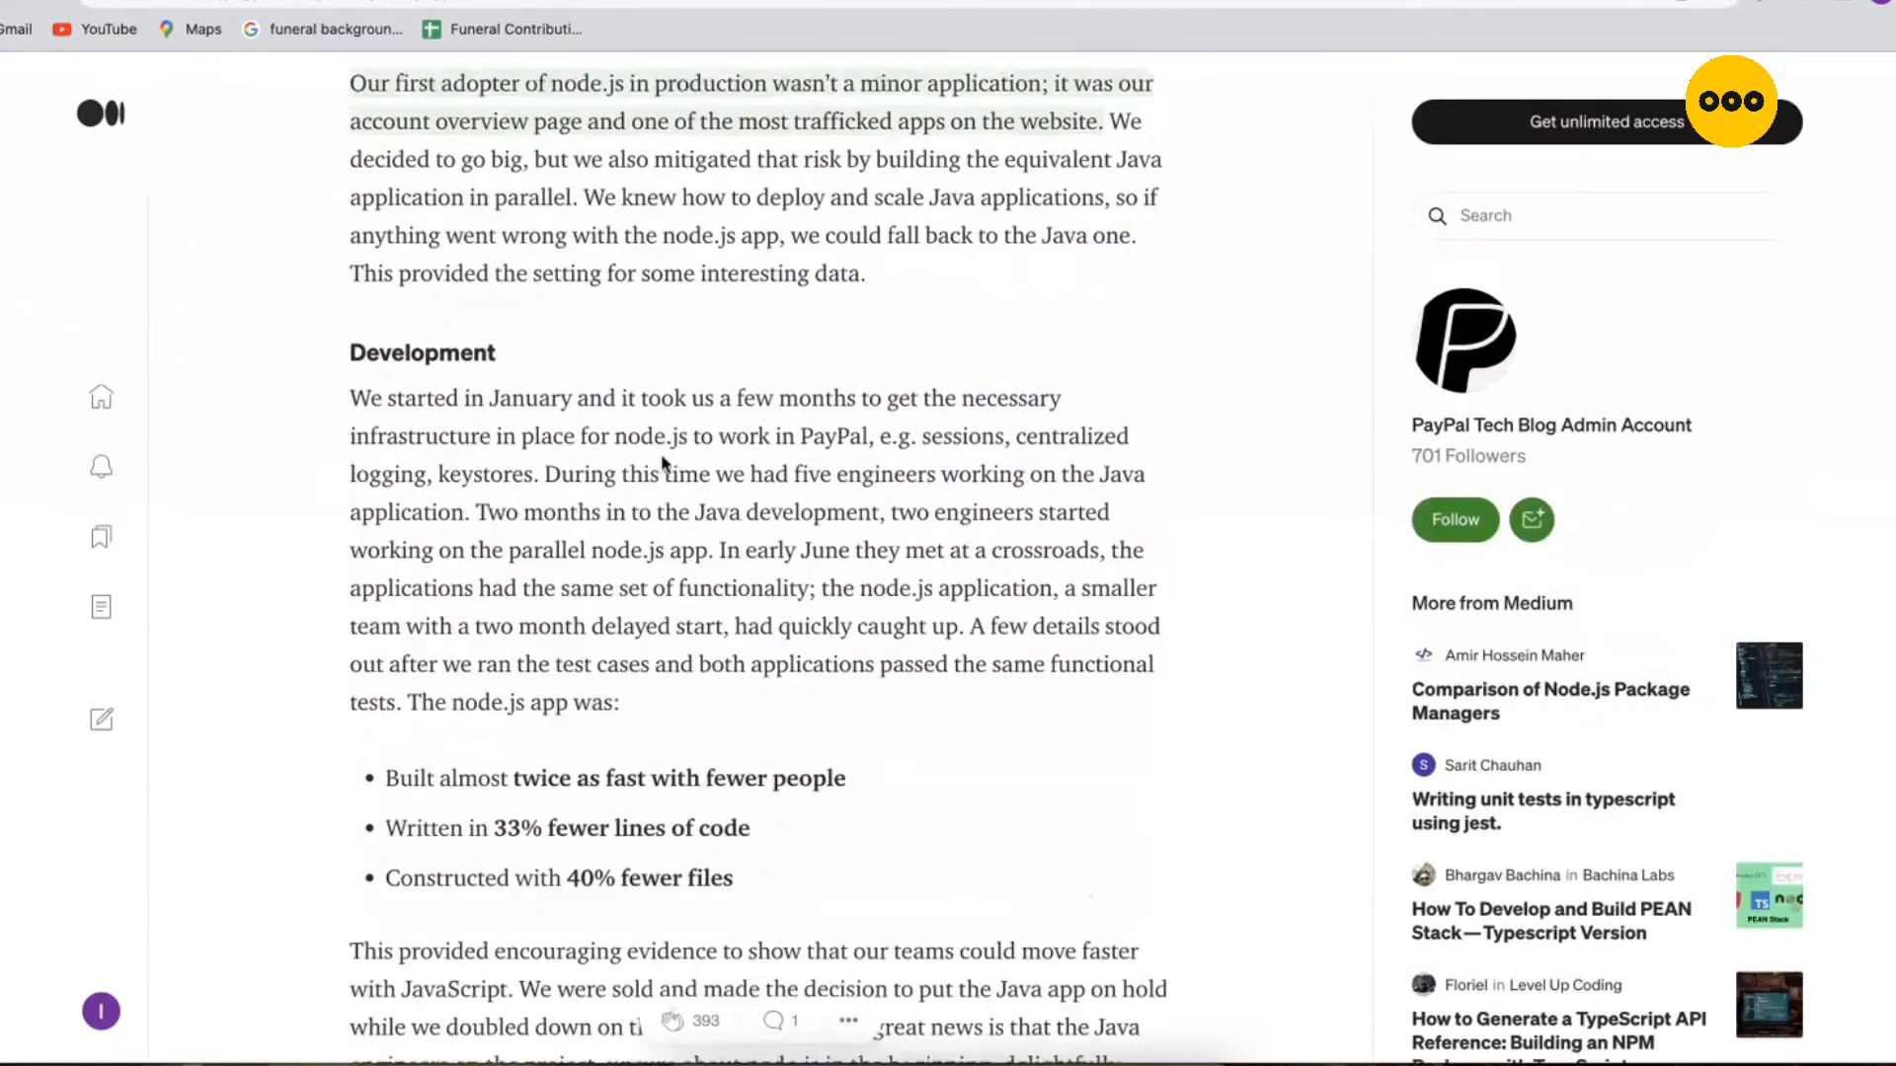
pyautogui.scroll(-3)
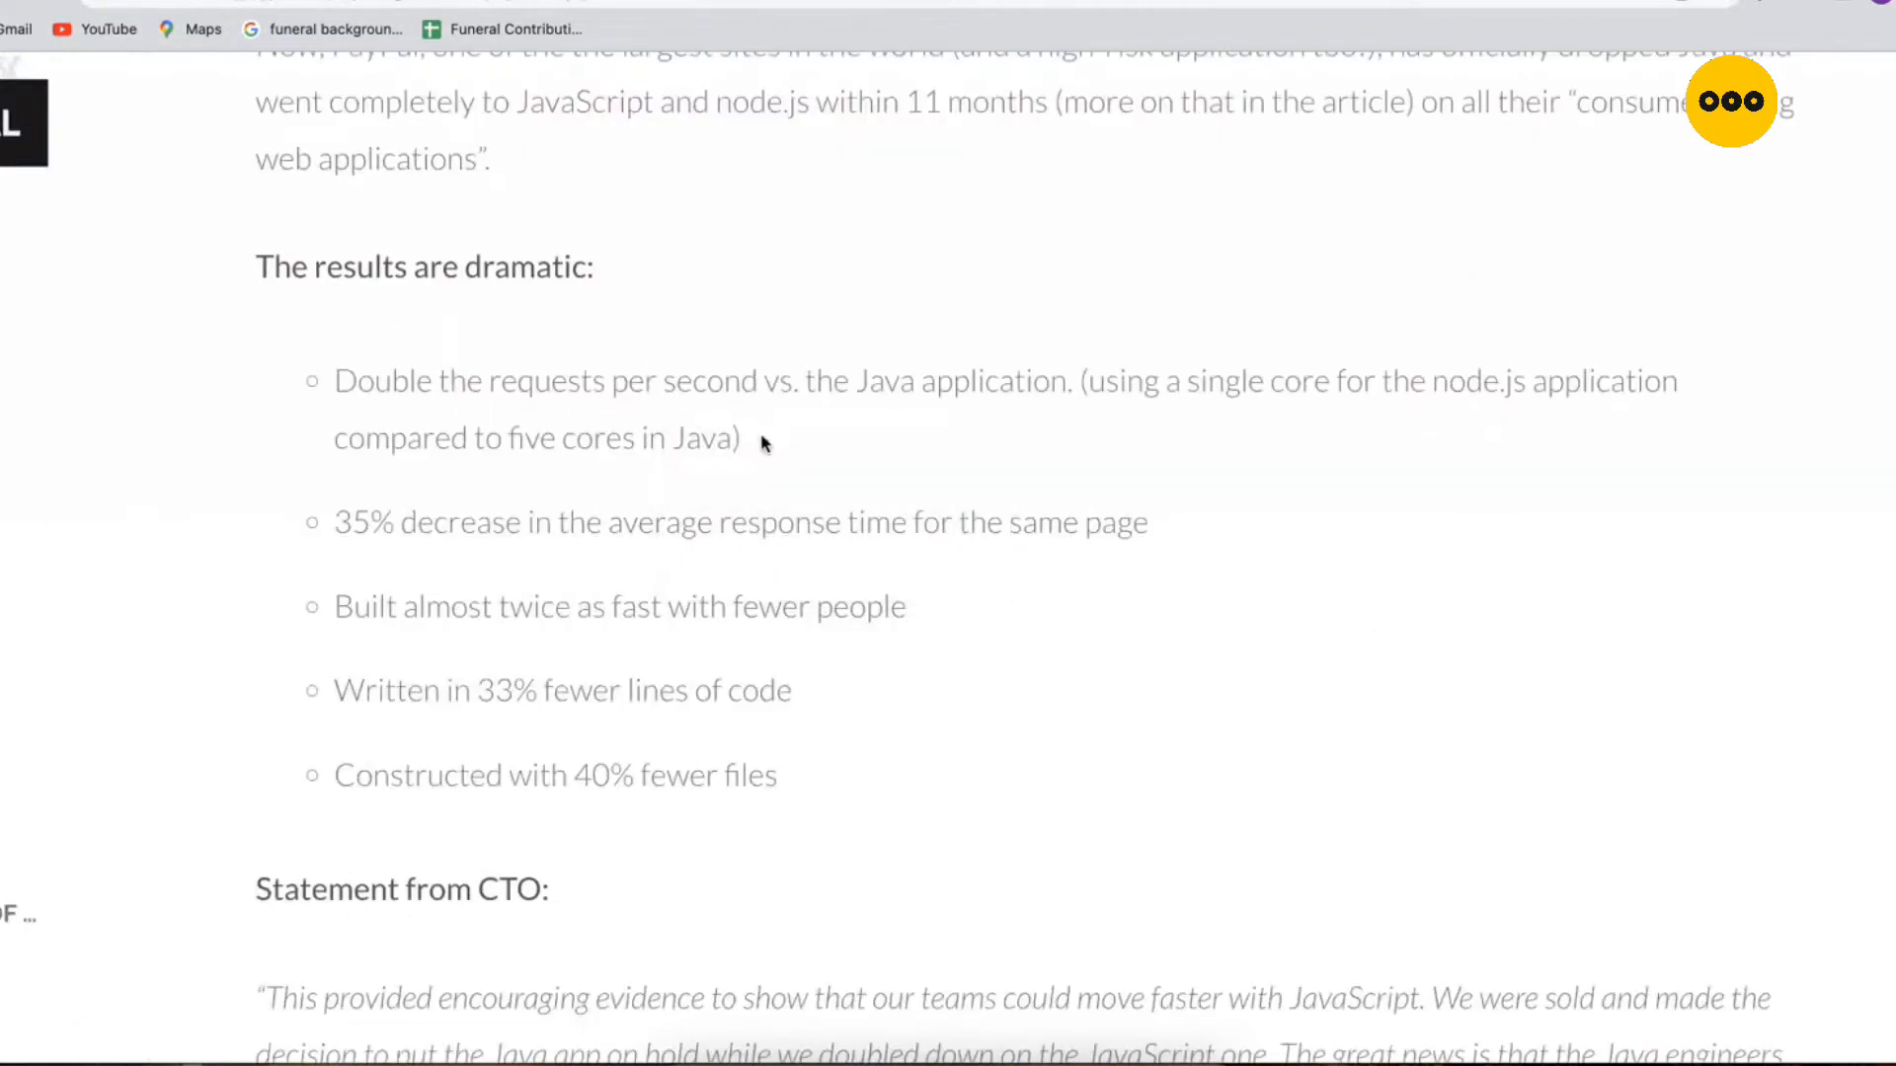
pyautogui.doubleClick(352, 521)
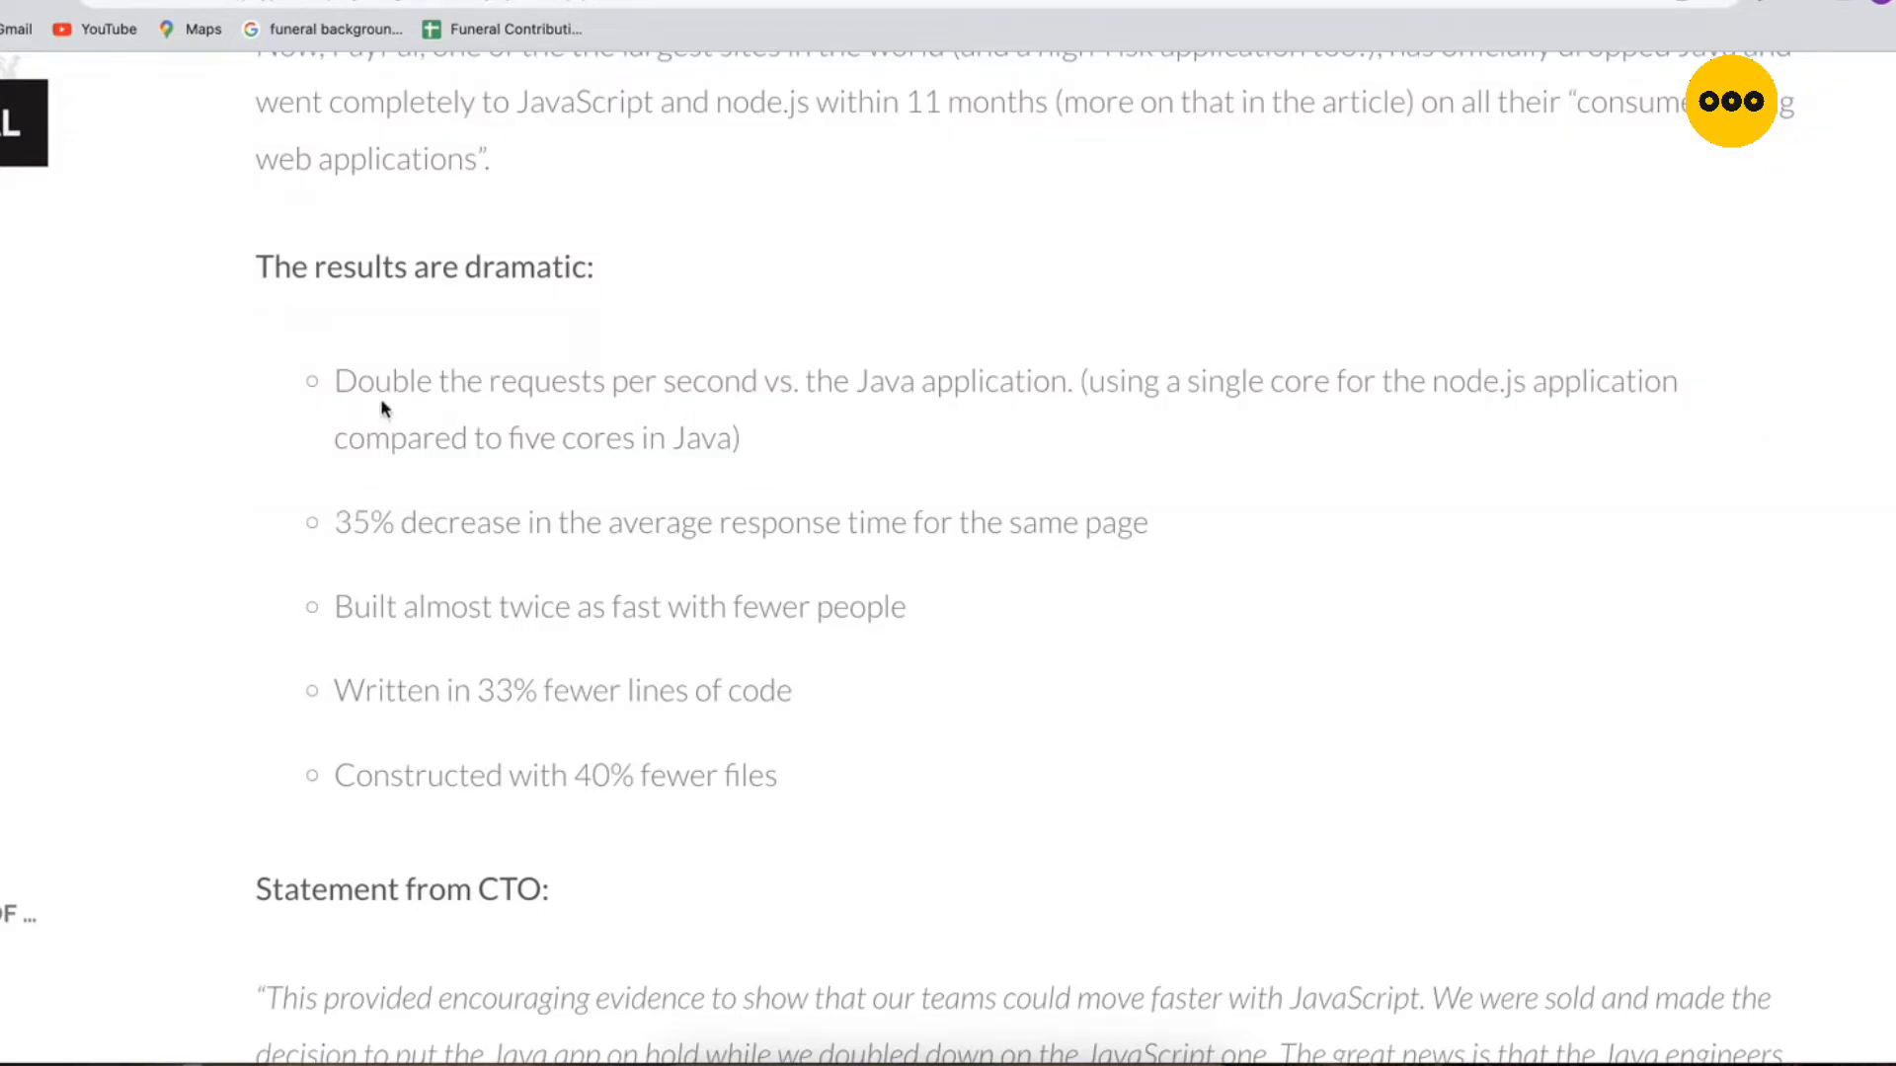
pyautogui.moveTo(826, 397)
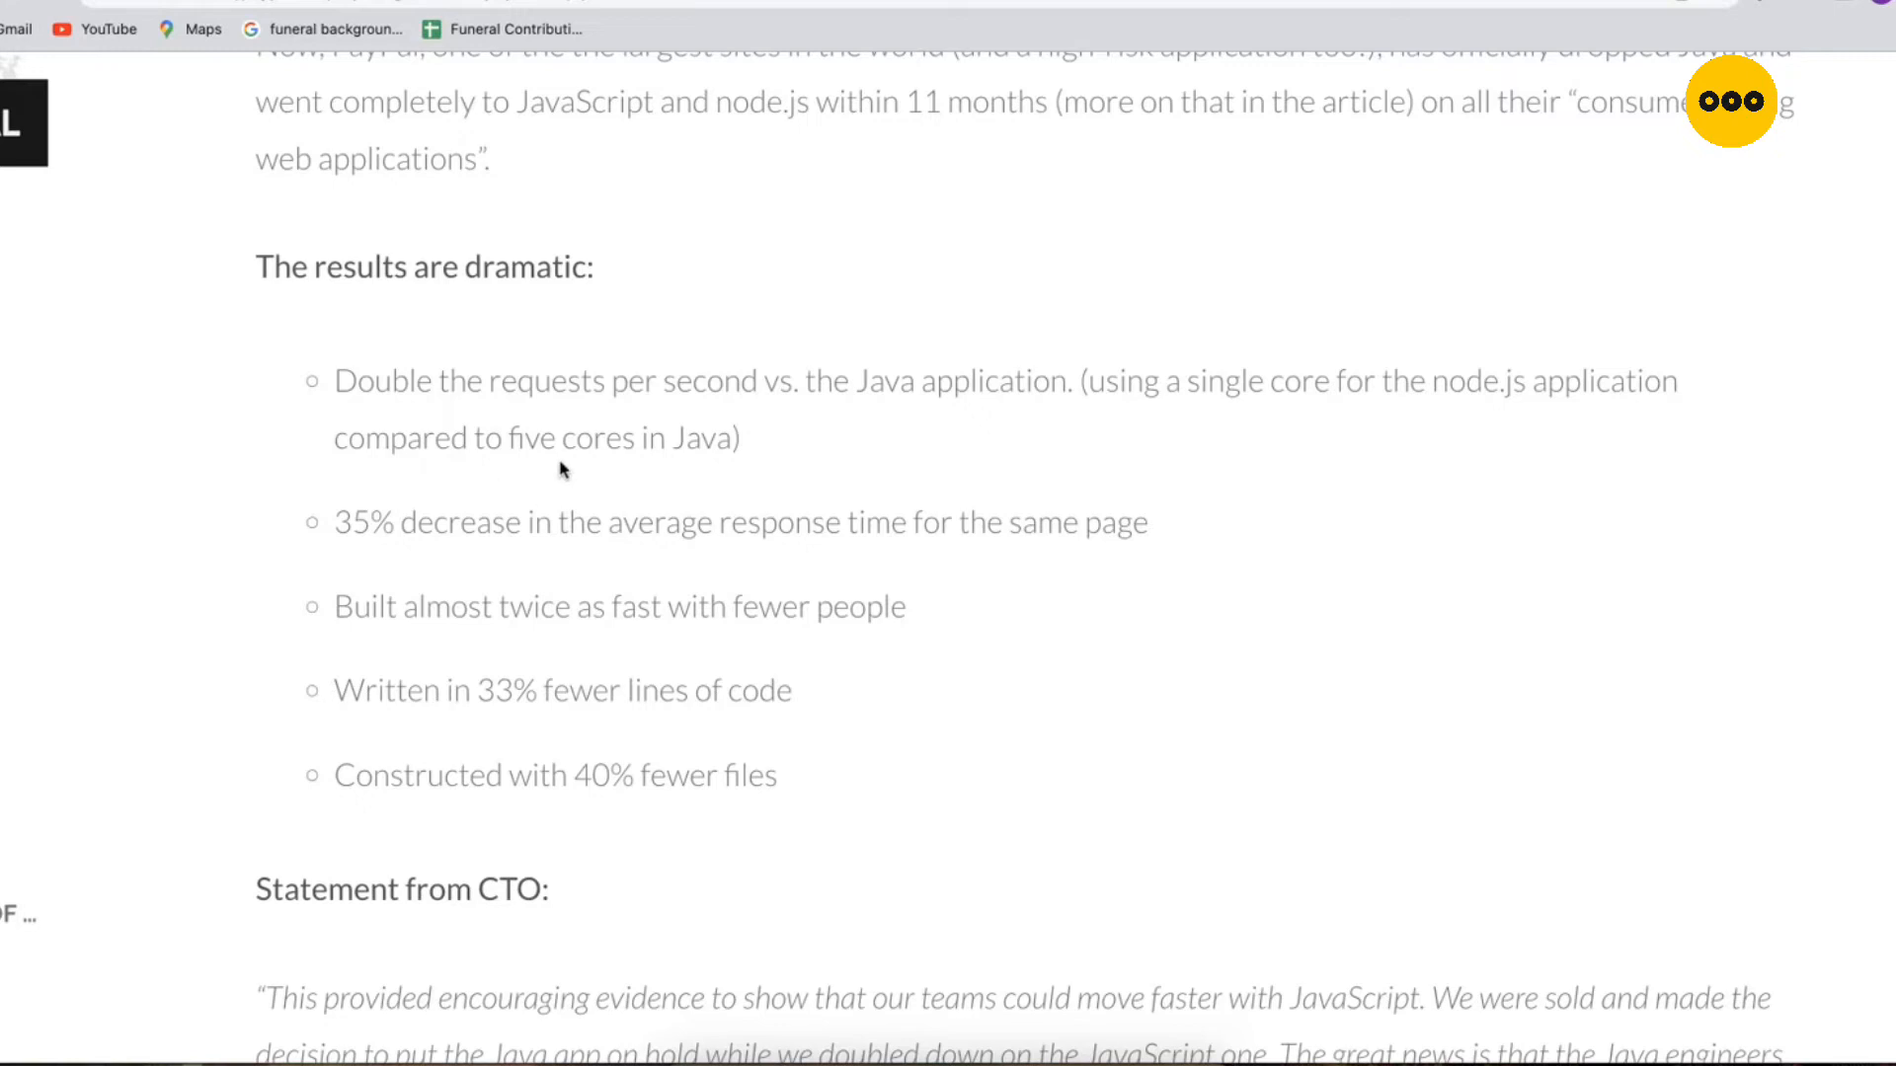
pyautogui.moveTo(620, 450)
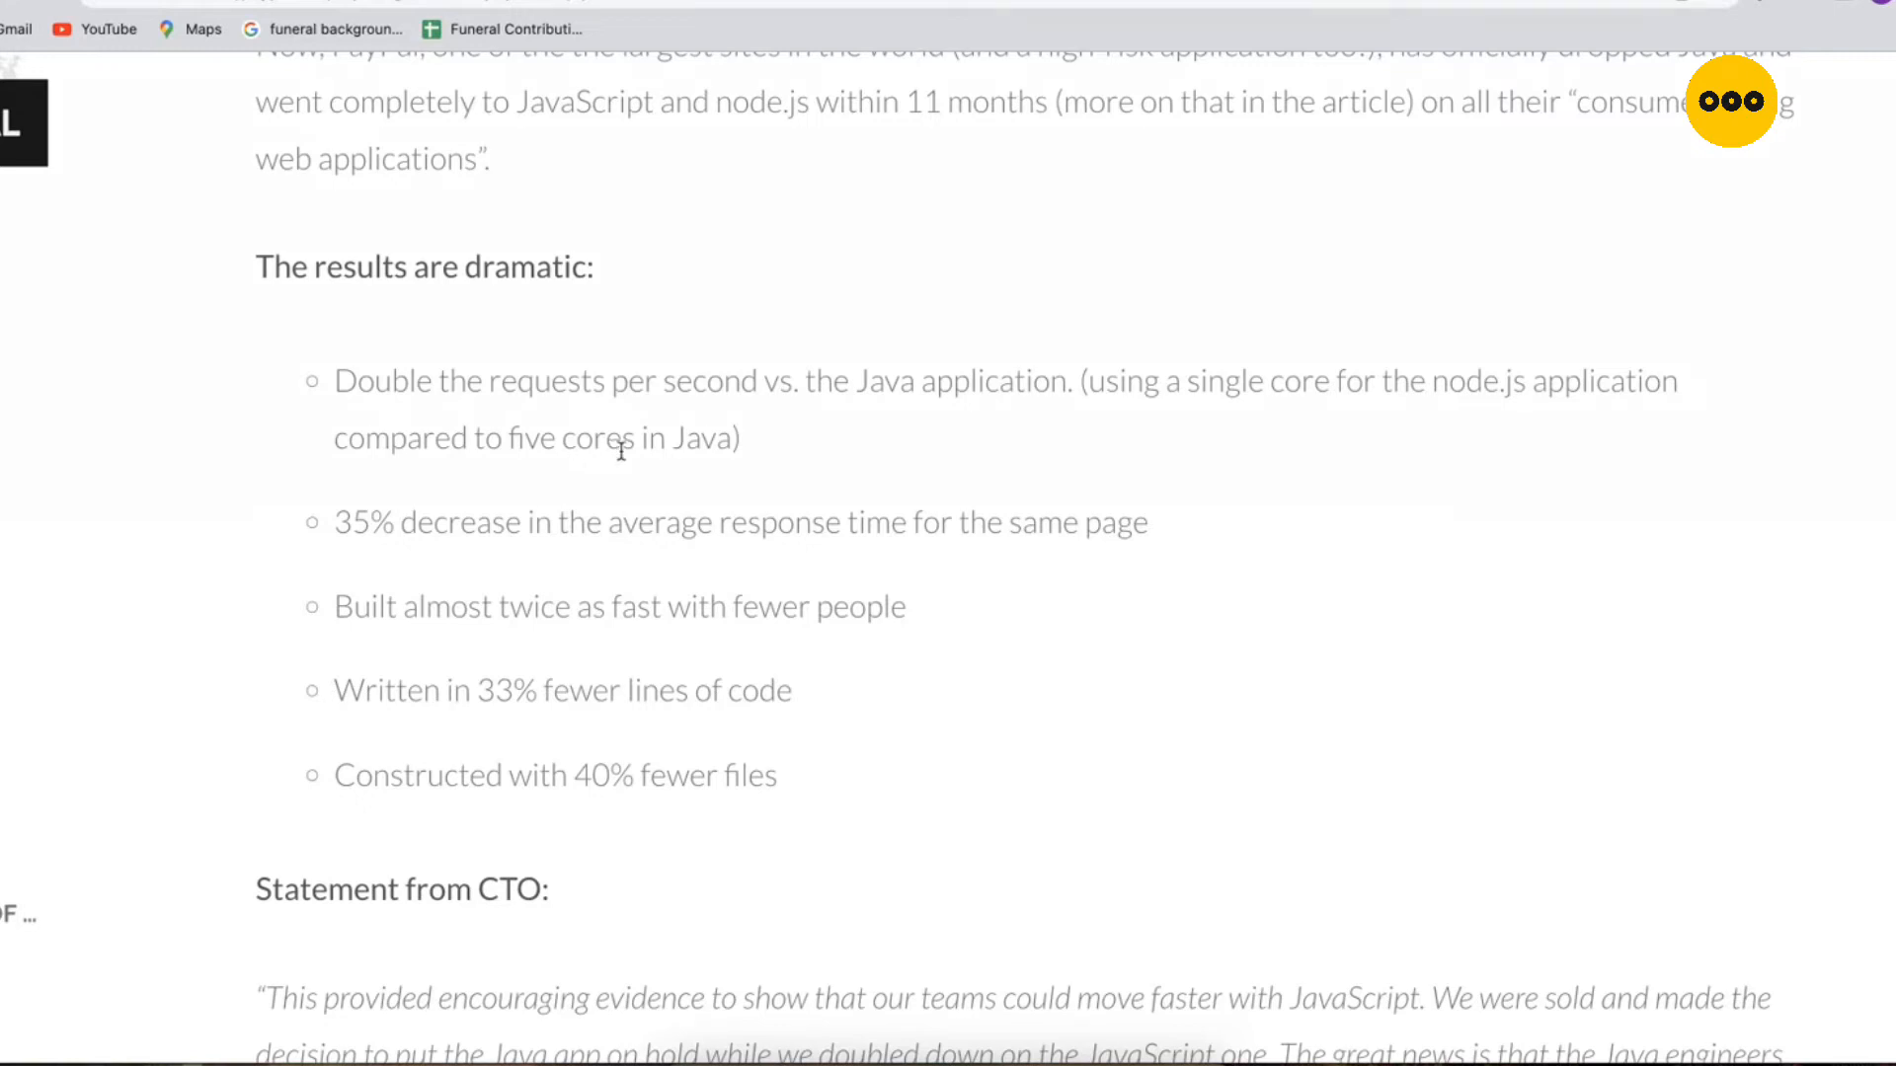
pyautogui.moveTo(1096, 385)
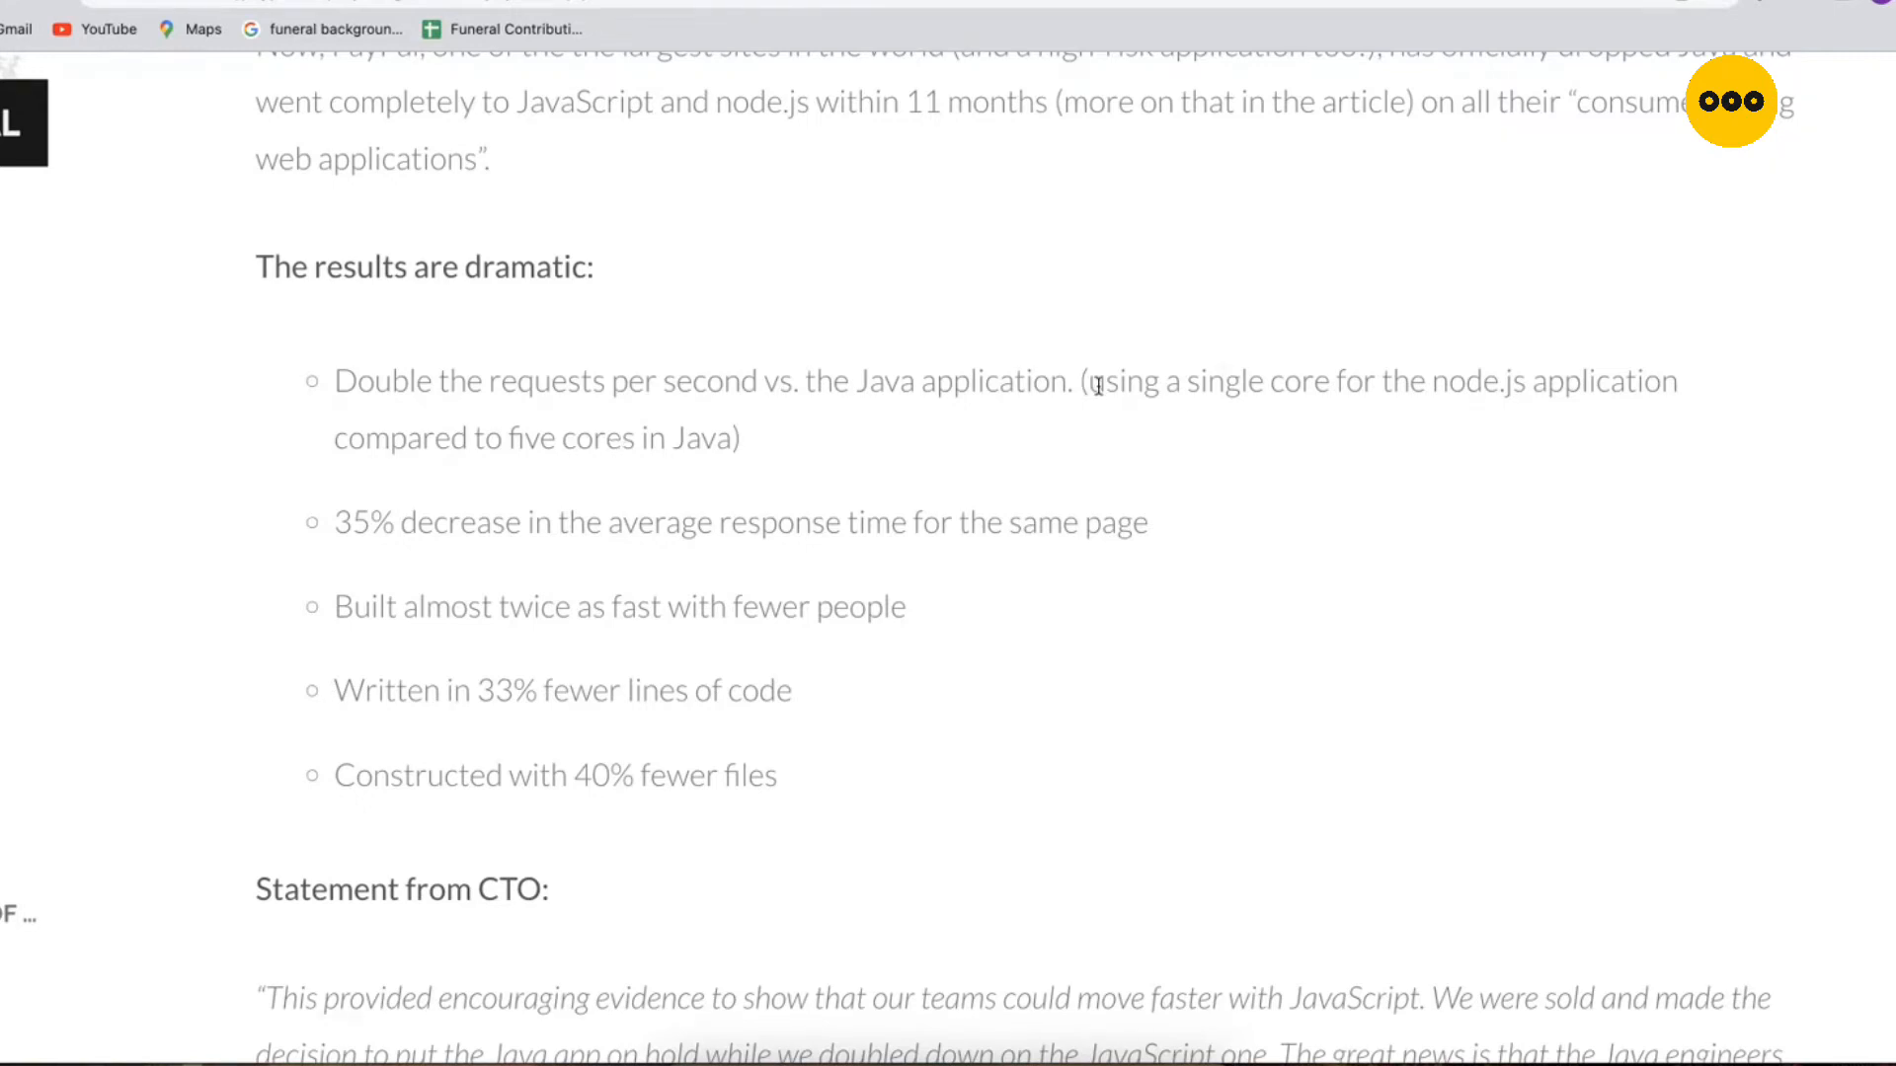
# Step: Highlight the single core versus five cores comparison, then move on to the results list
pyautogui.moveTo(1094, 381); pyautogui.dragTo(735, 439)
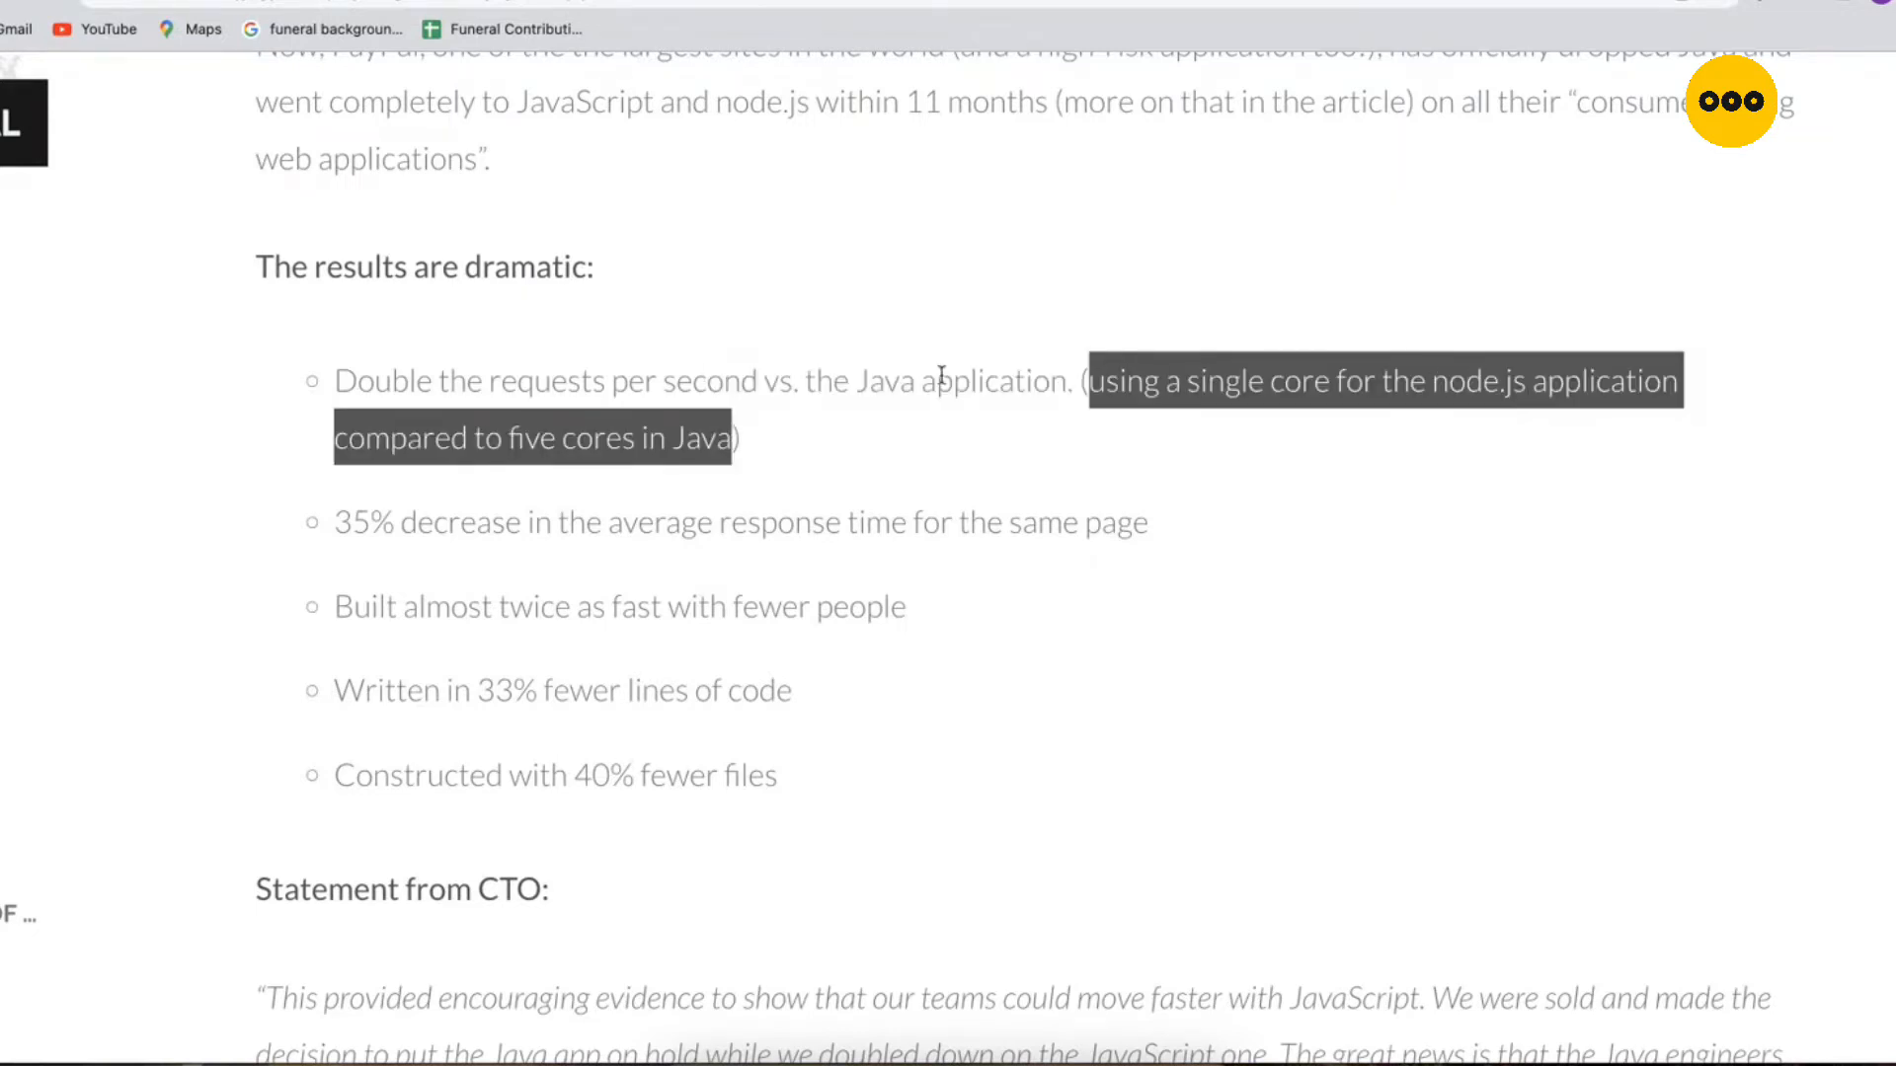
pyautogui.click(500, 411)
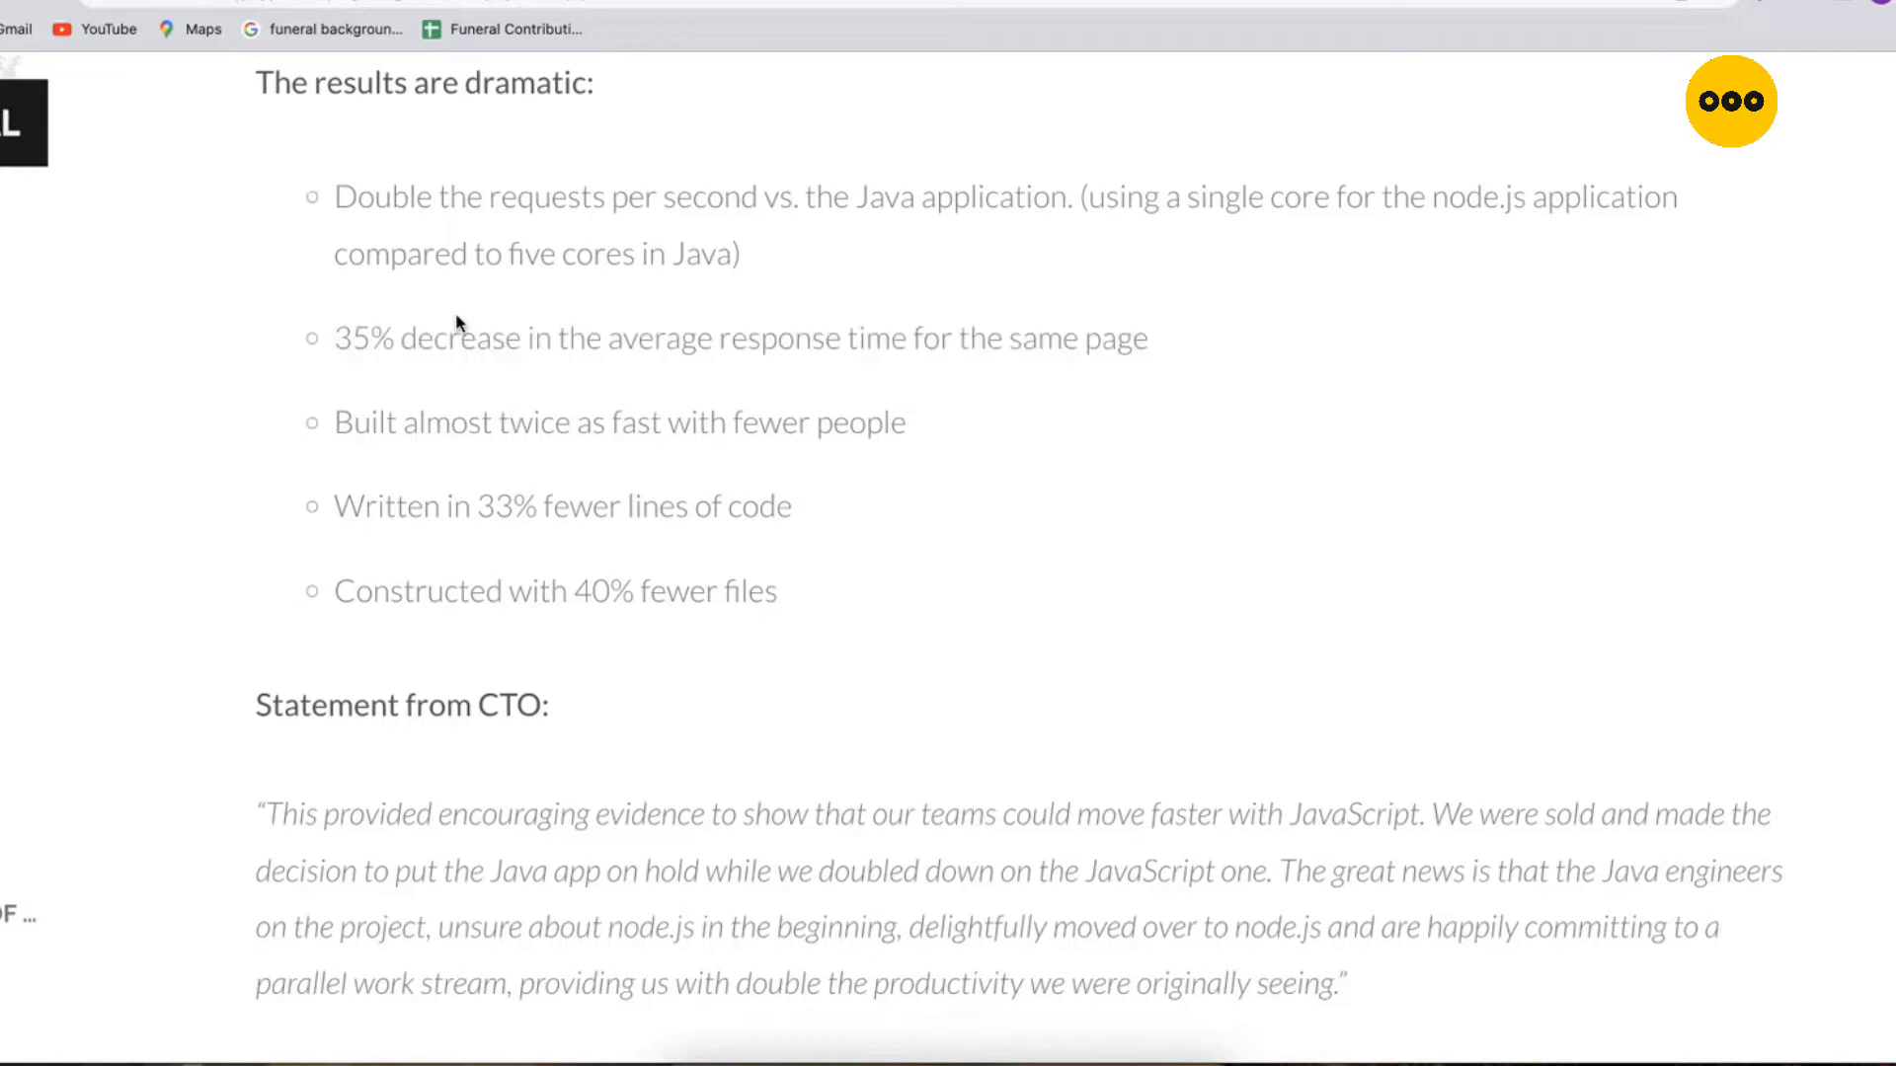
pyautogui.moveTo(441, 335)
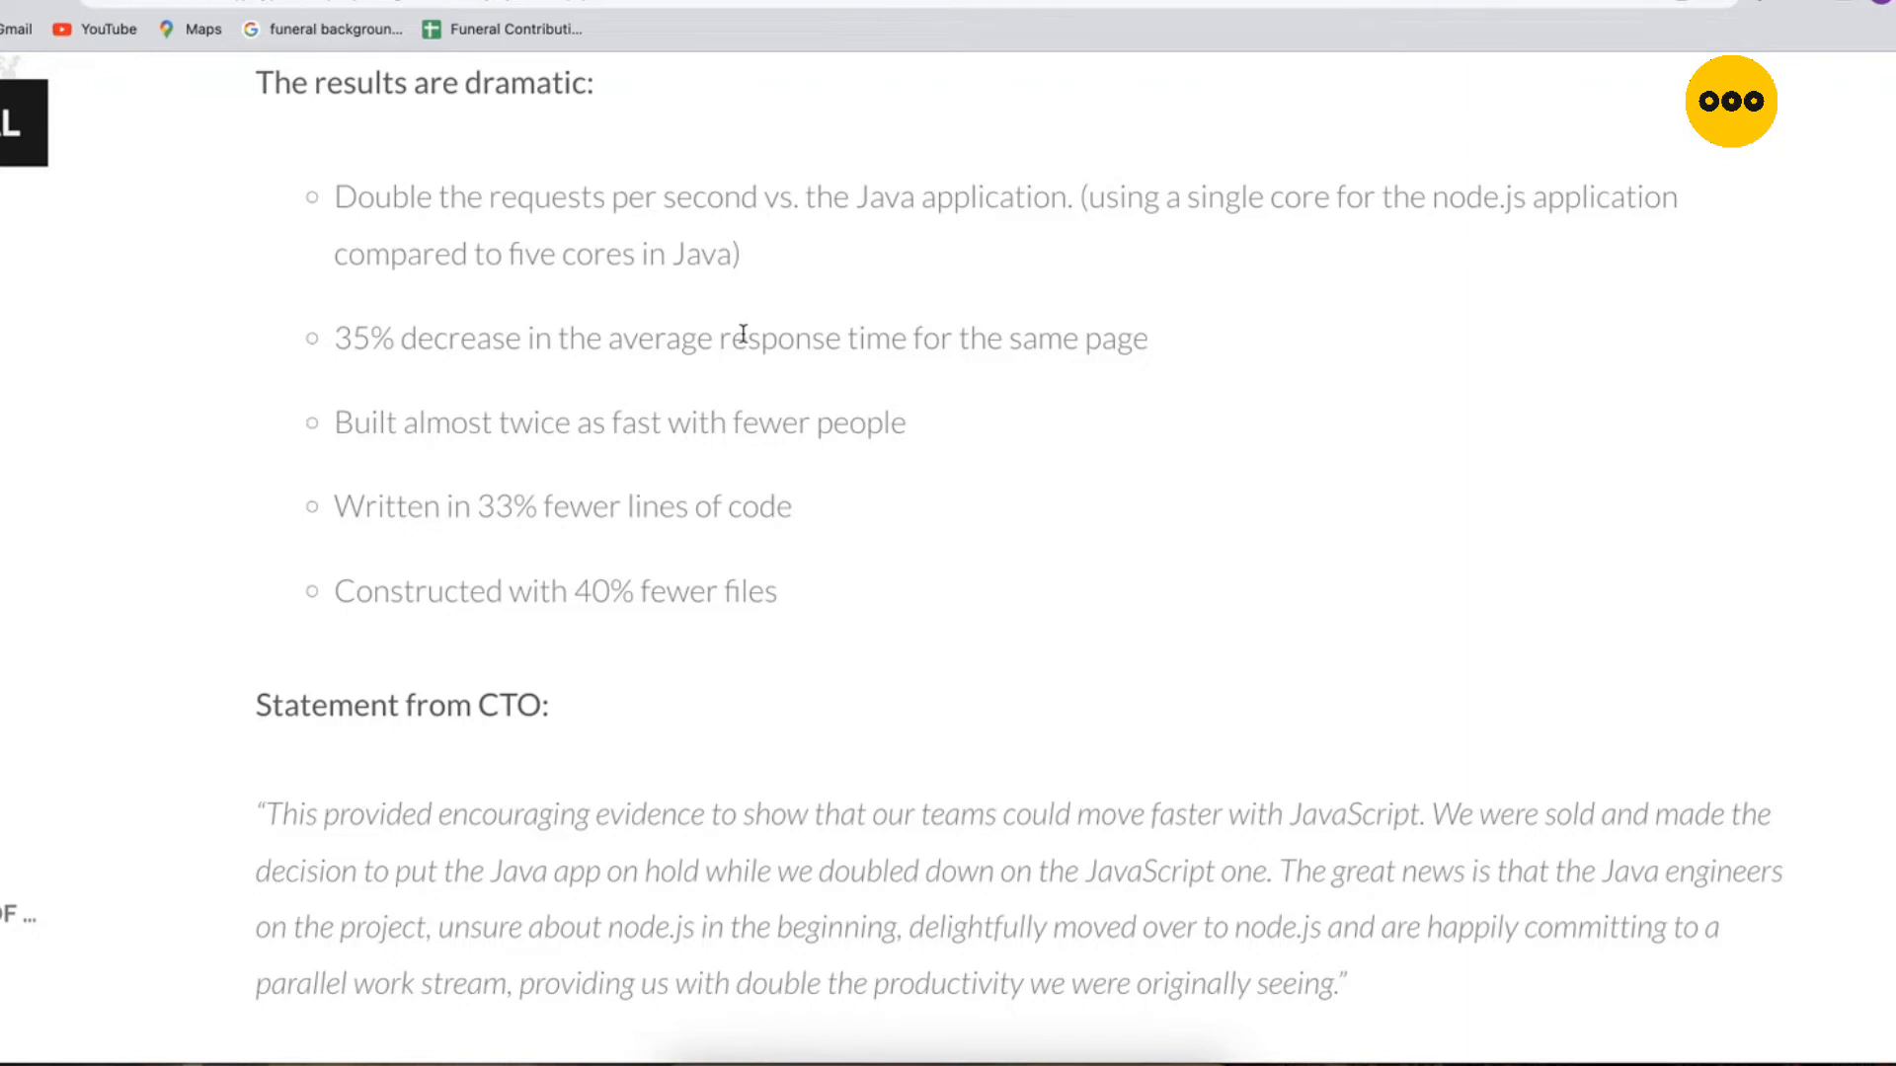
pyautogui.moveTo(401, 354)
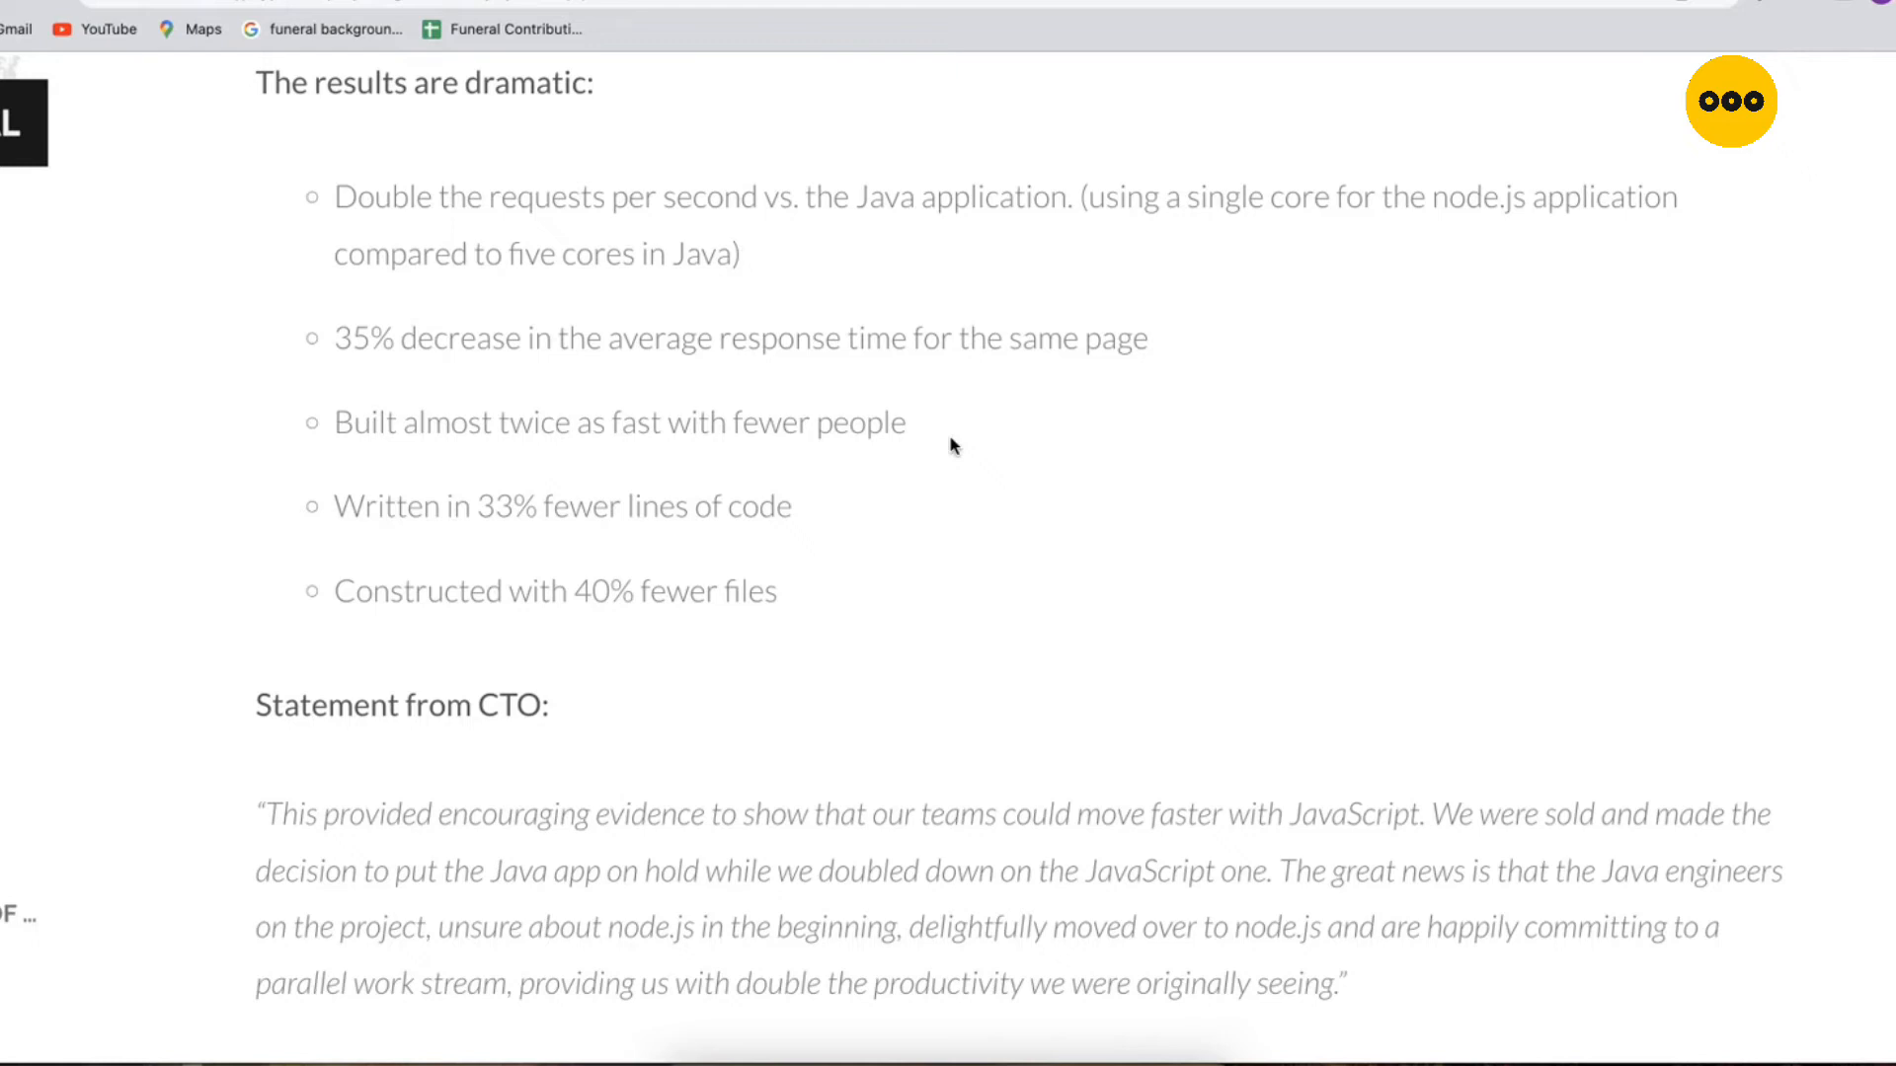
pyautogui.scroll(-3)
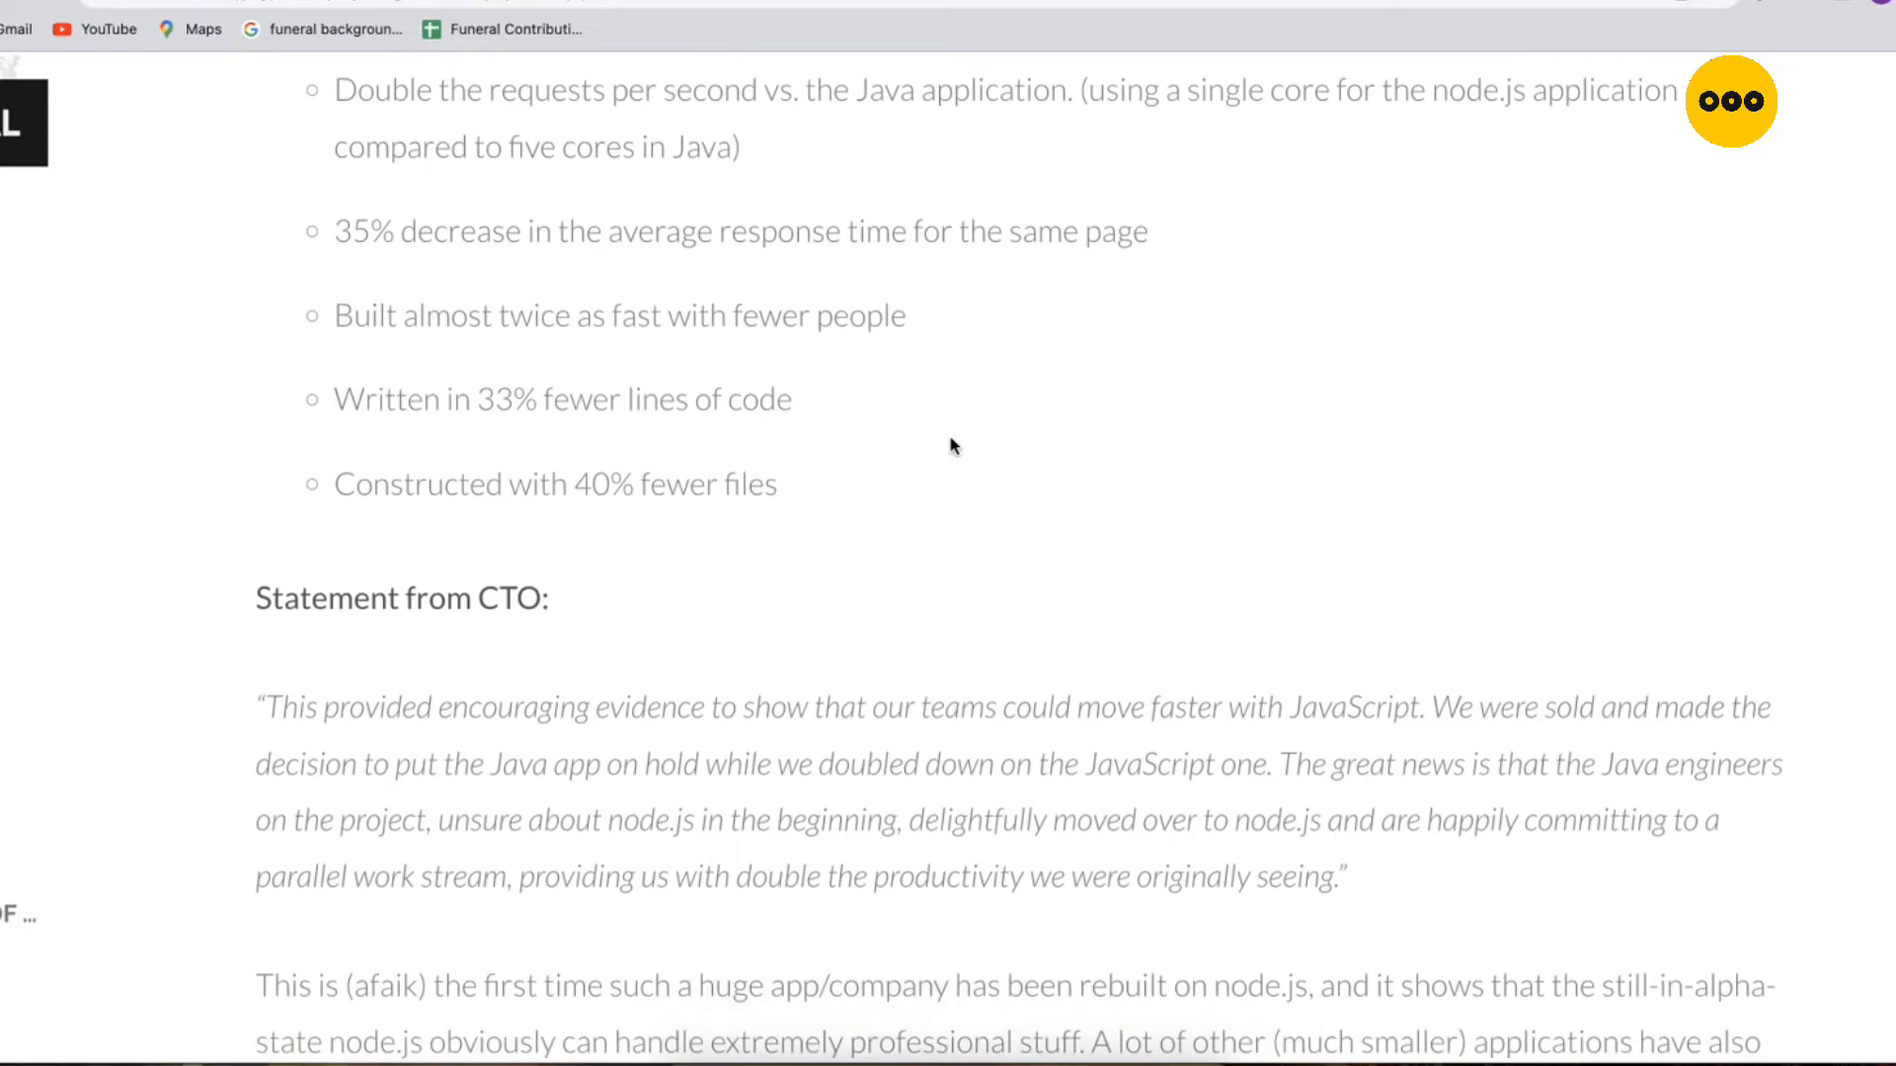
pyautogui.scroll(-3)
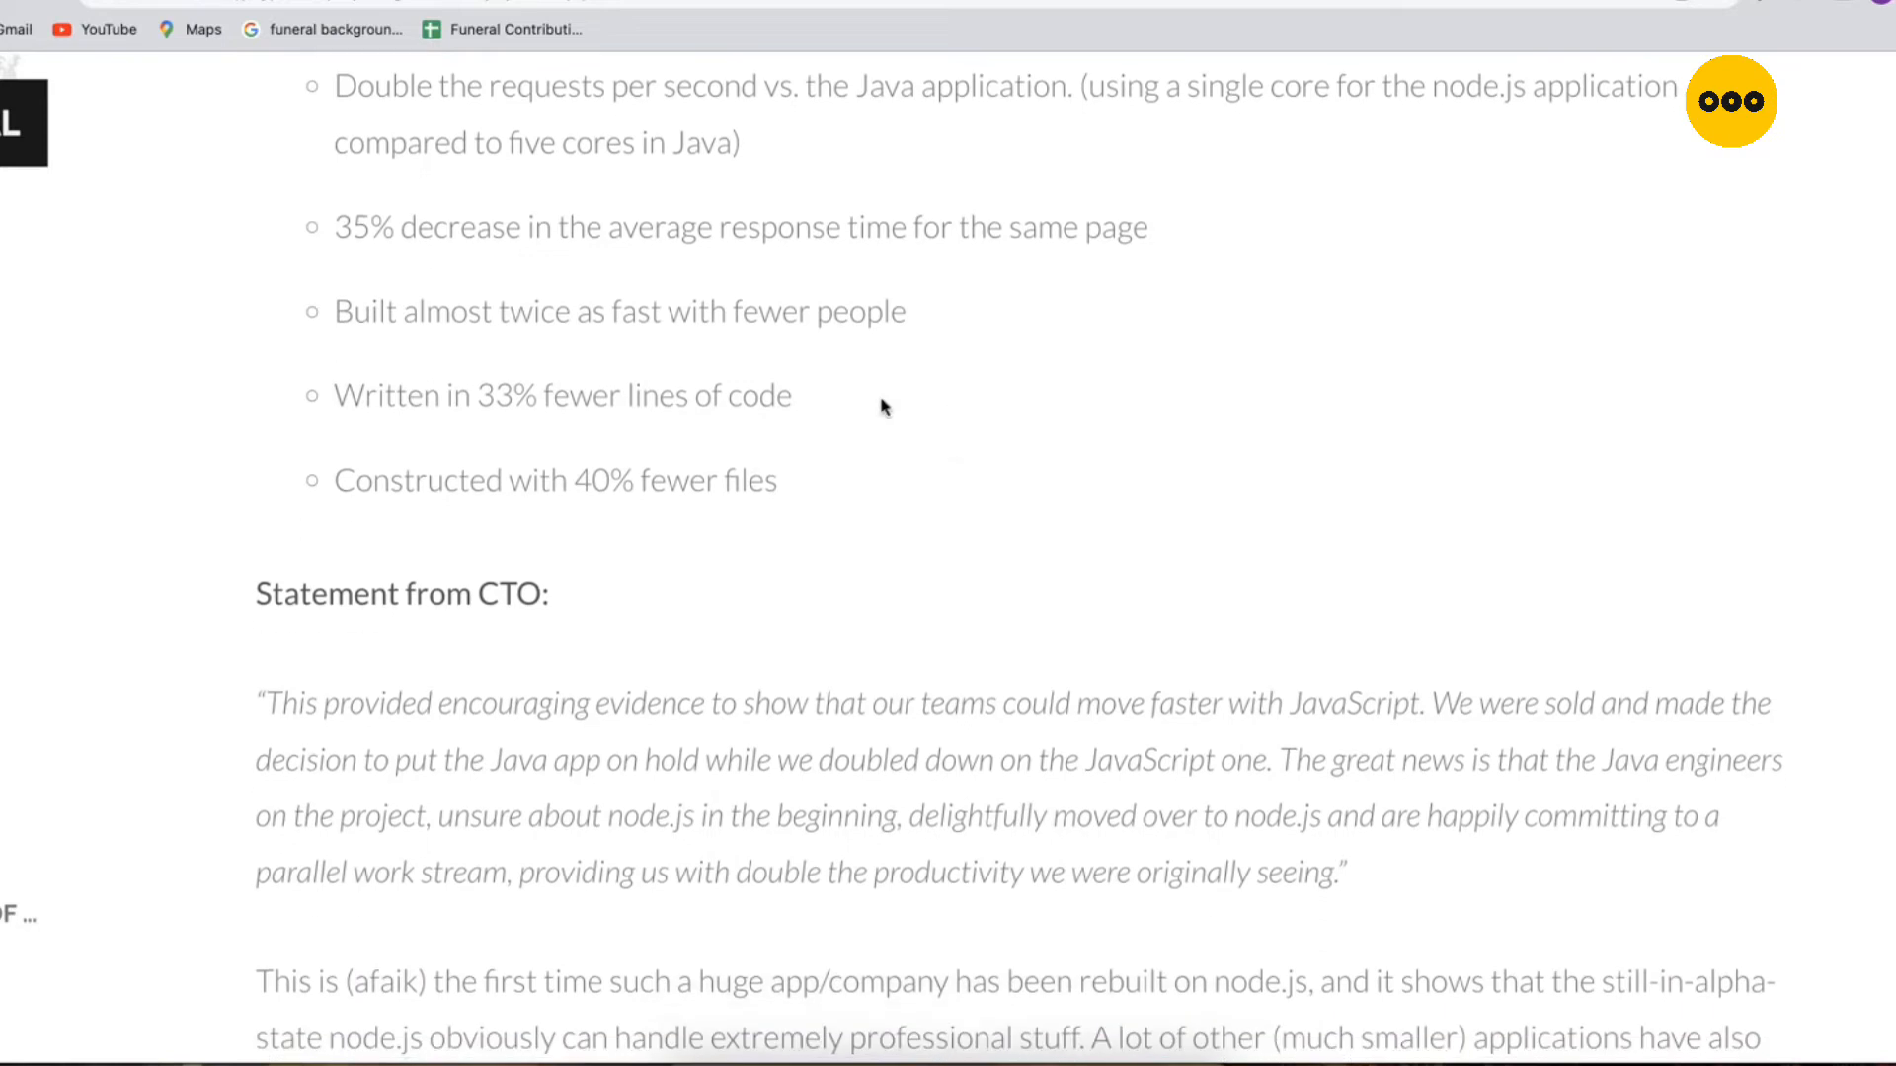
# Step: Highlight the '33% fewer lines of code' and '40% fewer files' results
pyautogui.tripleClick(563, 395)
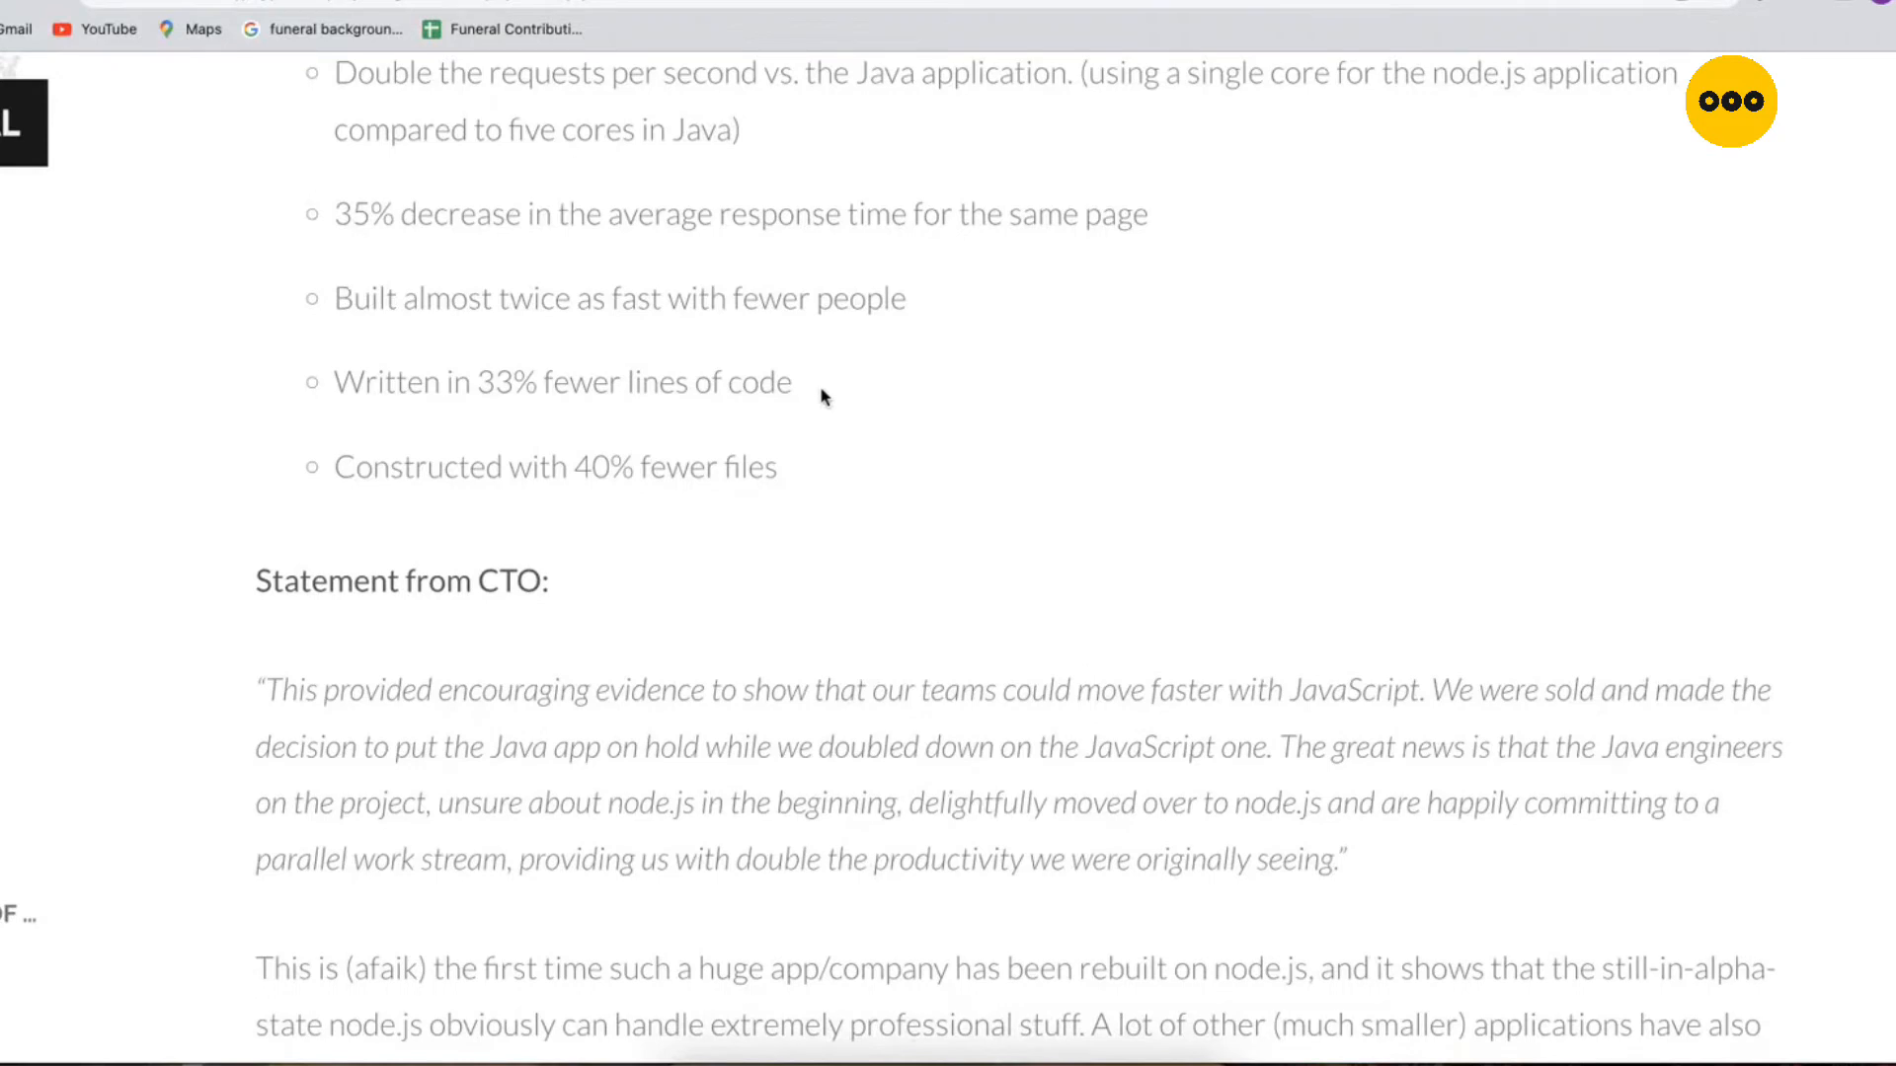
pyautogui.doubleClick(561, 381)
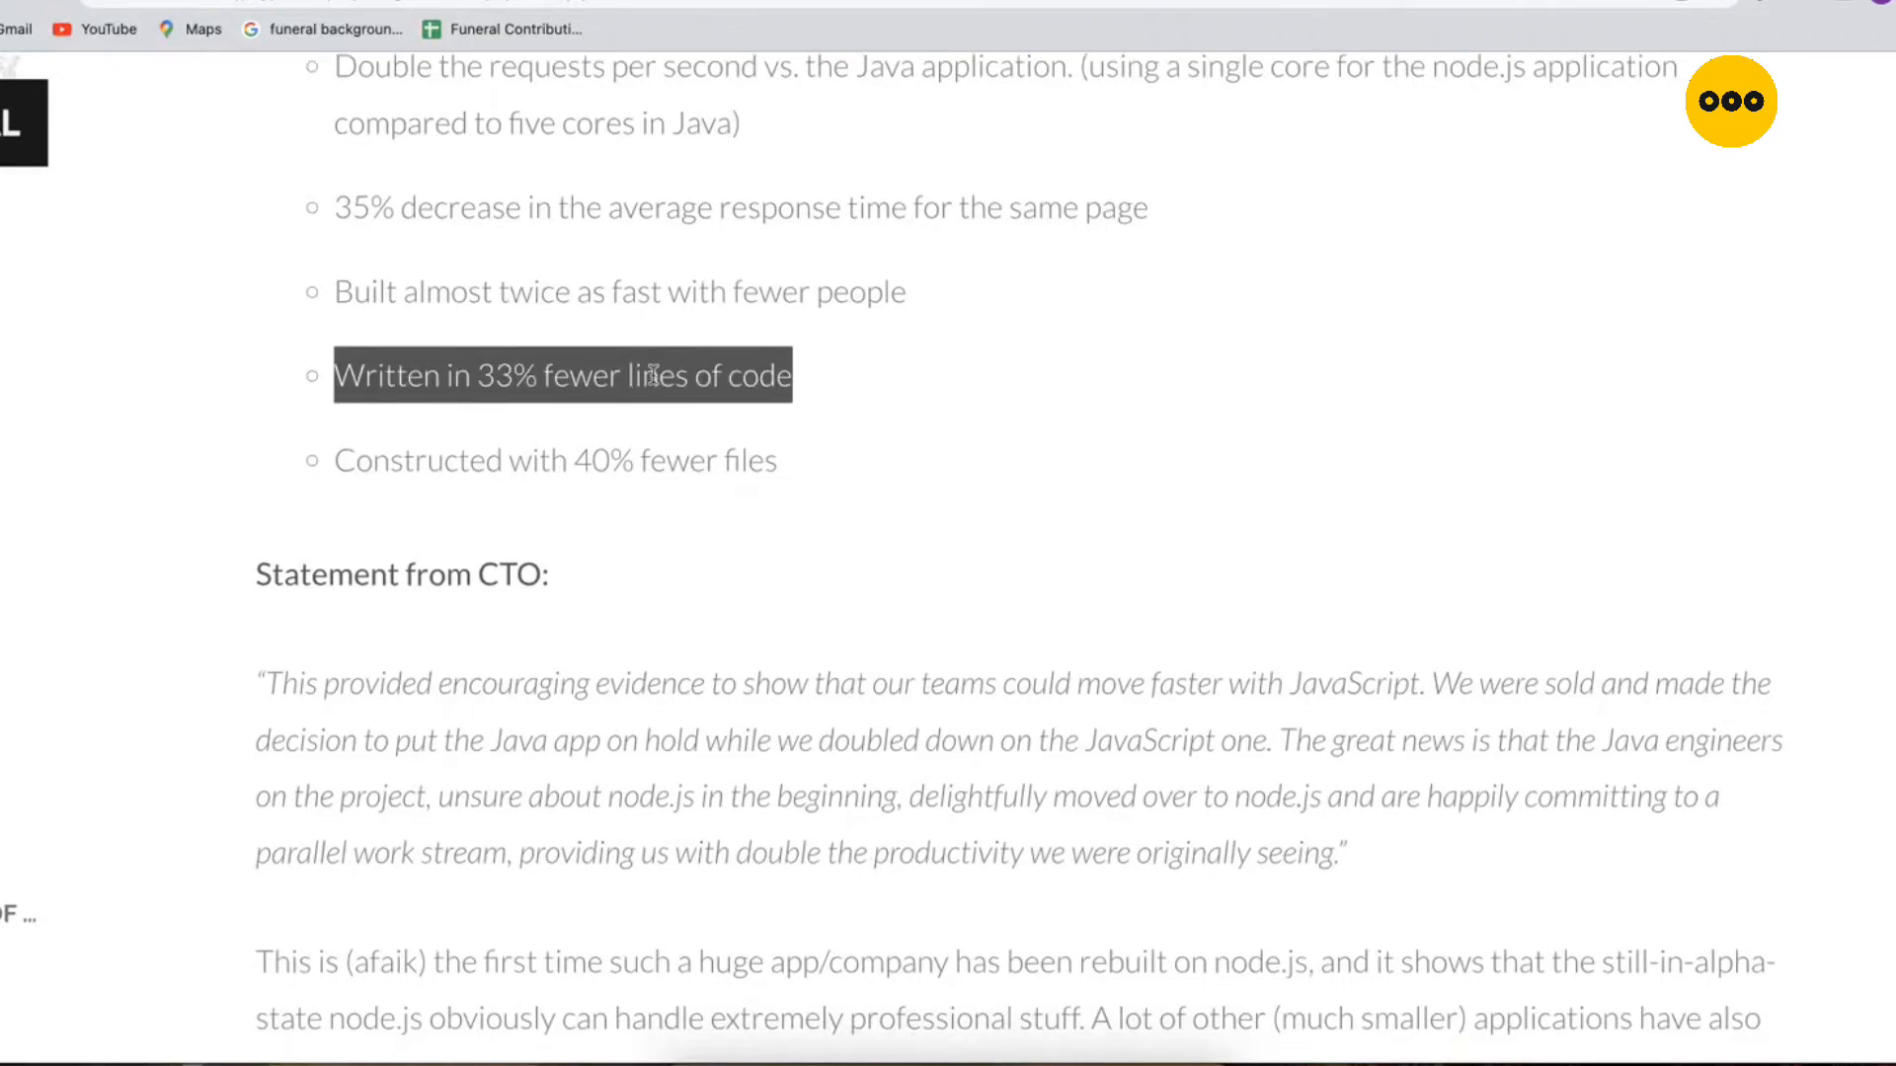
pyautogui.scroll(-3)
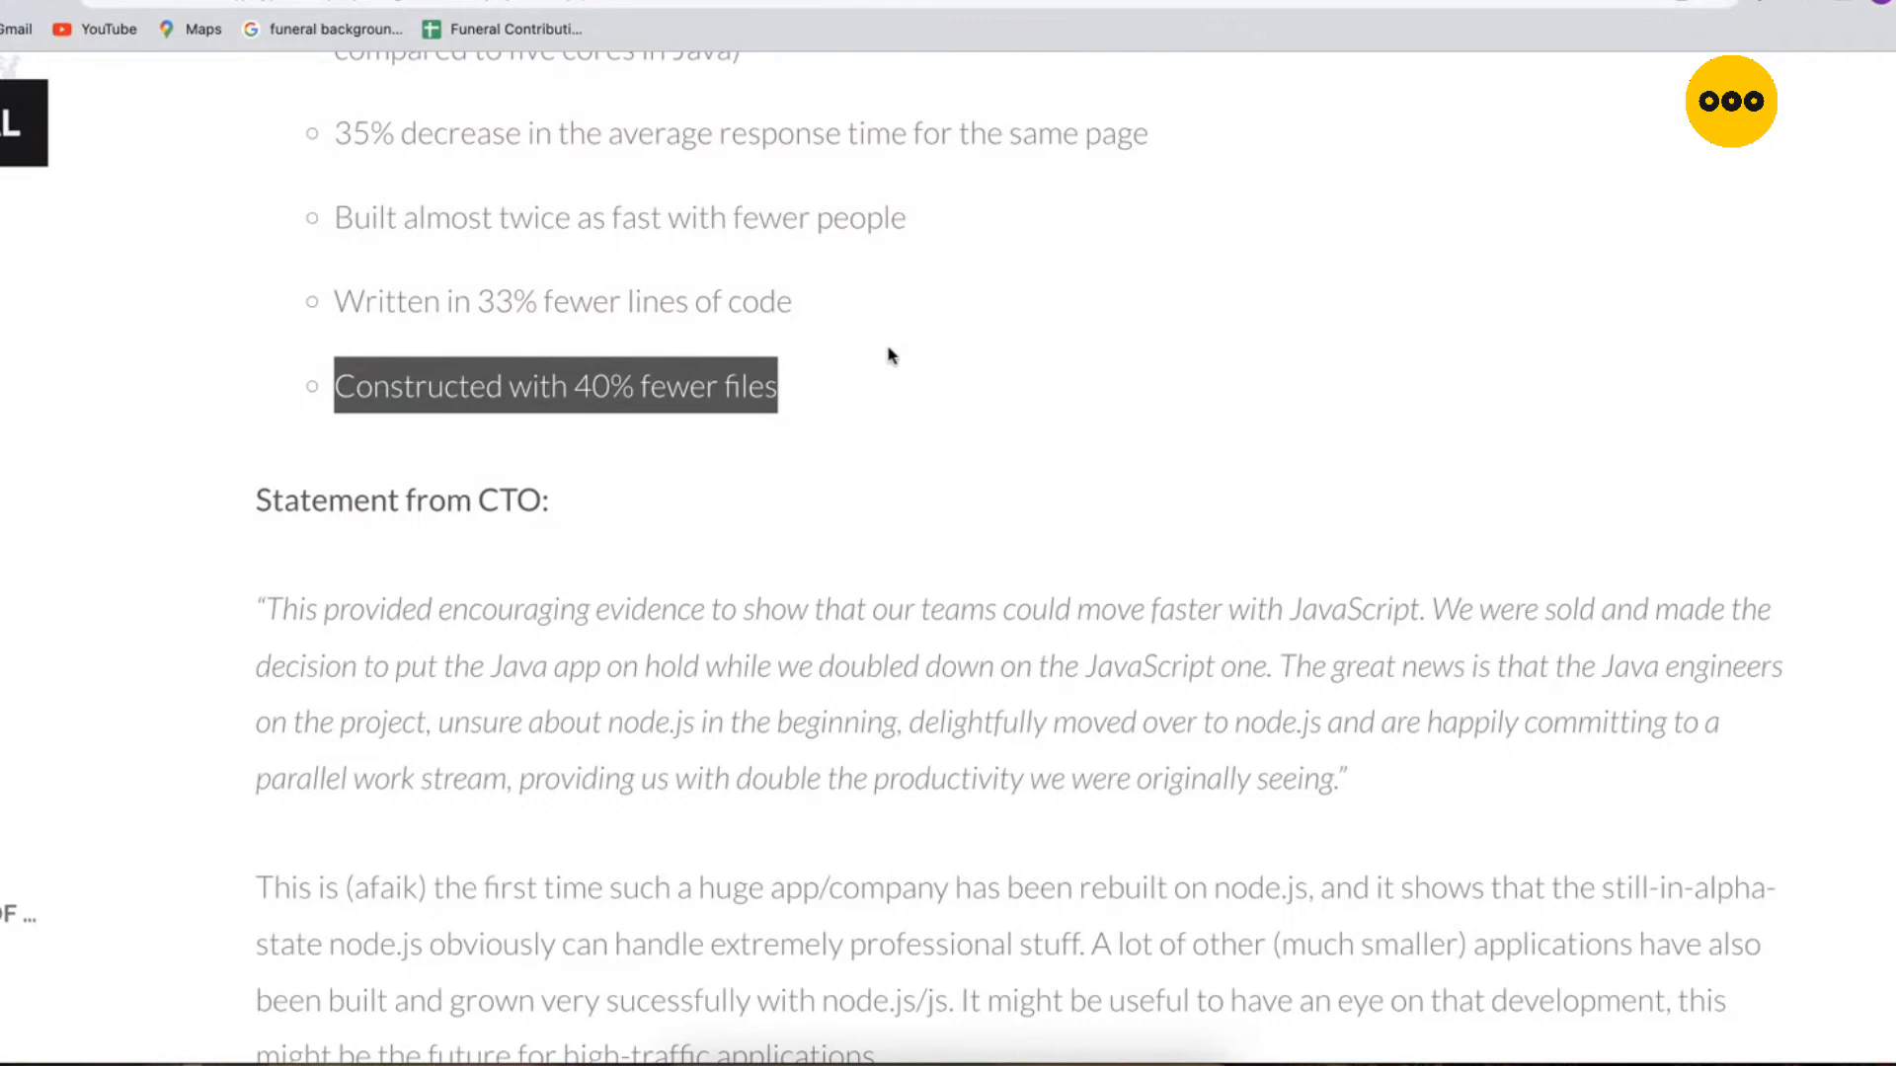
pyautogui.click(853, 387)
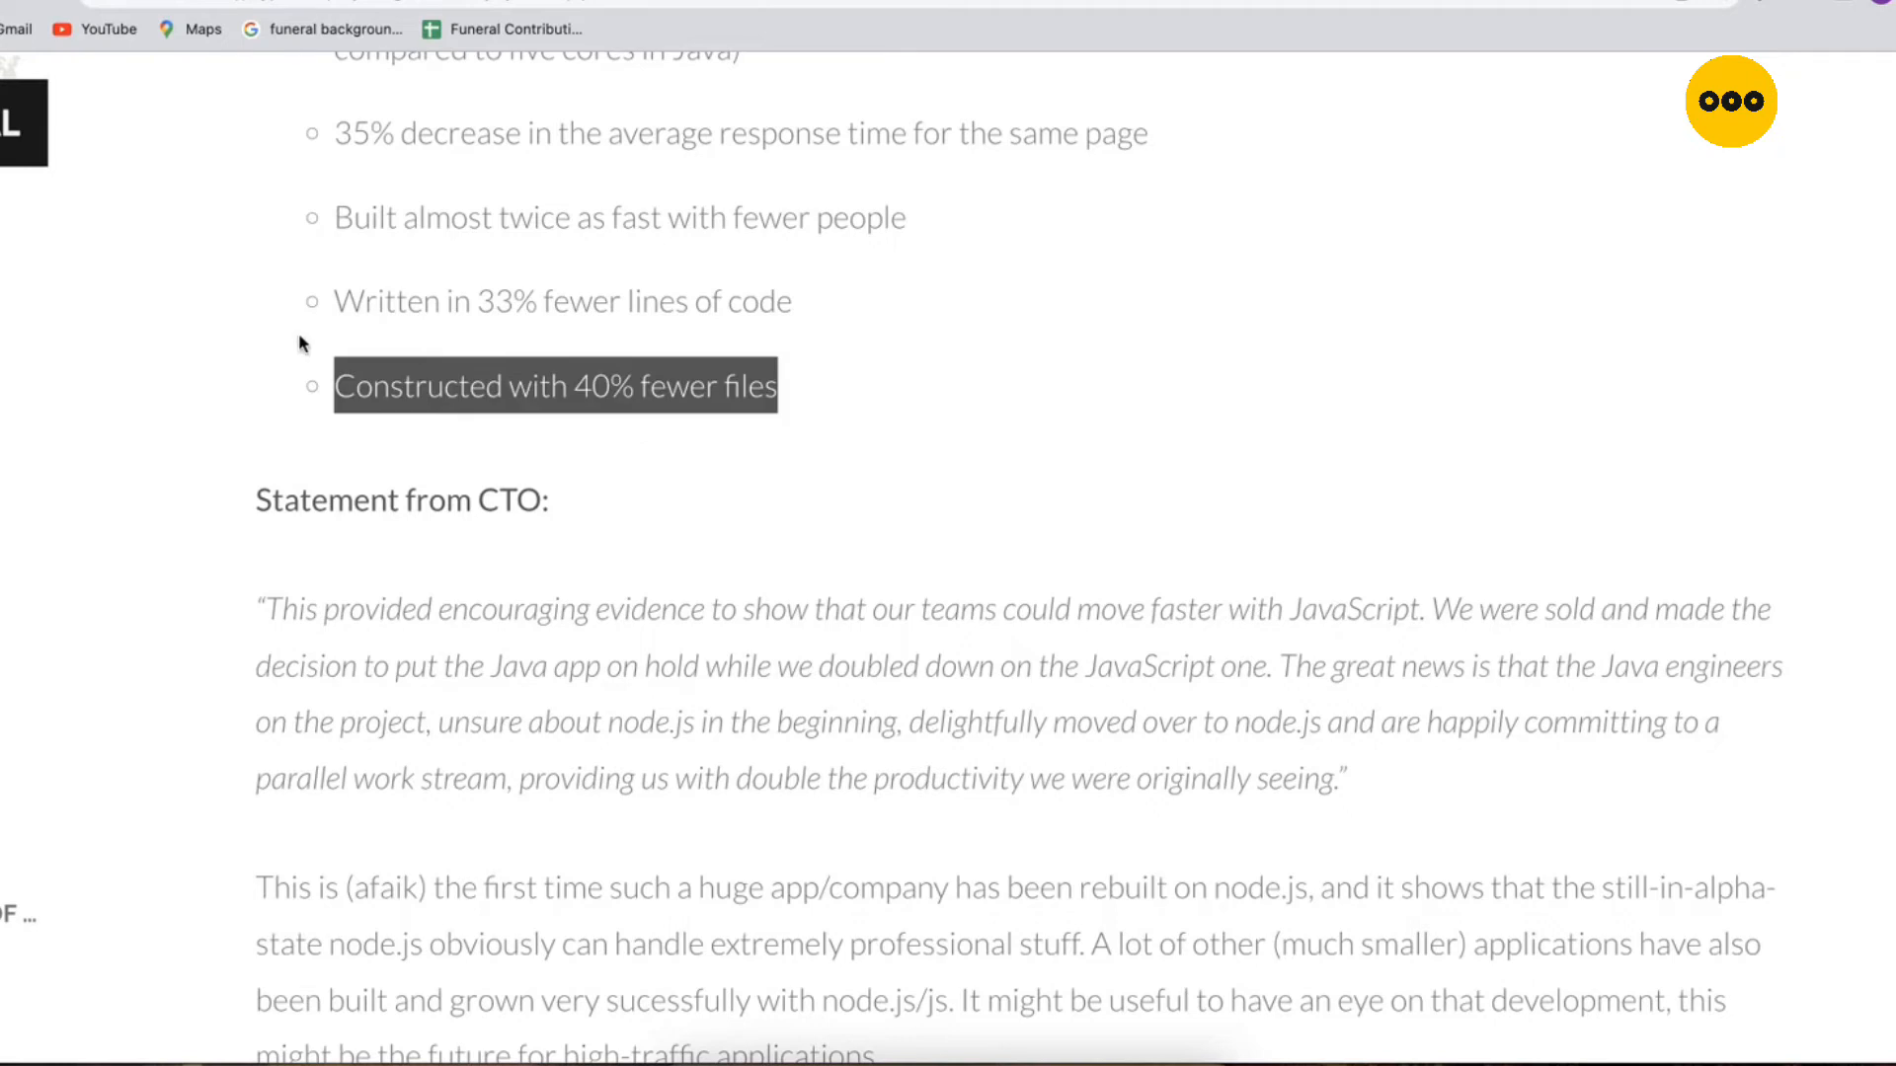
pyautogui.scroll(3)
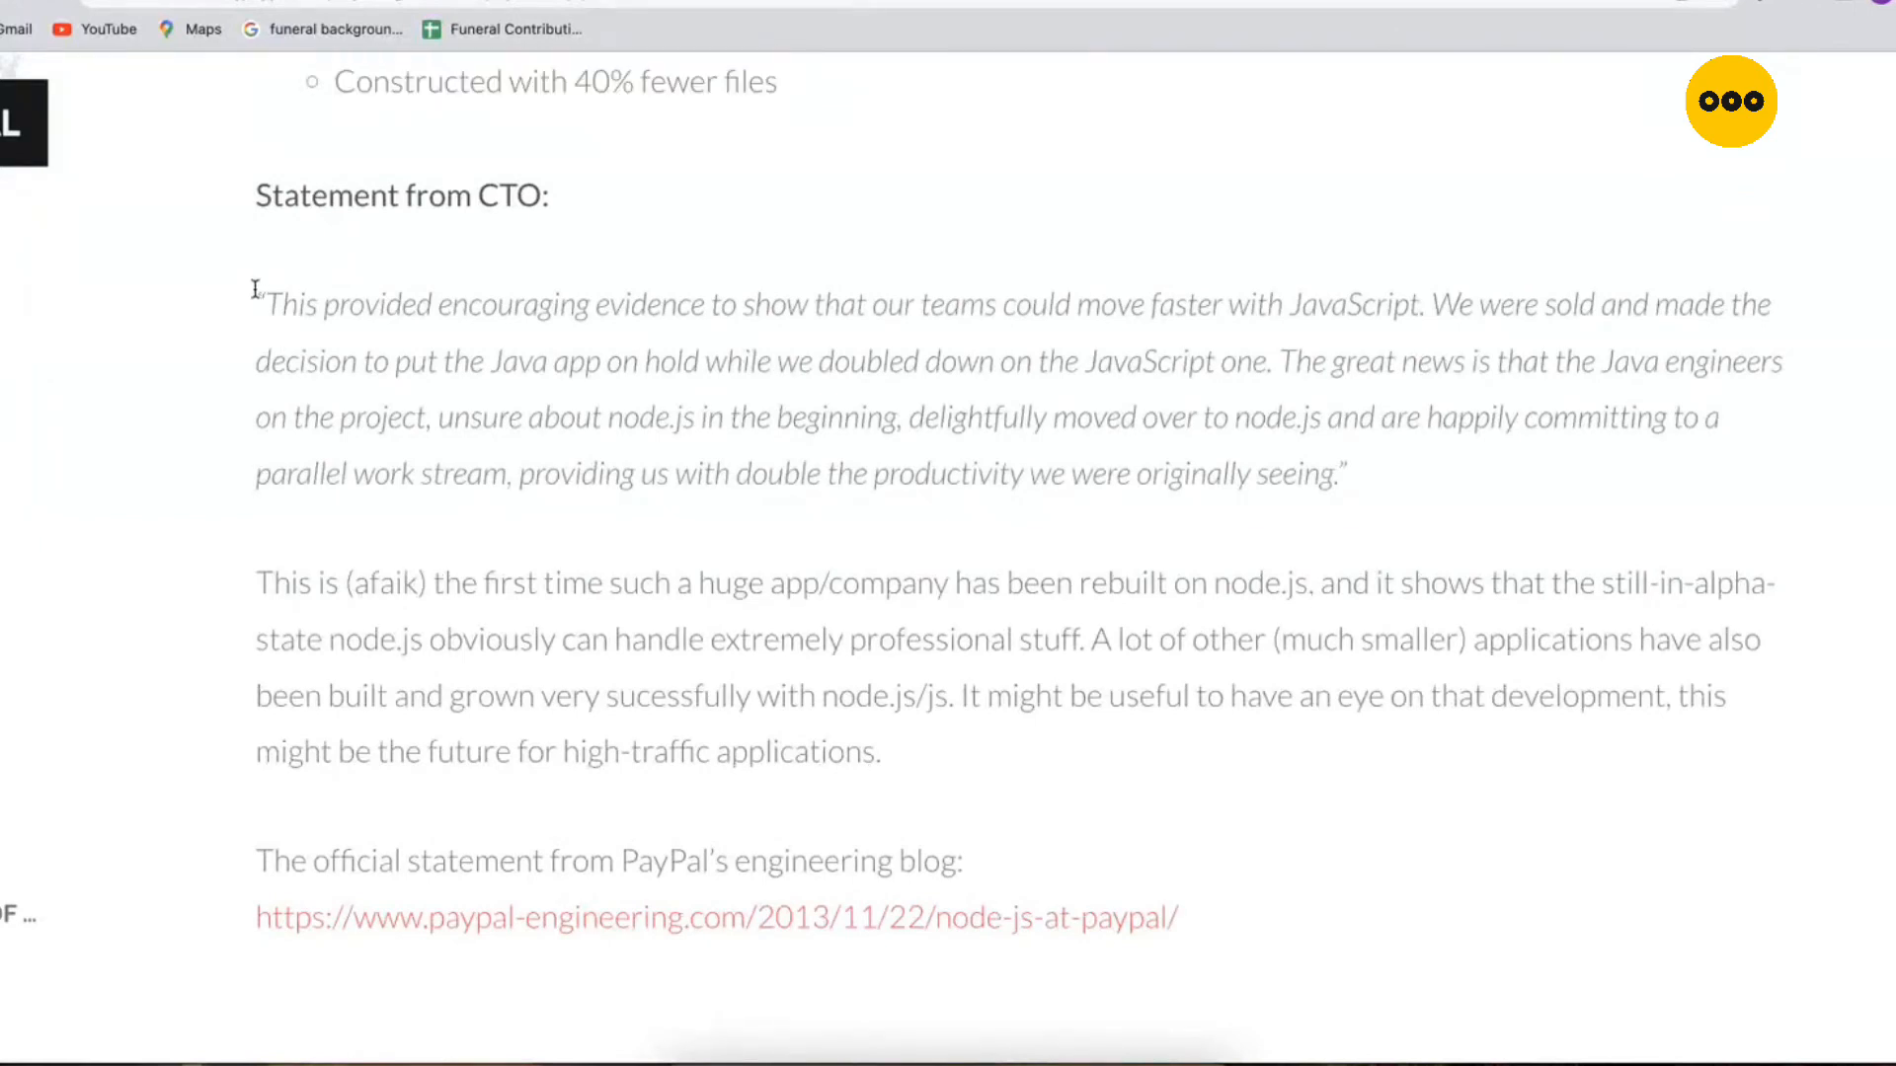
# Step: Highlight the italic CTO quote about teams moving faster with JavaScript, then deselect it
pyautogui.moveTo(257, 286); pyautogui.dragTo(1345, 476)
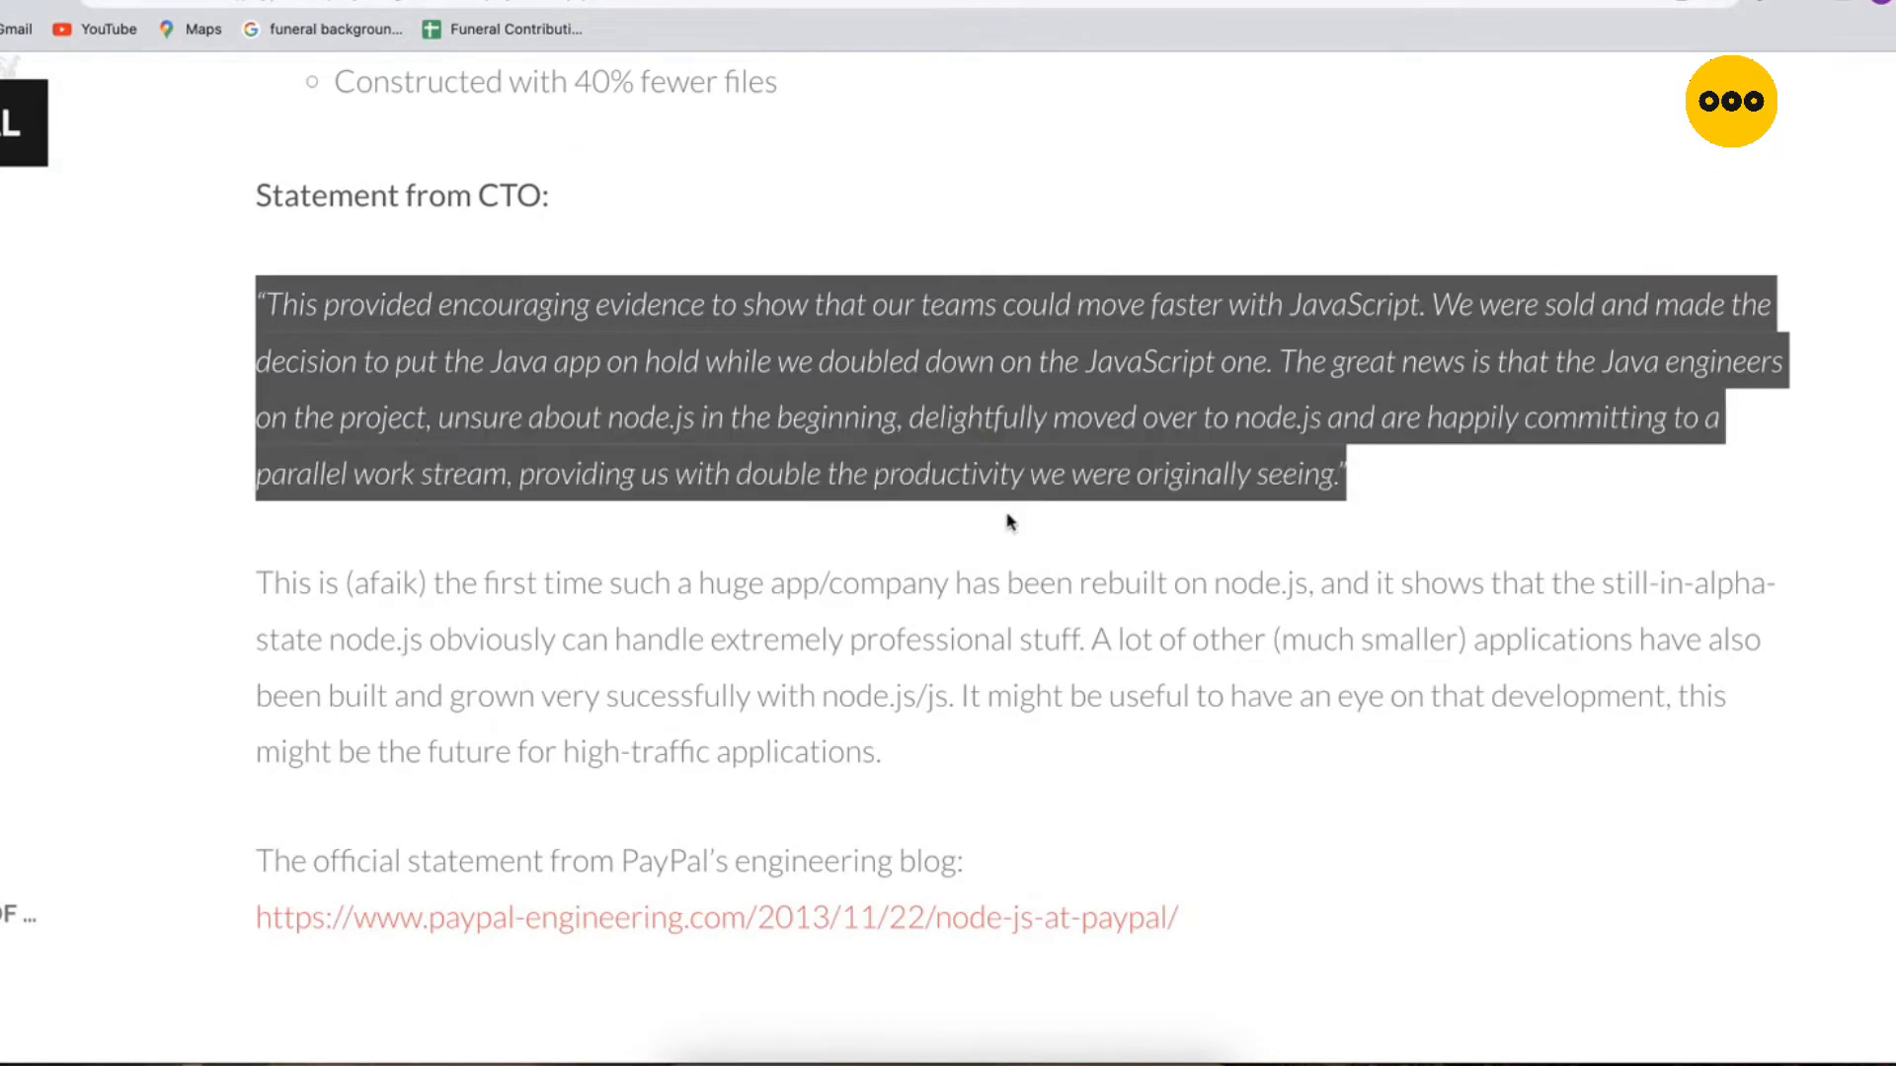
pyautogui.click(1011, 521)
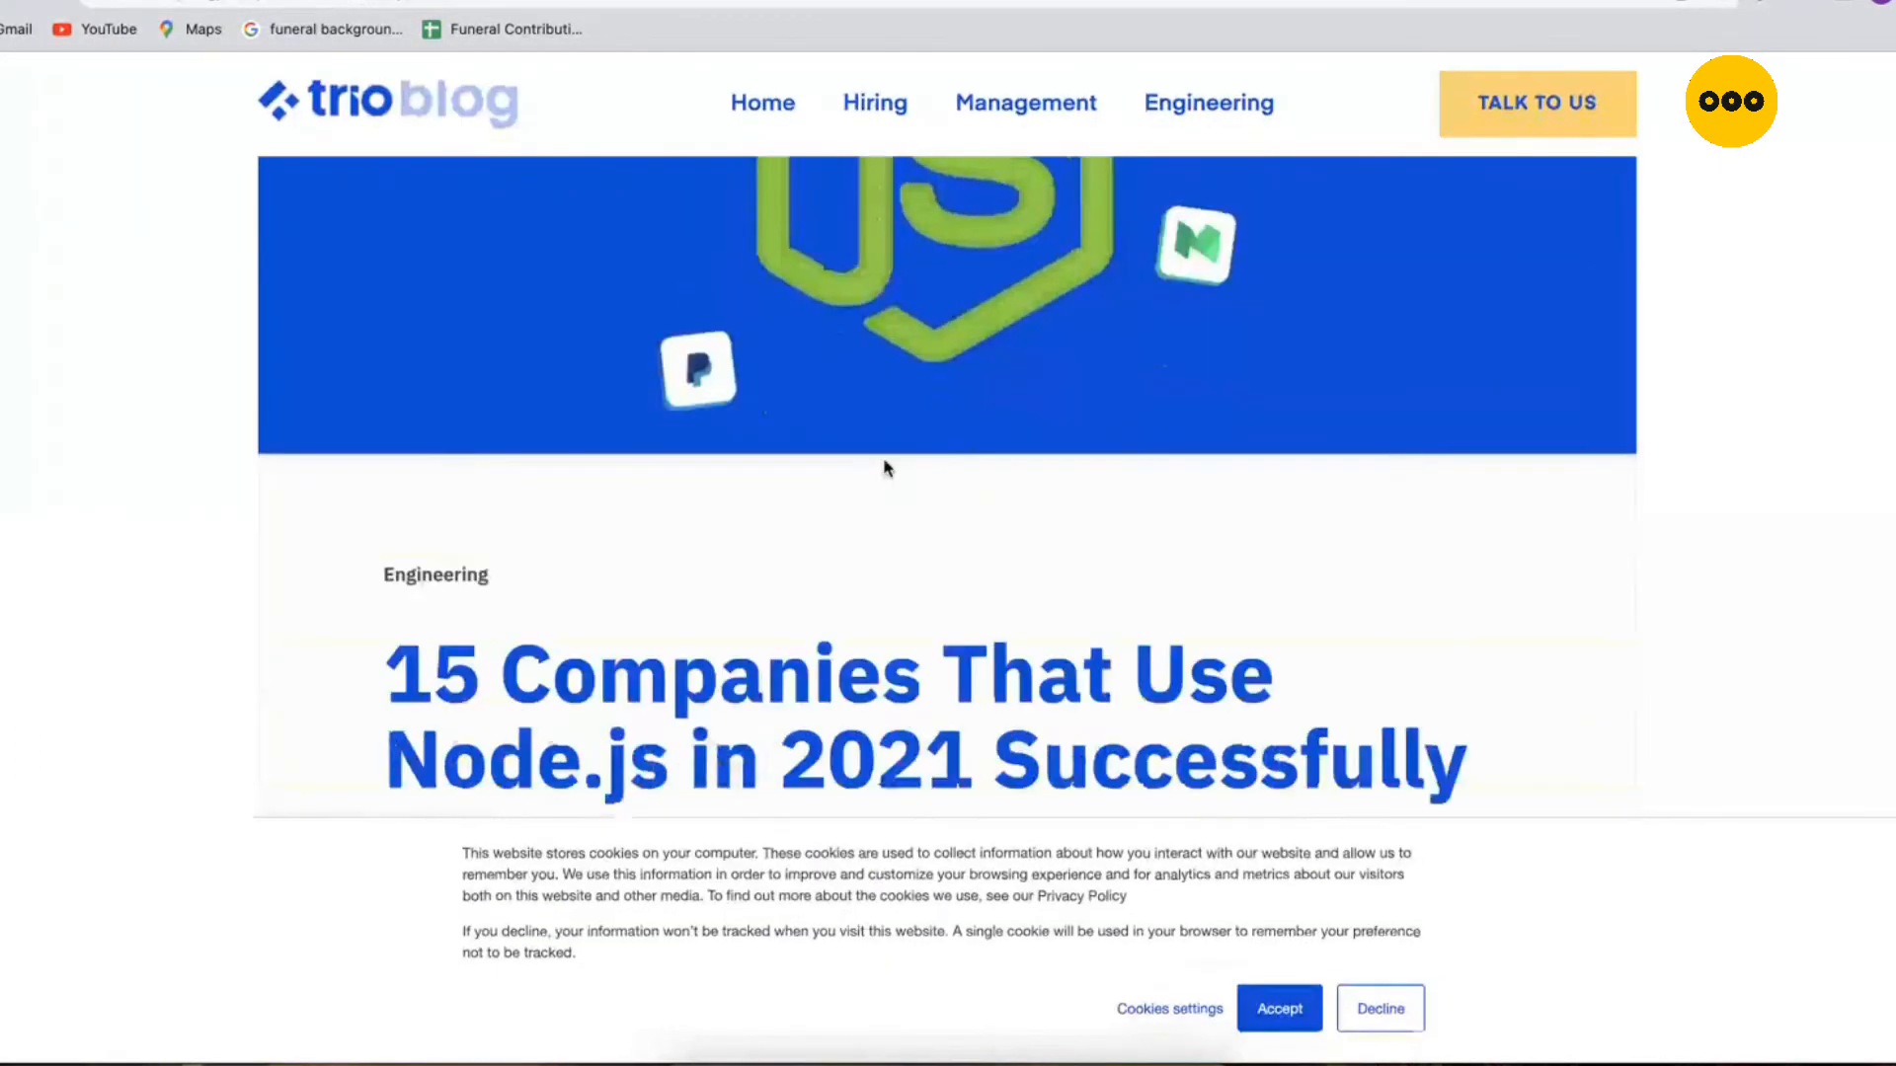
# Step: Reach Trio's numbered list of companies using Node.js, starting with LinkedIn
pyautogui.scroll(-3)
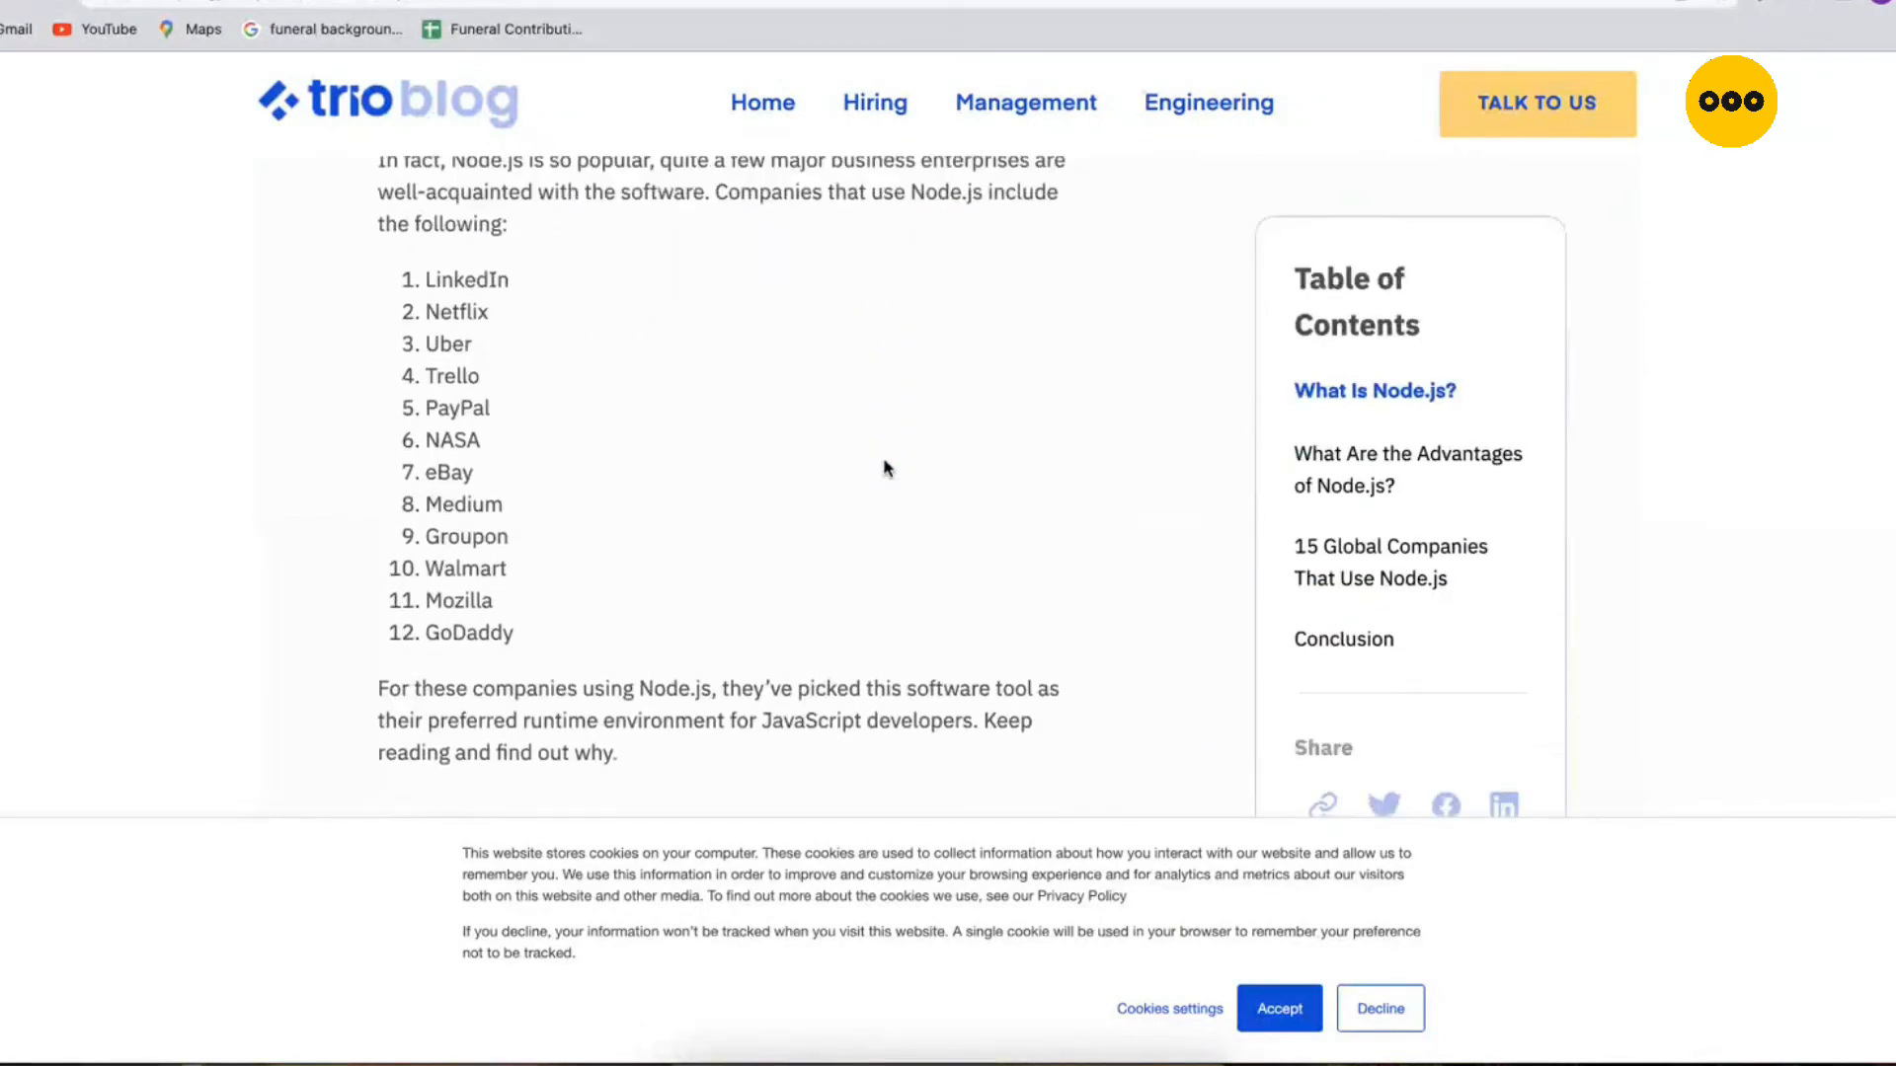
pyautogui.scroll(-3)
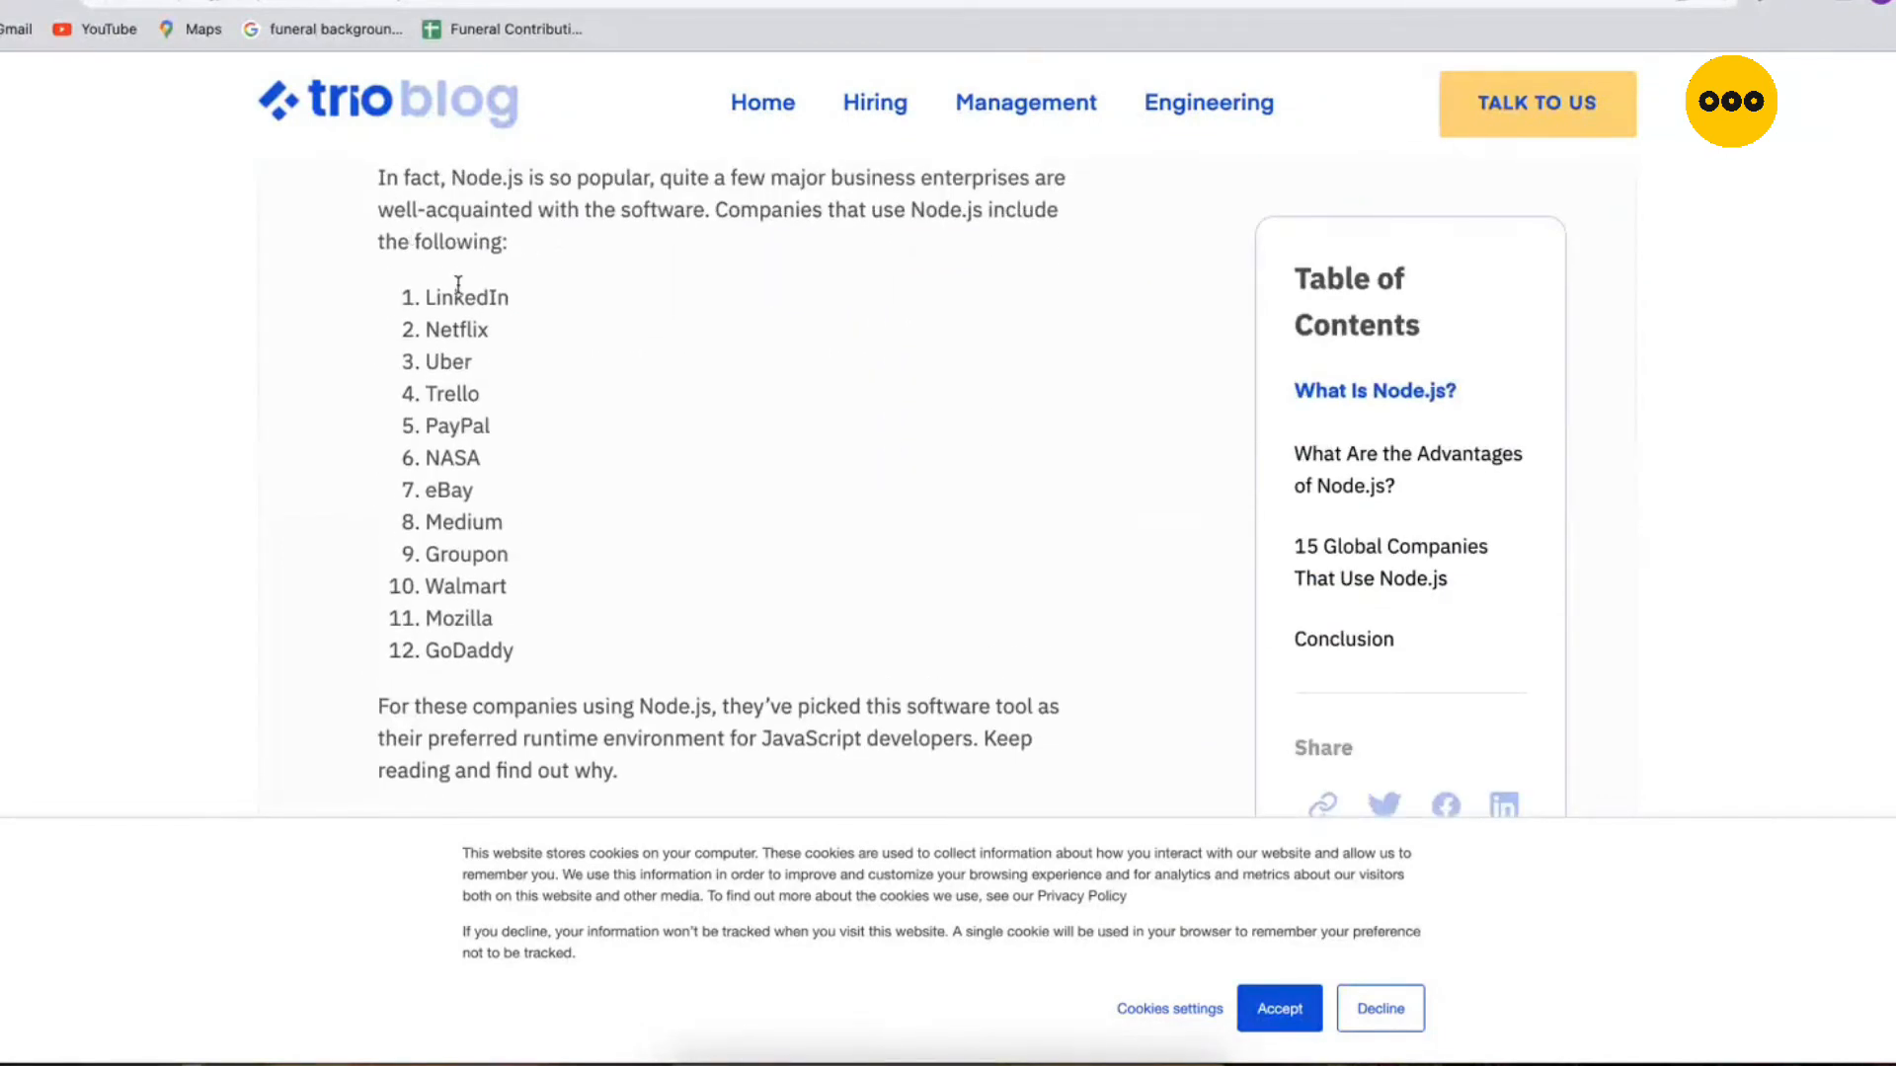
pyautogui.doubleClick(466, 298)
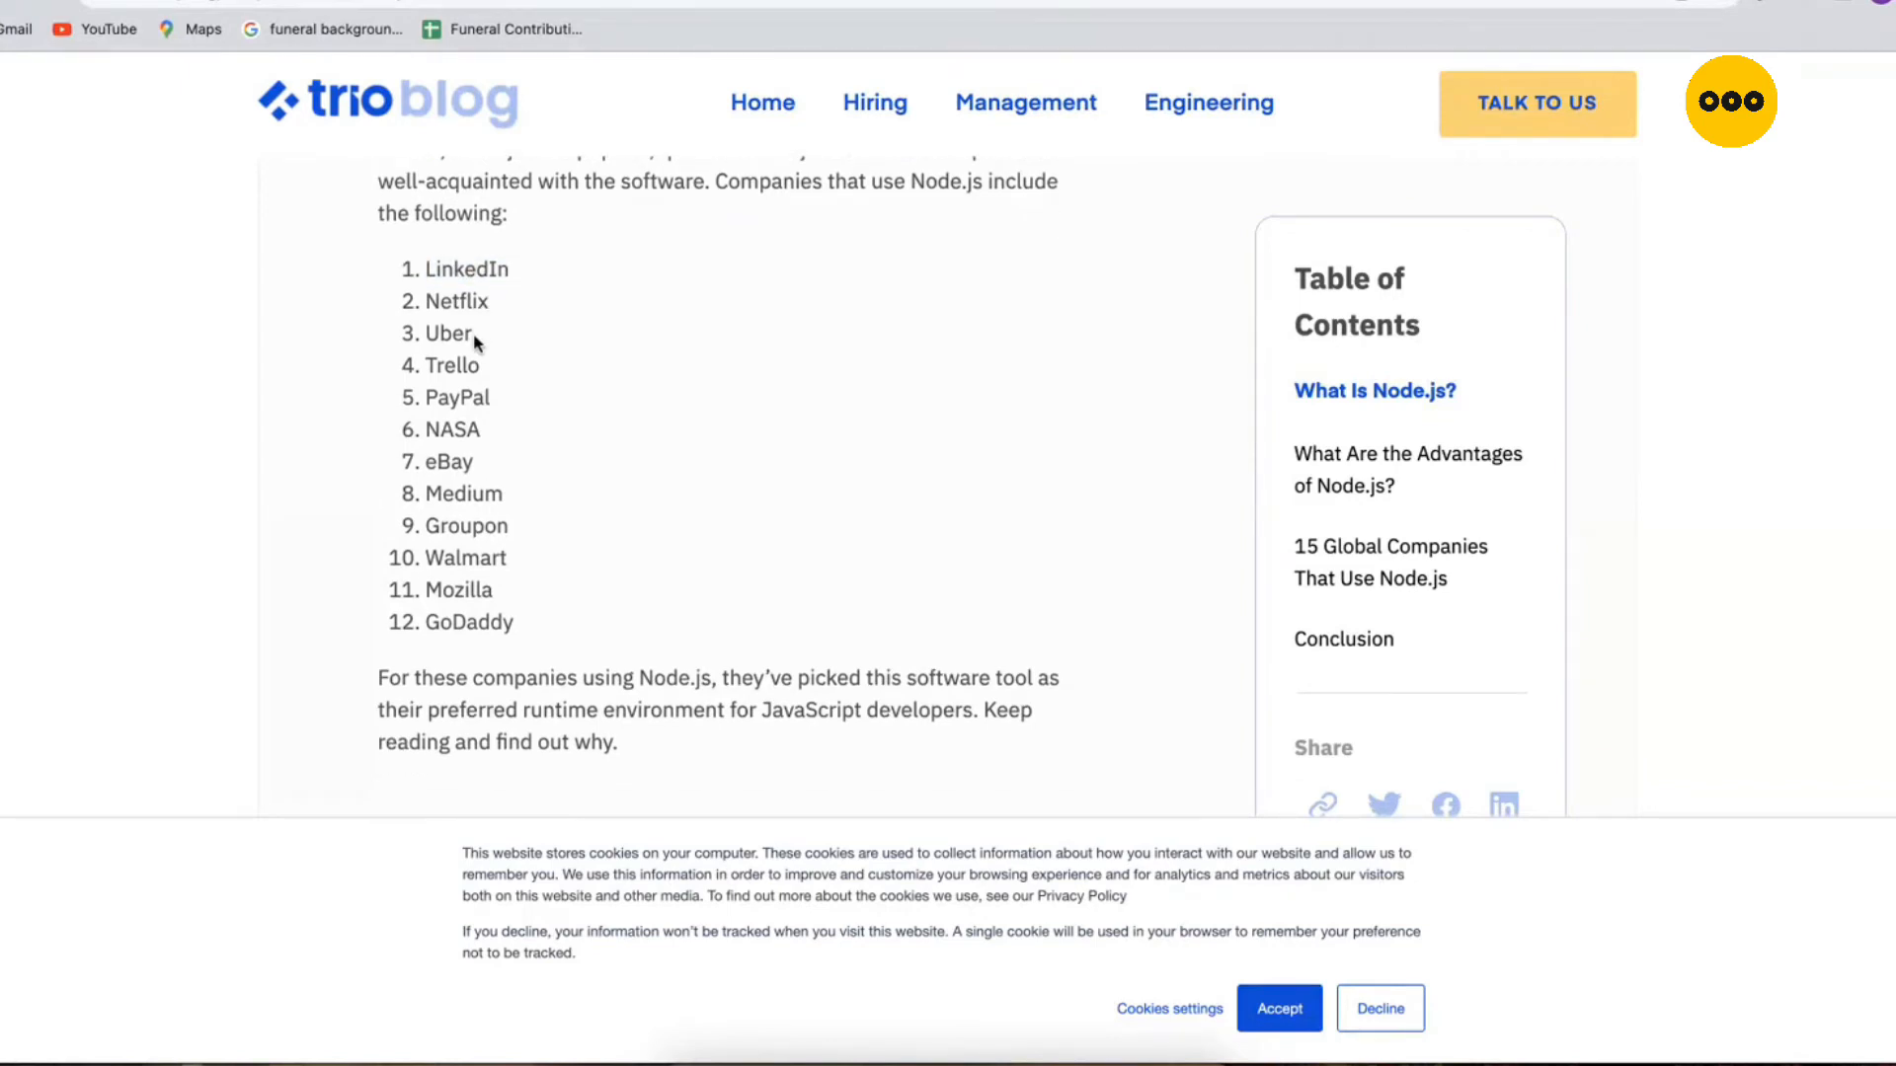
pyautogui.moveTo(492, 435)
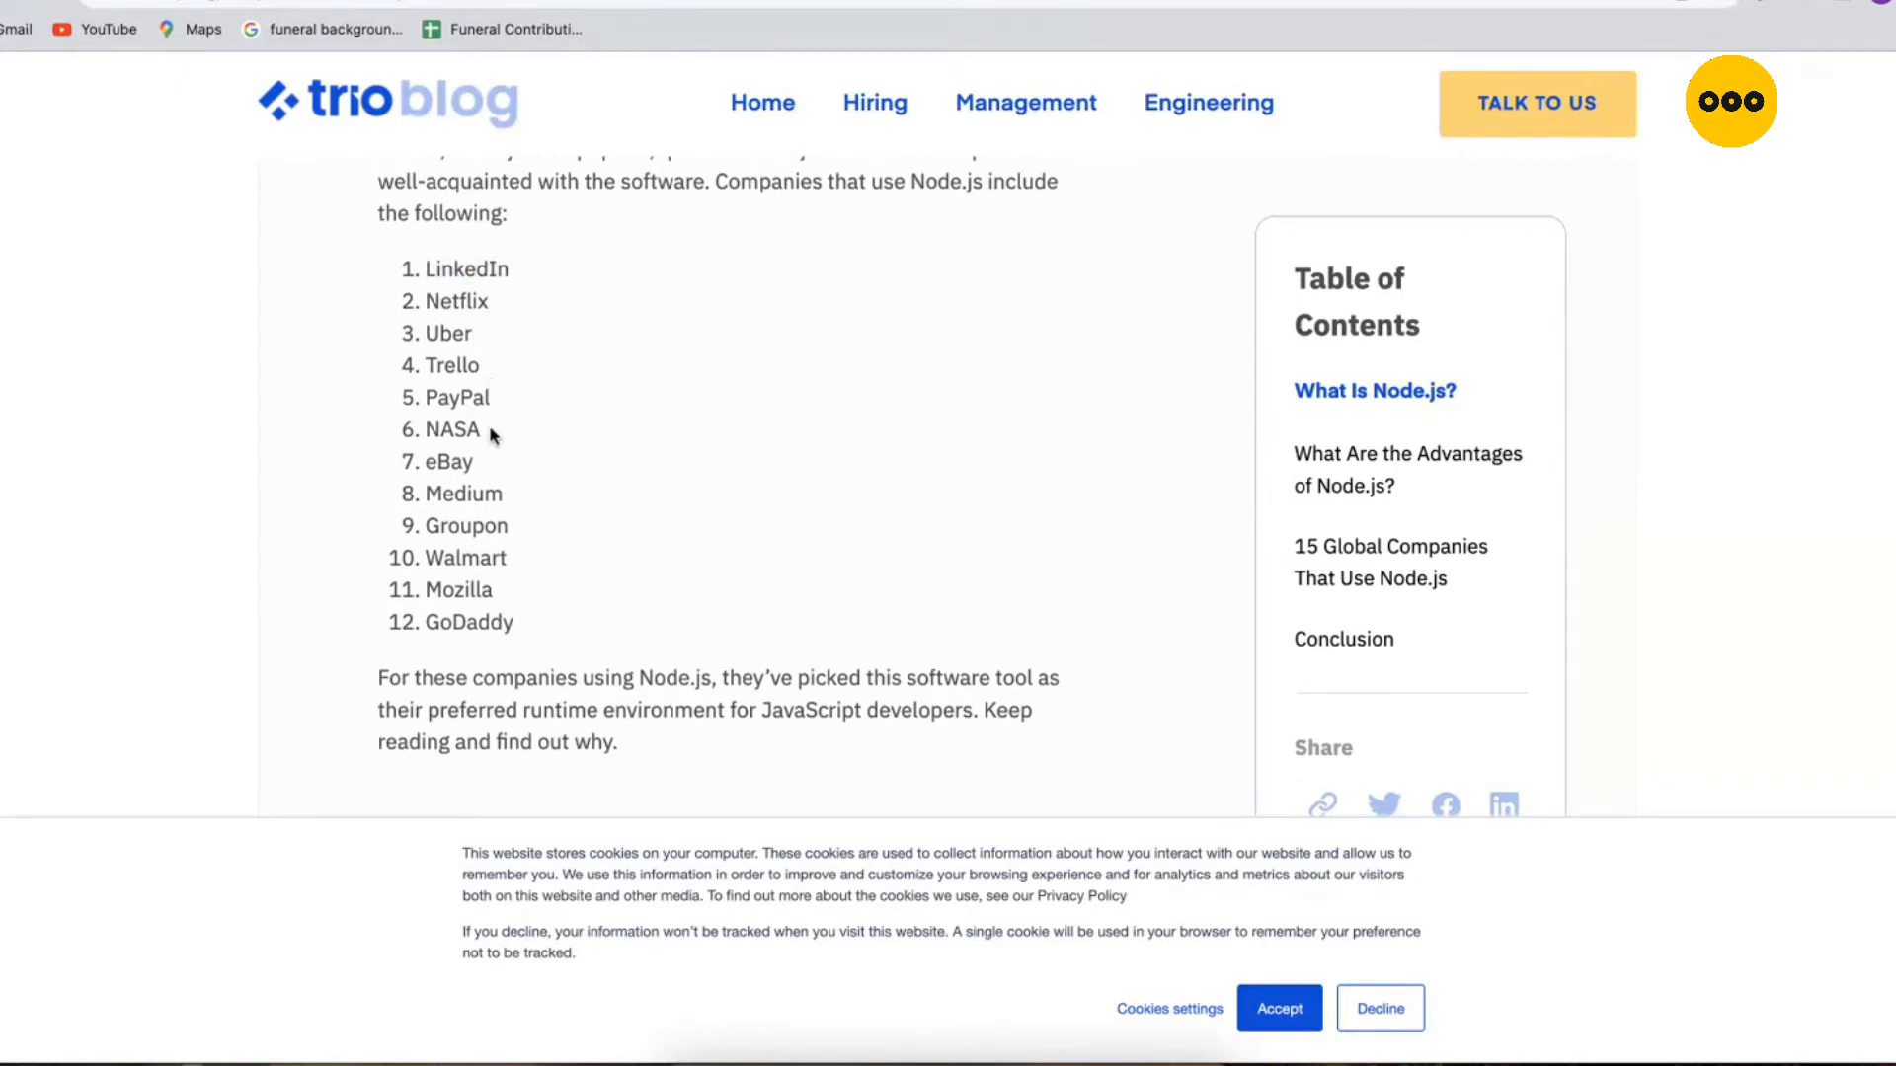
pyautogui.moveTo(507, 506)
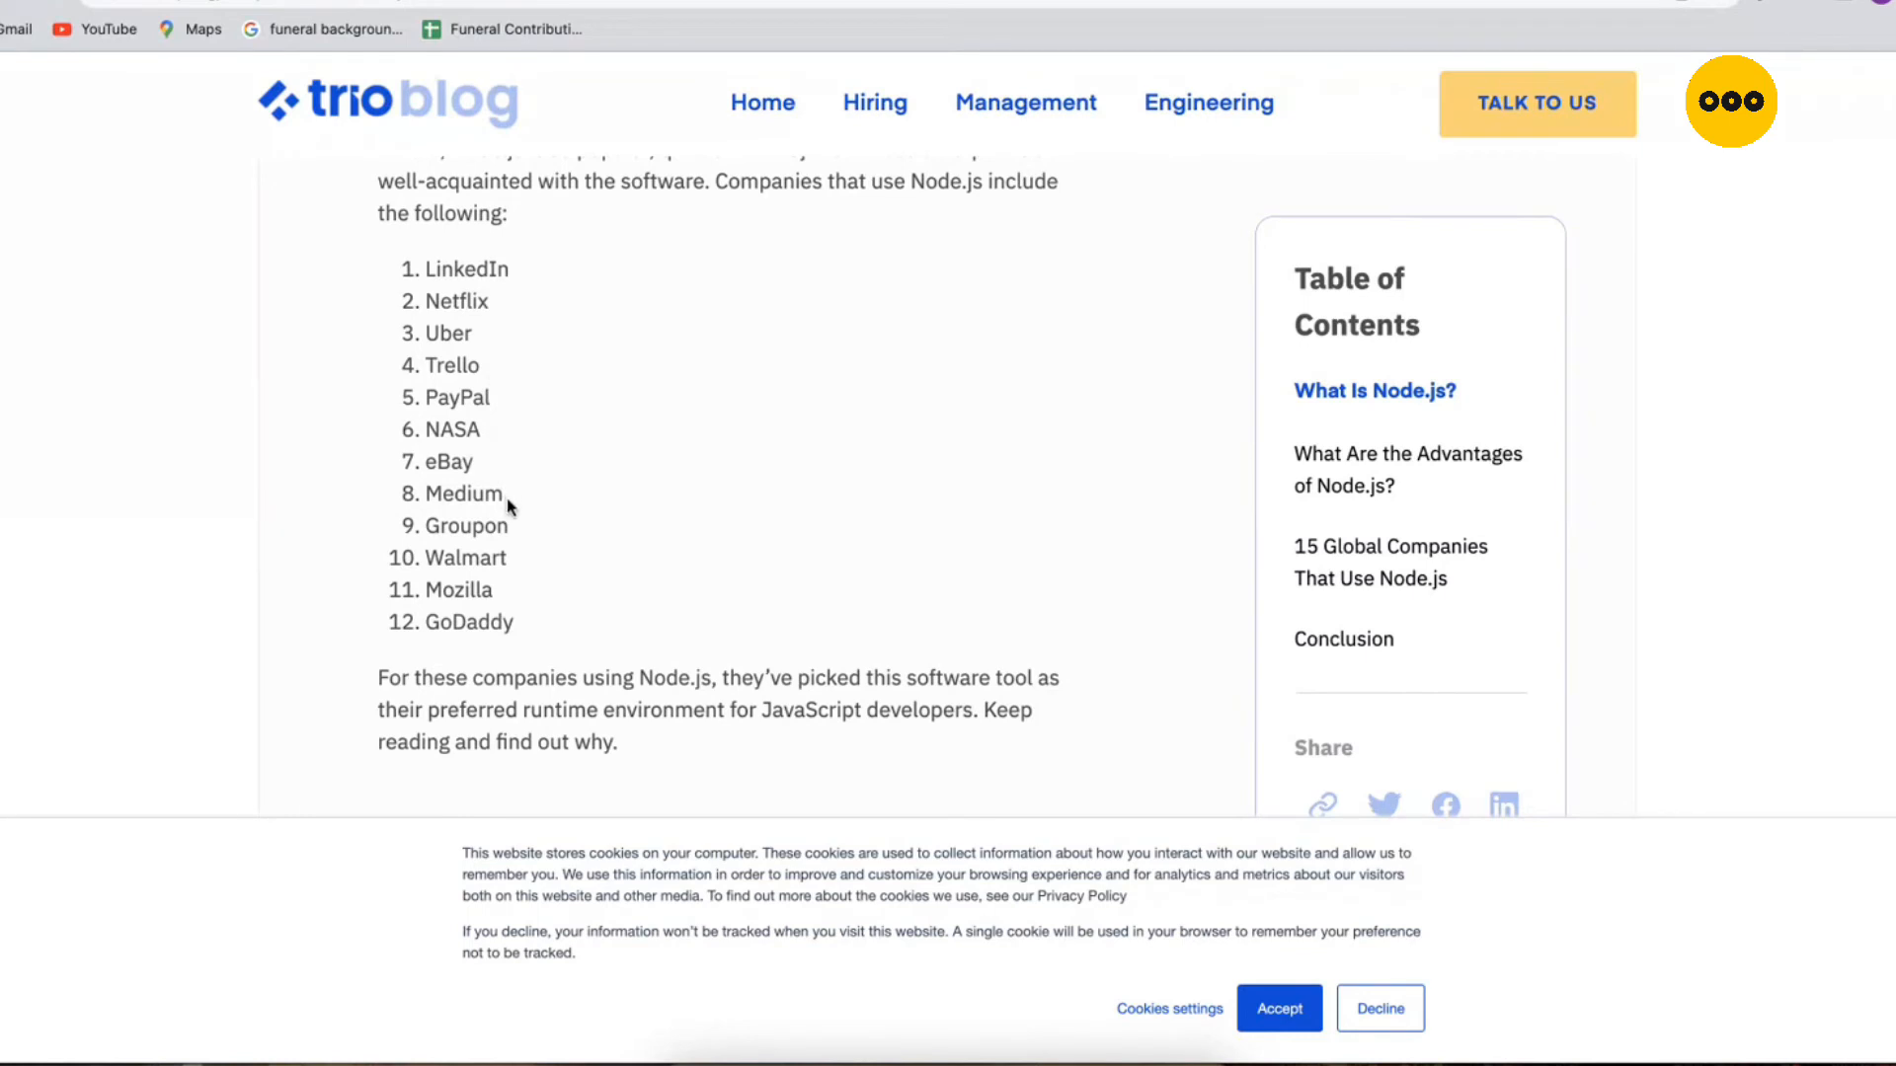
pyautogui.moveTo(529, 568)
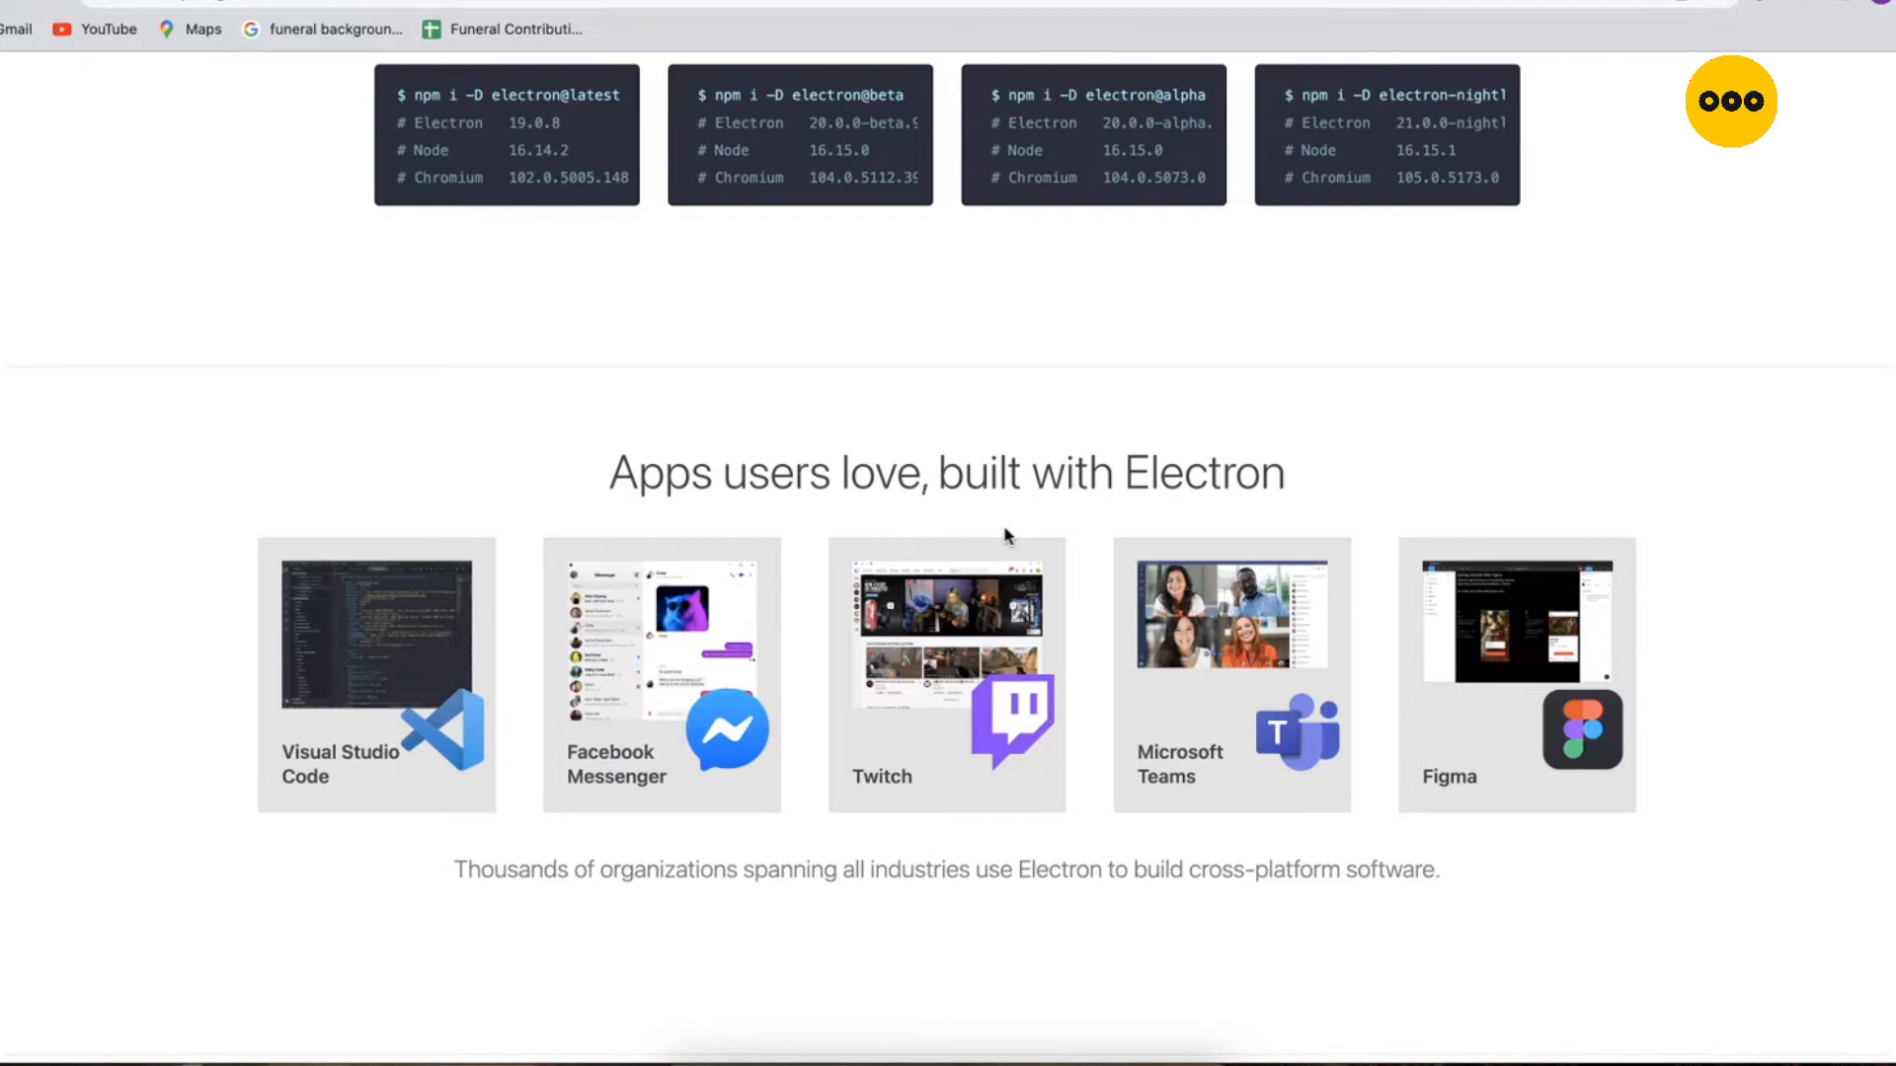
# Step: Browse the Electron home page down to its 'Apps users love' showcase and back to the top
pyautogui.scroll(3)
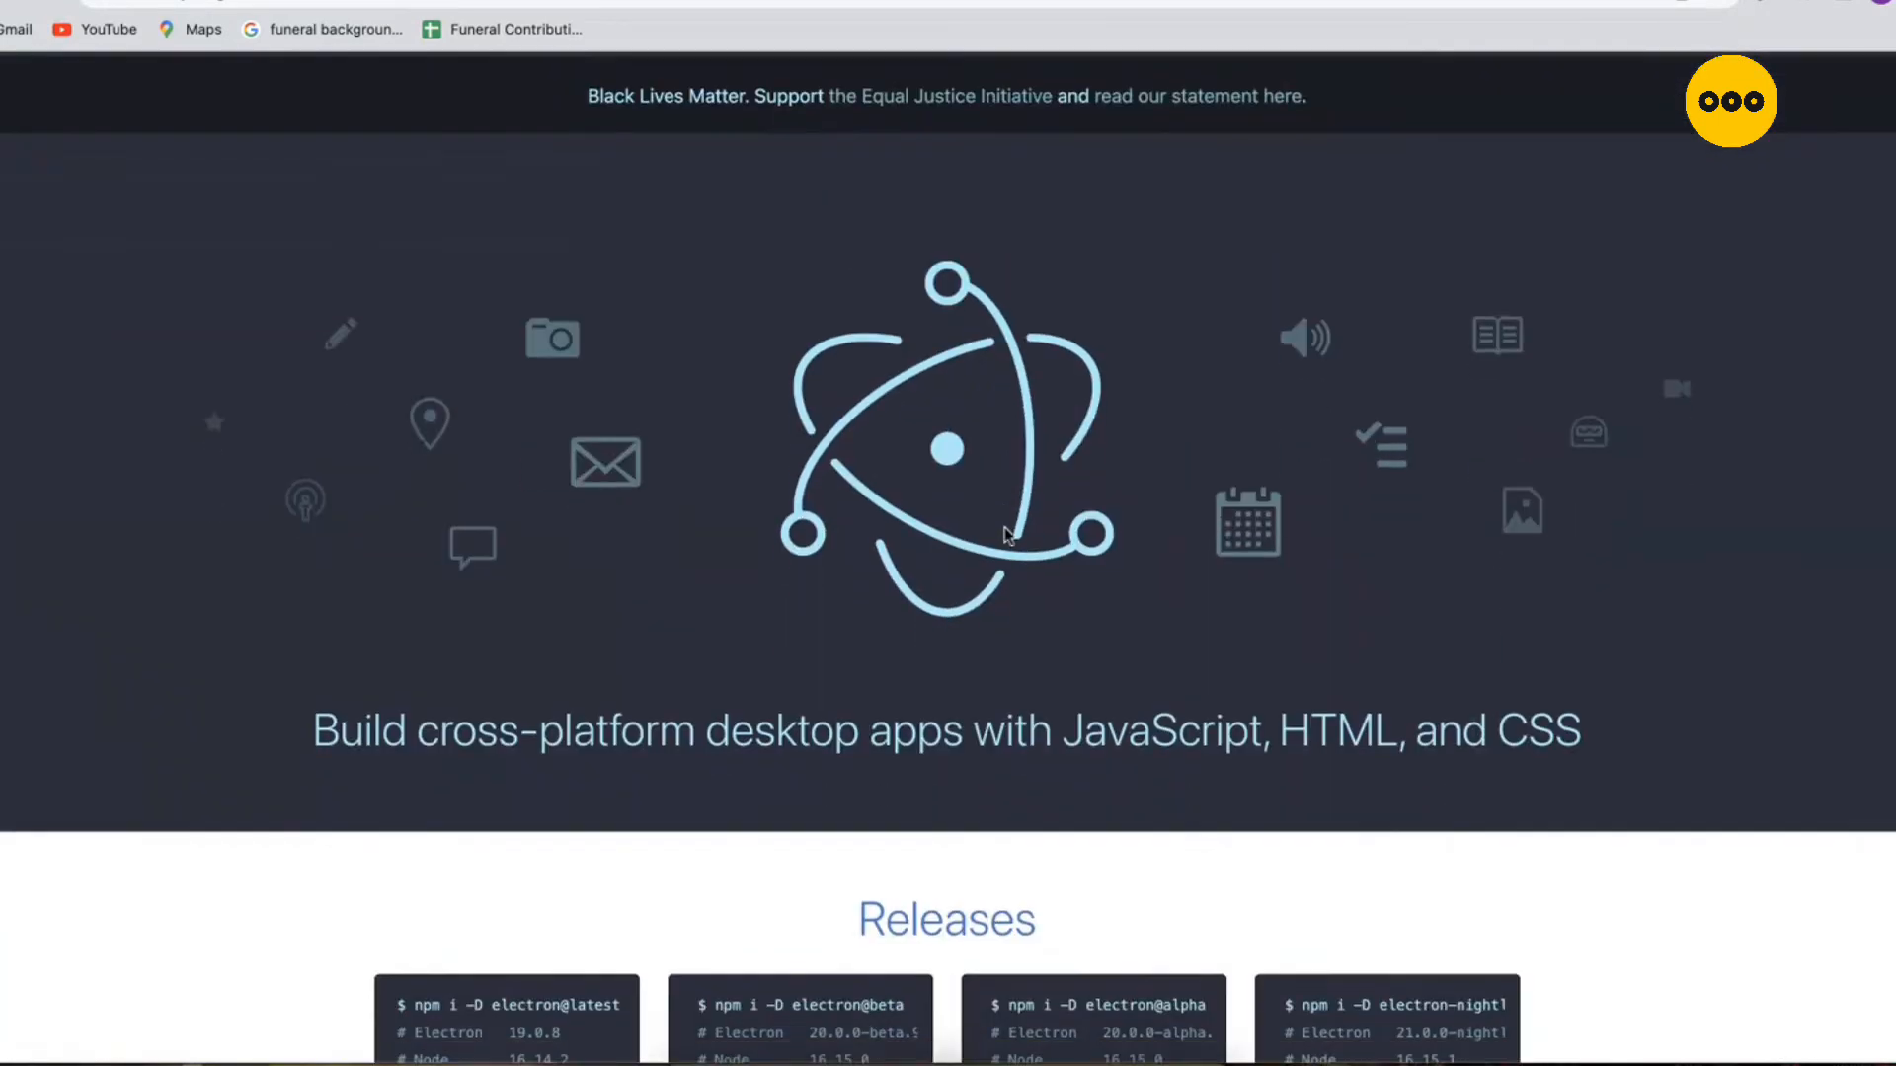
pyautogui.scroll(-3)
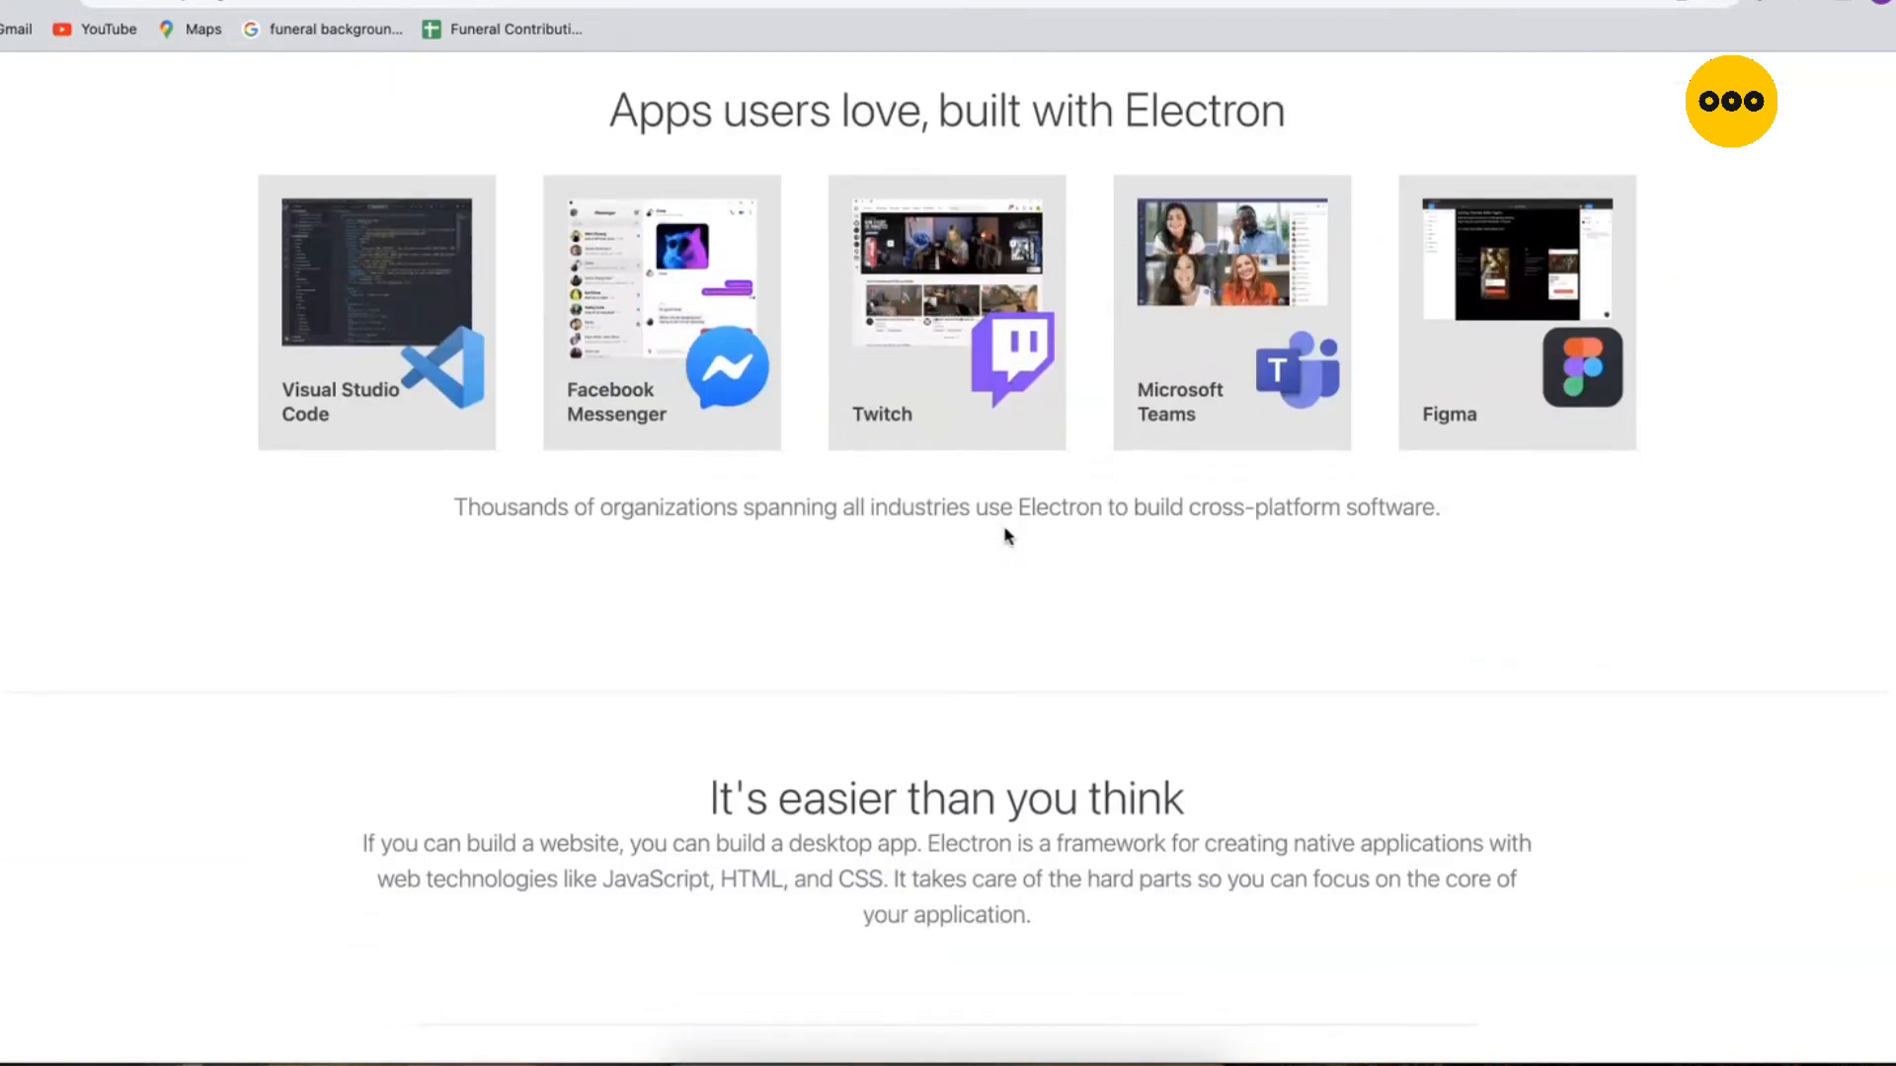
pyautogui.scroll(-3)
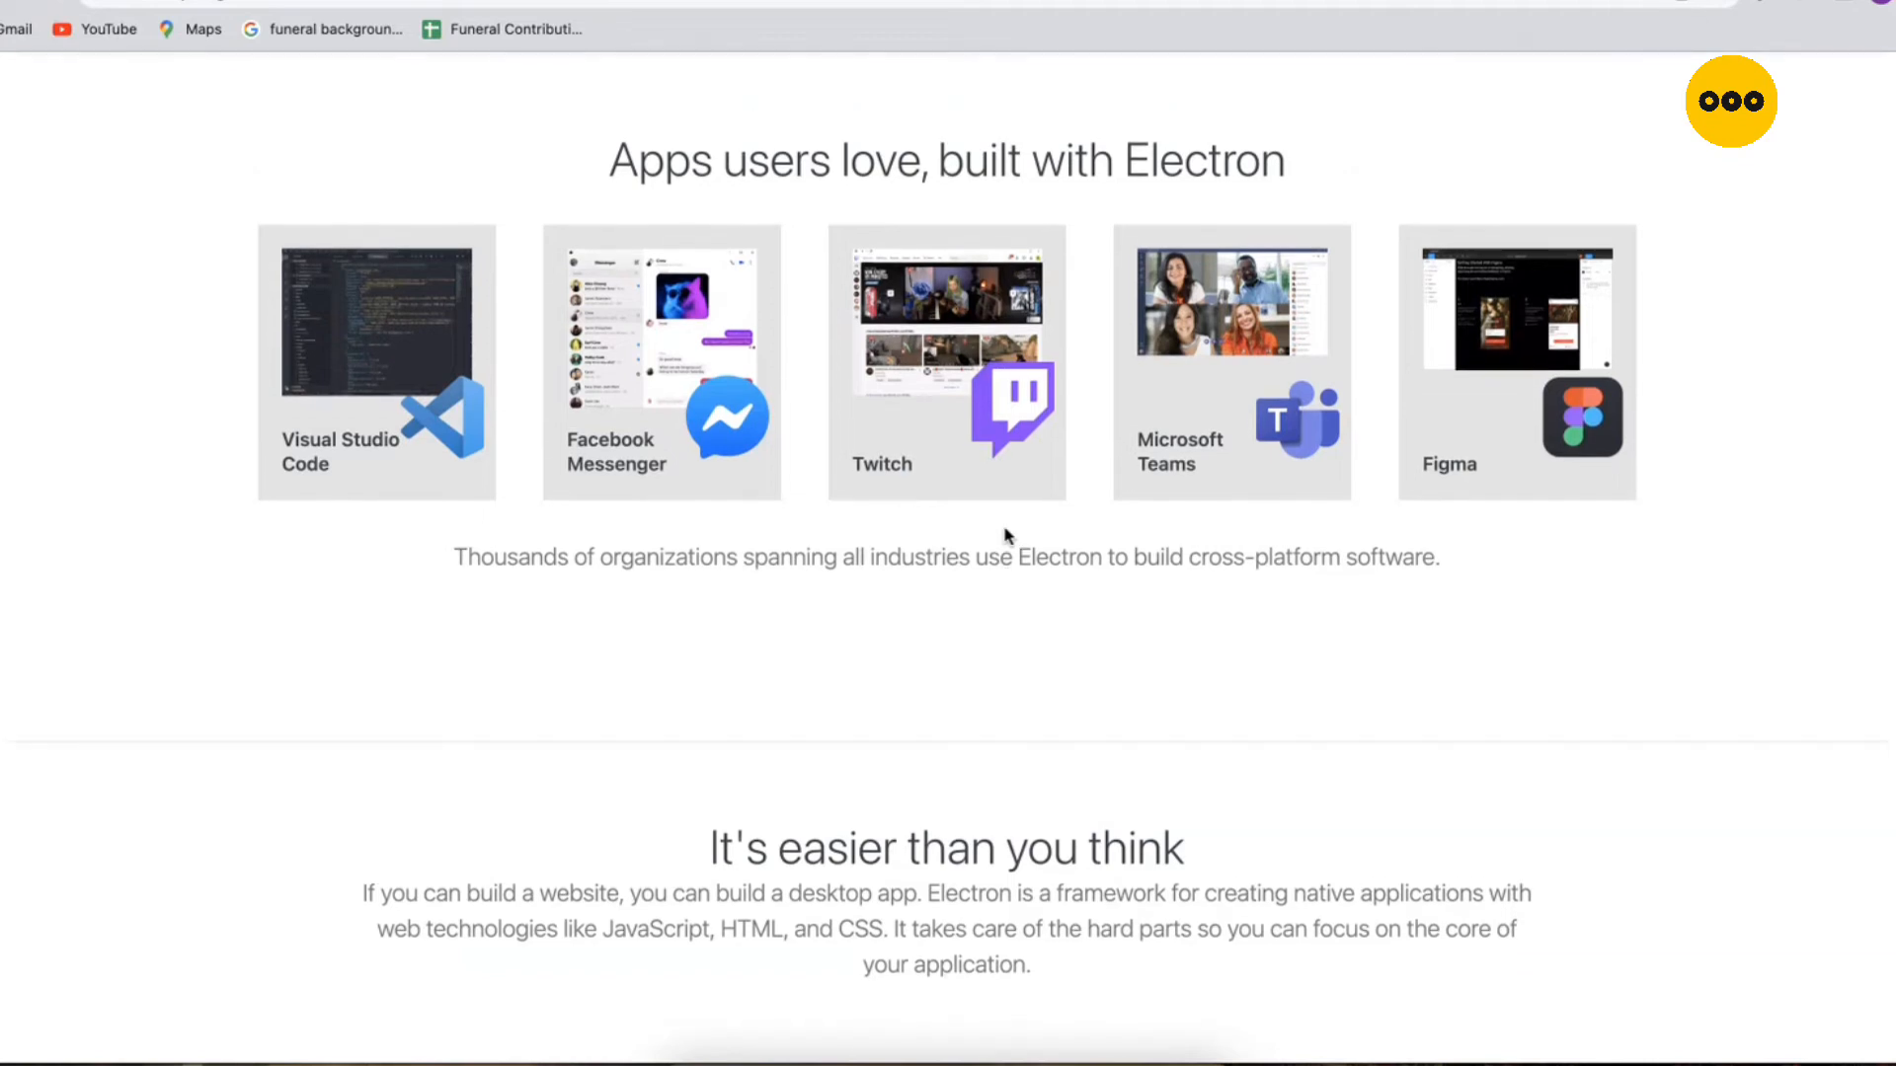
pyautogui.moveTo(351, 324)
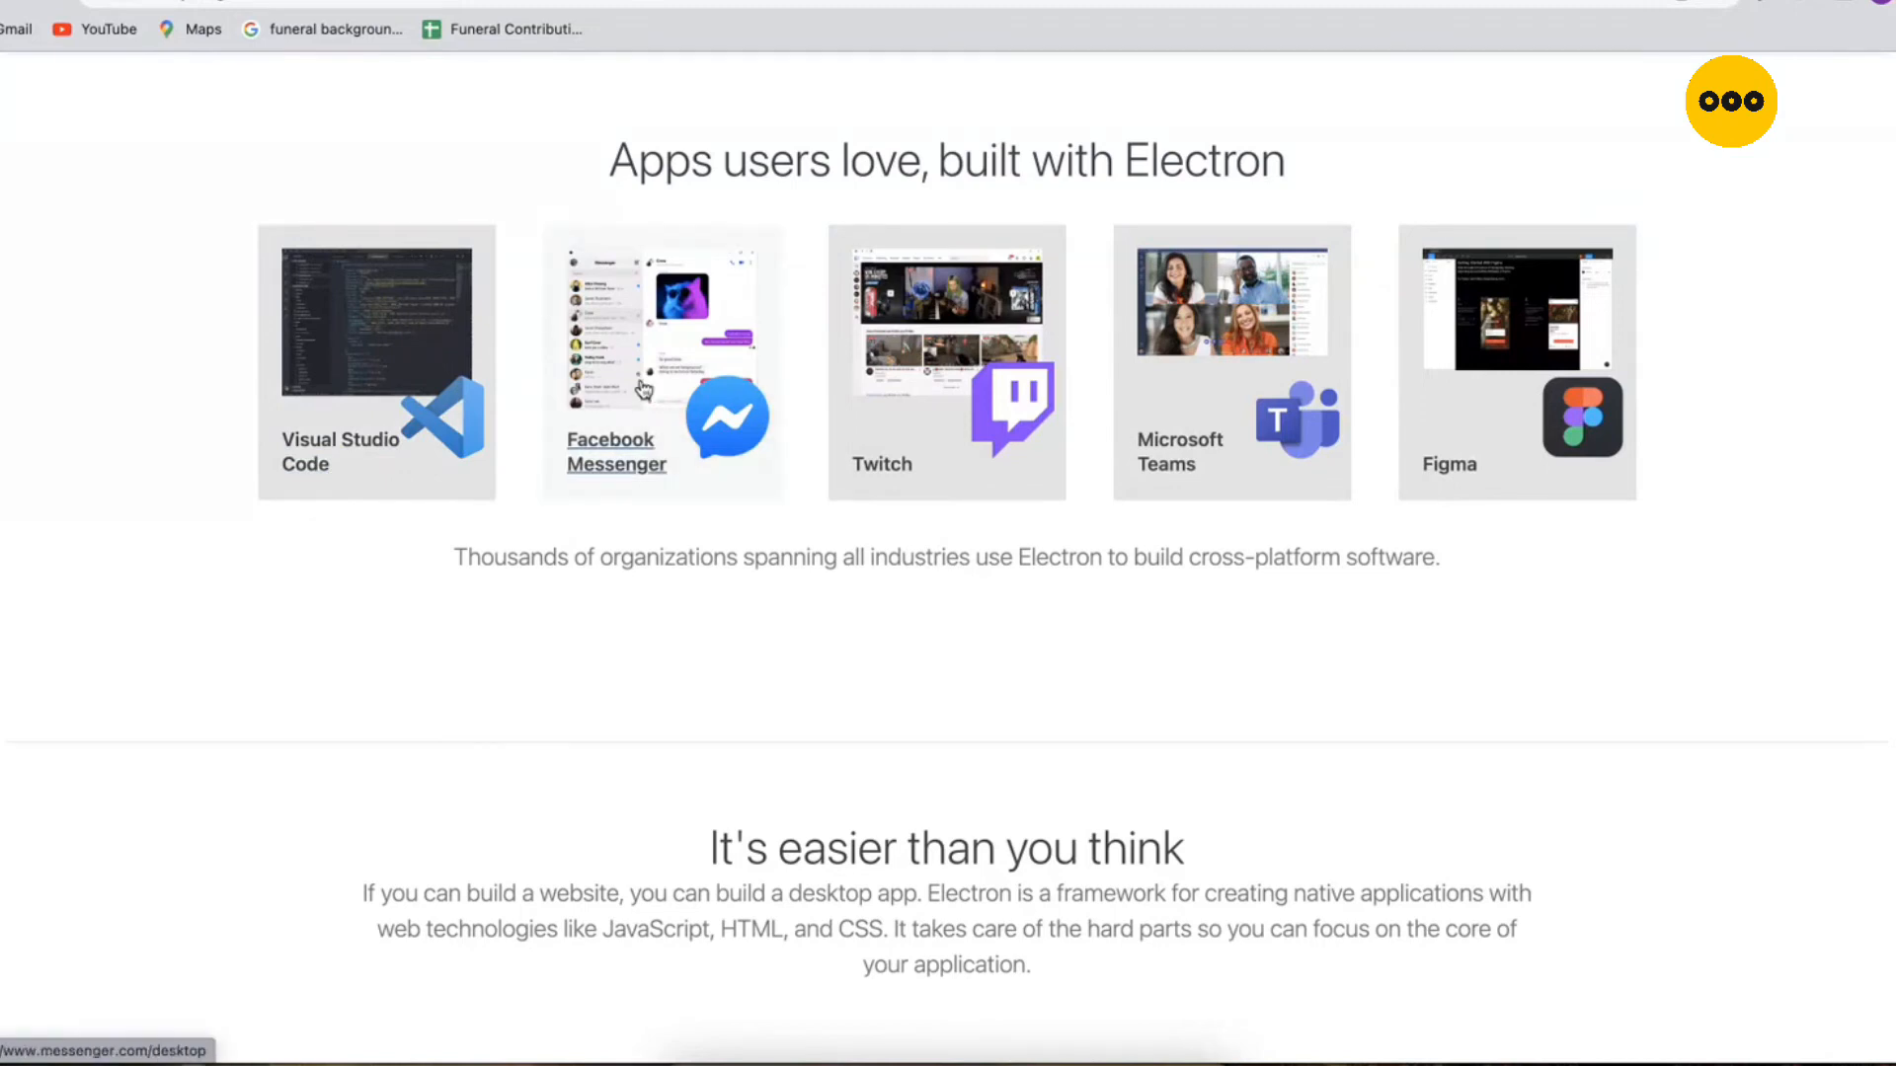
pyautogui.moveTo(1803, 496)
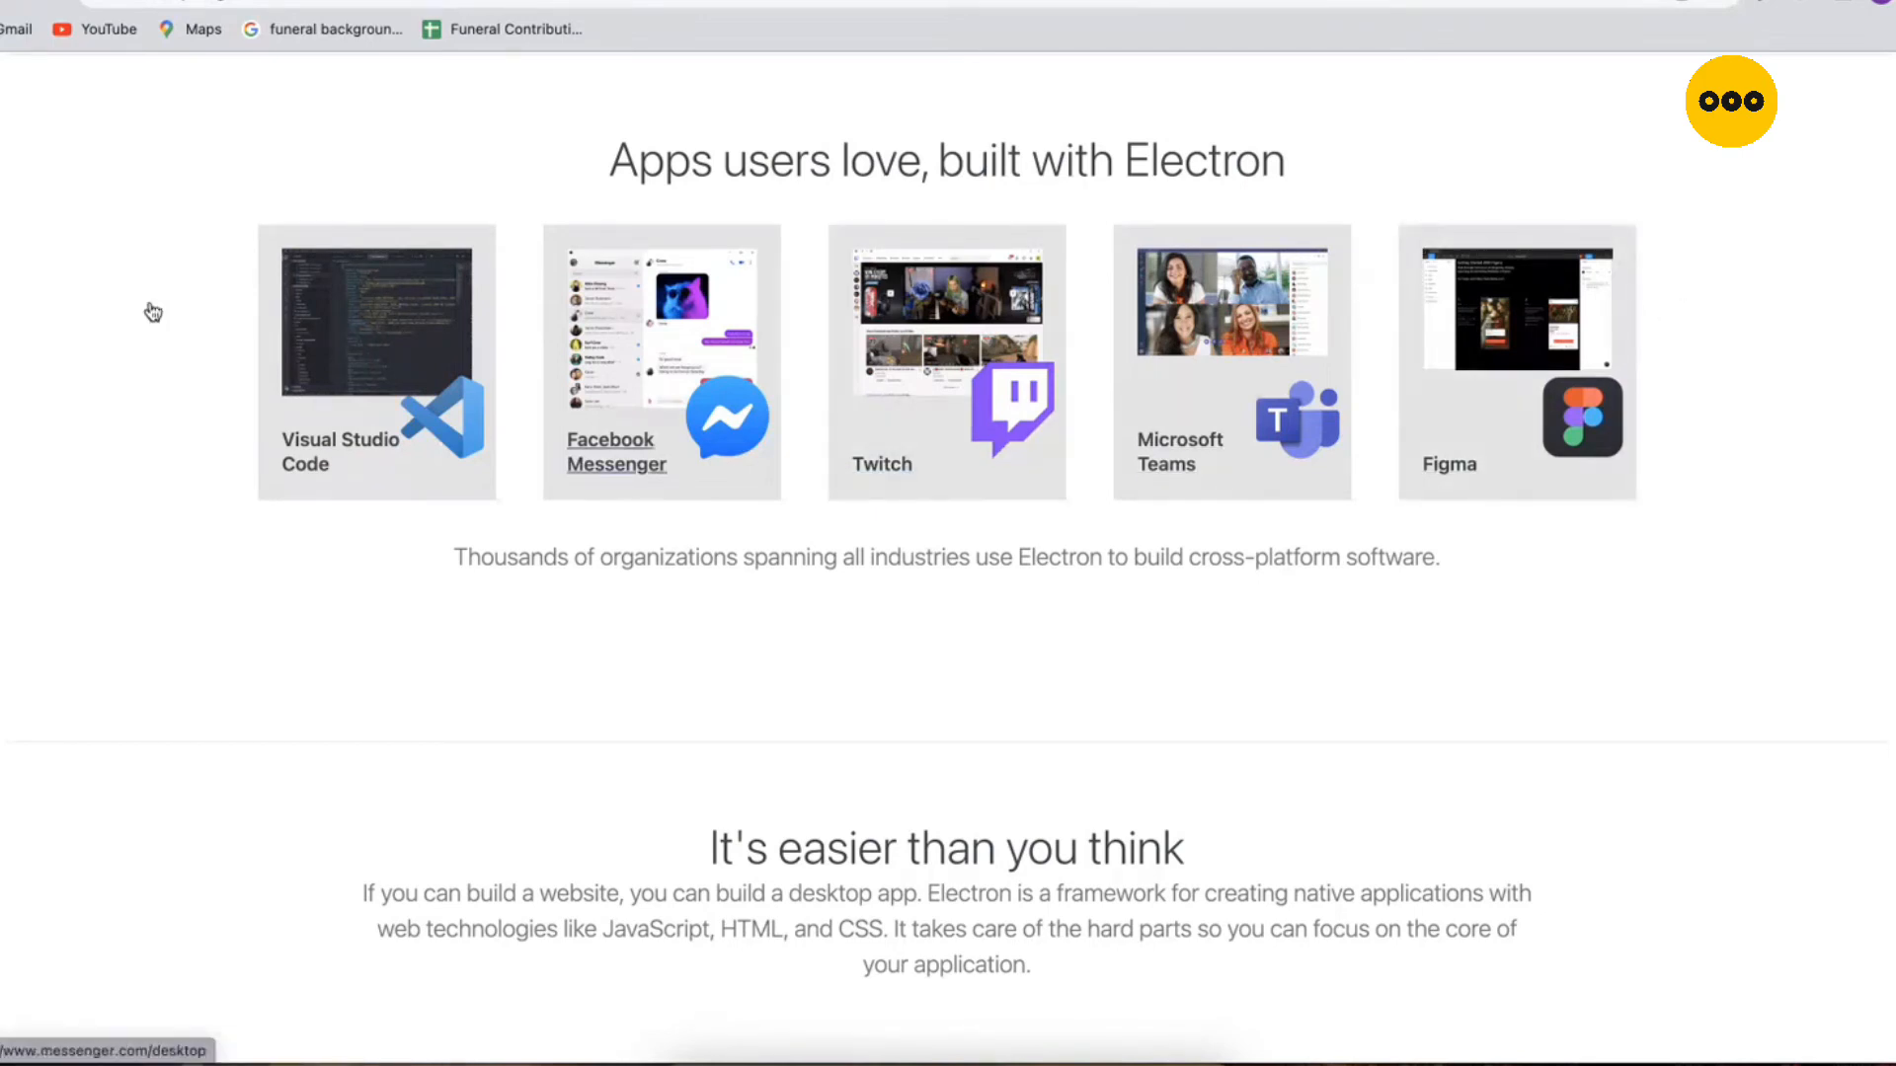
pyautogui.scroll(3)
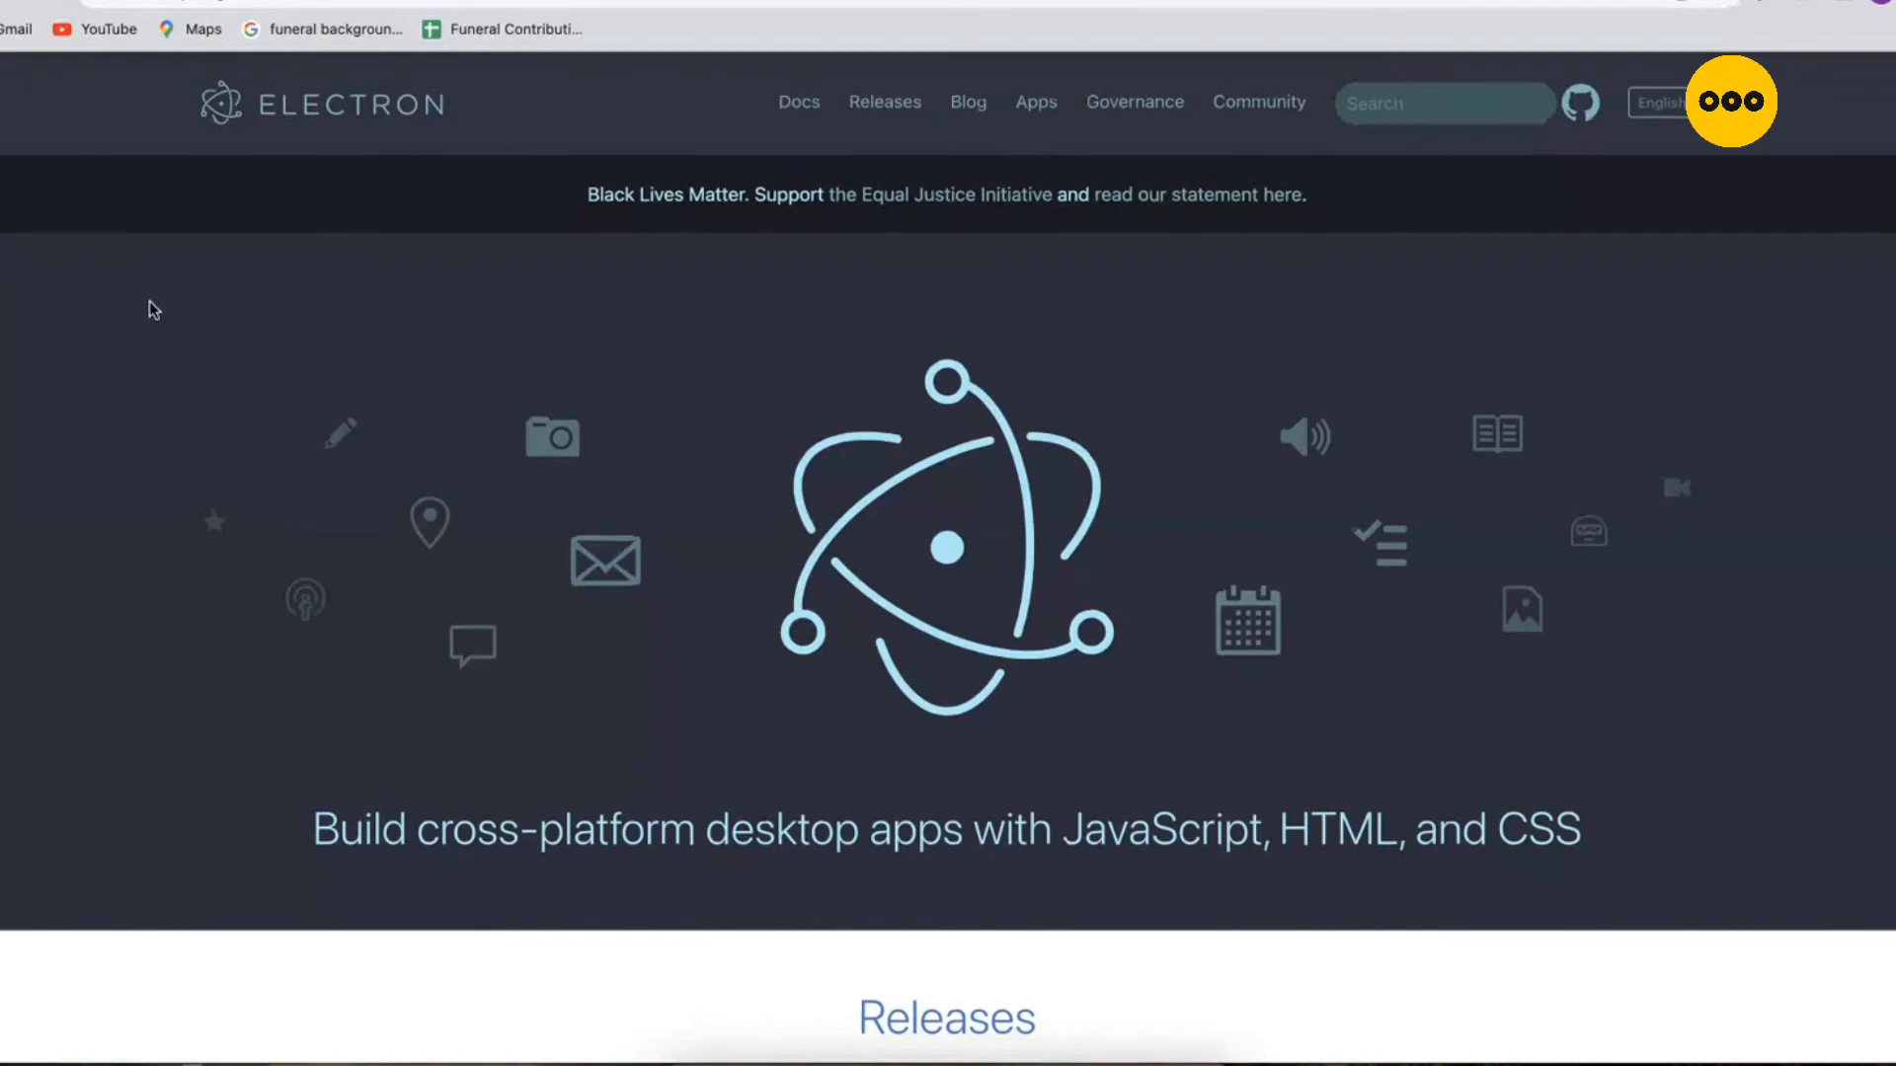